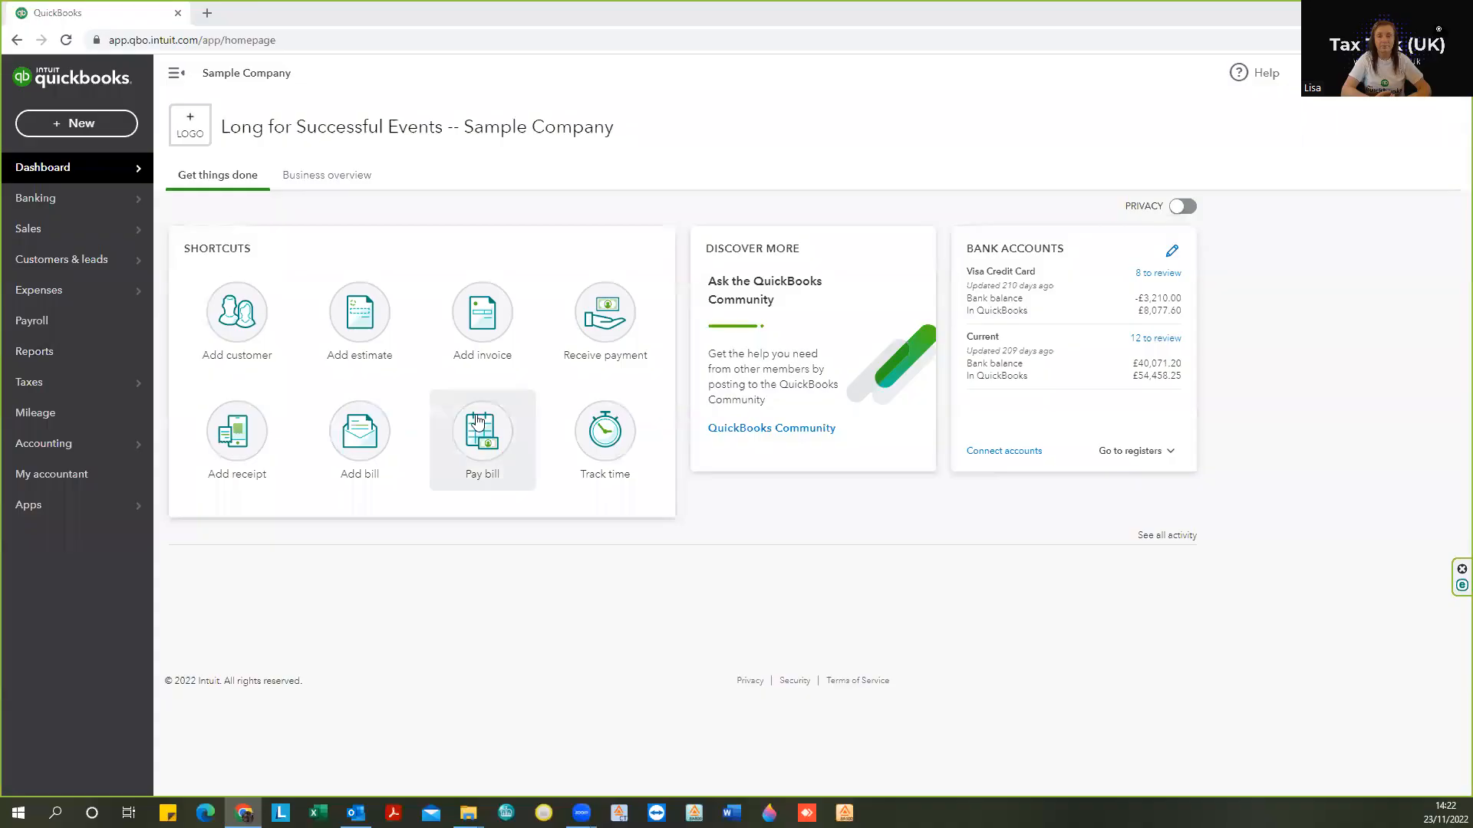
pyautogui.moveTo(739, 324)
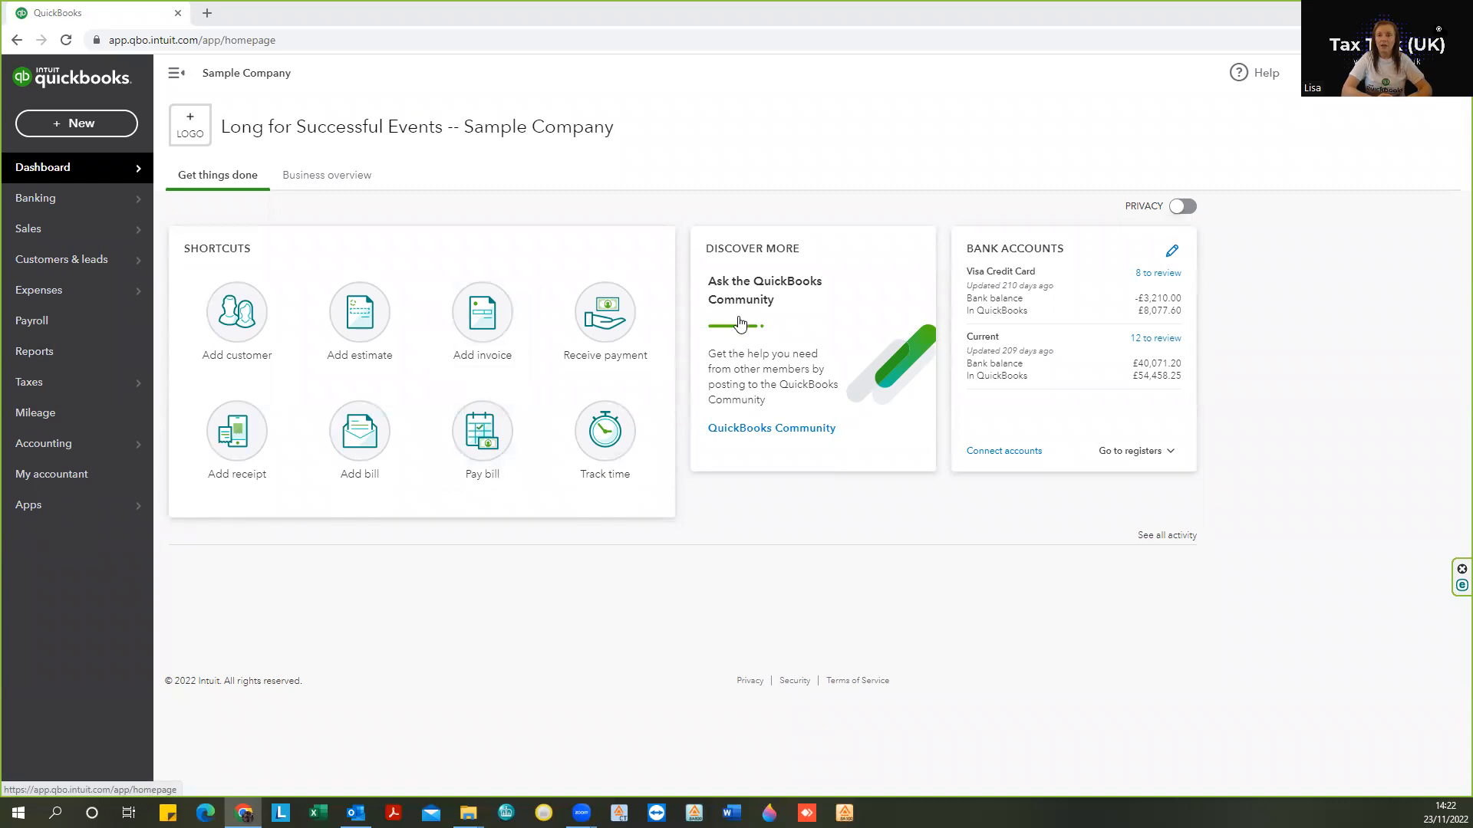
pyautogui.moveTo(358, 655)
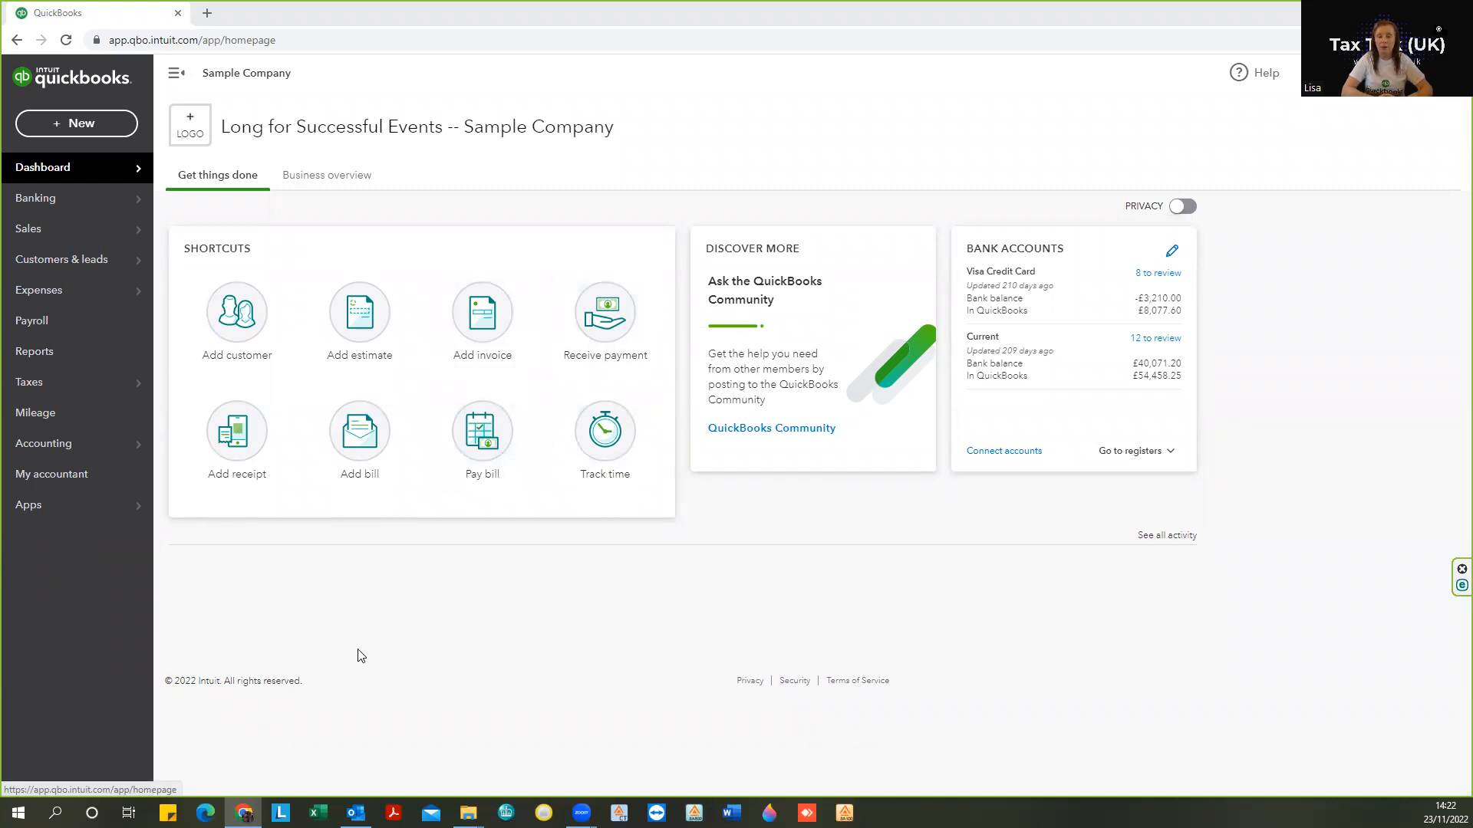
pyautogui.moveTo(76, 357)
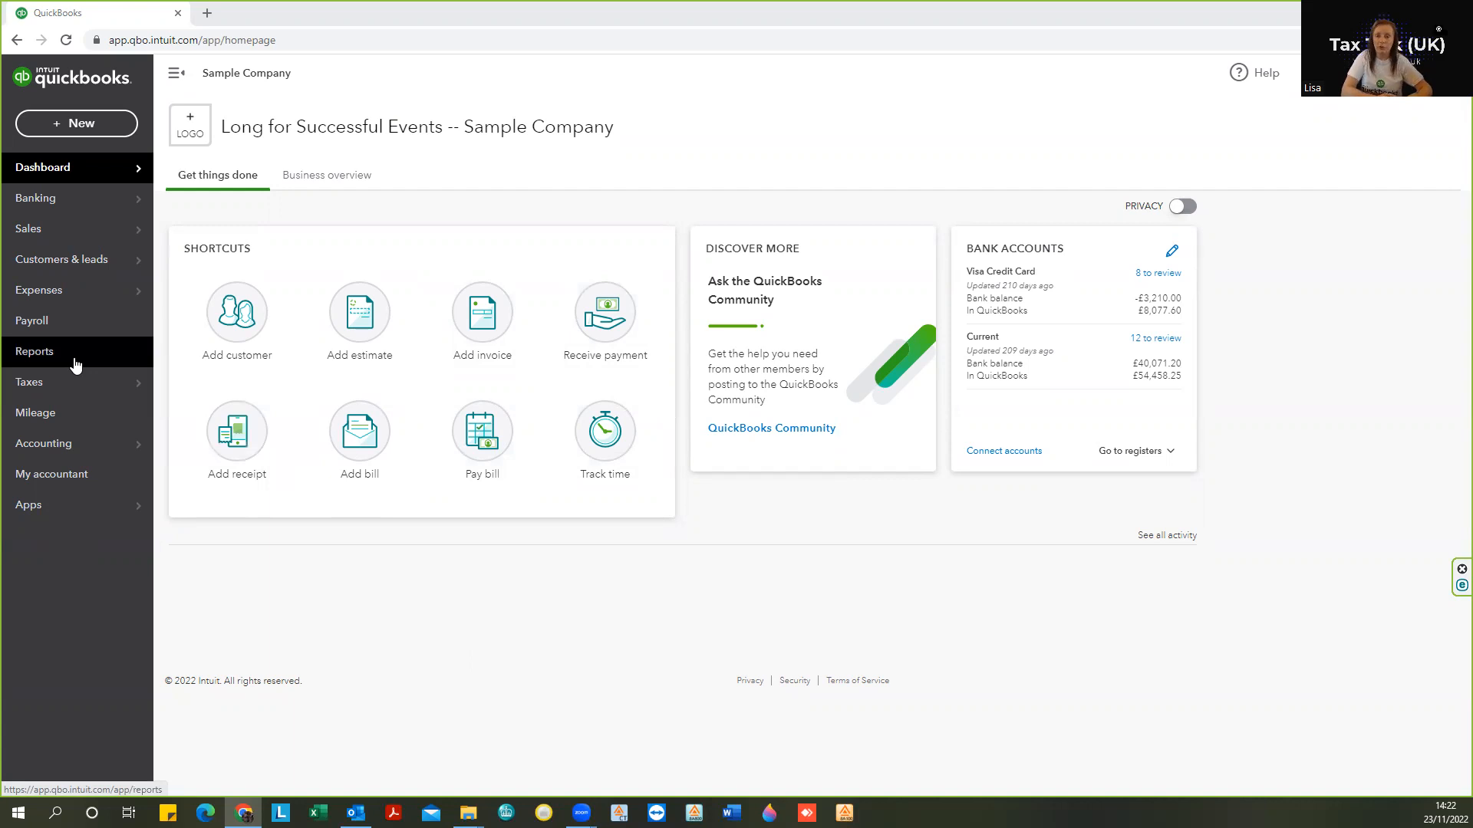
pyautogui.moveTo(77, 355)
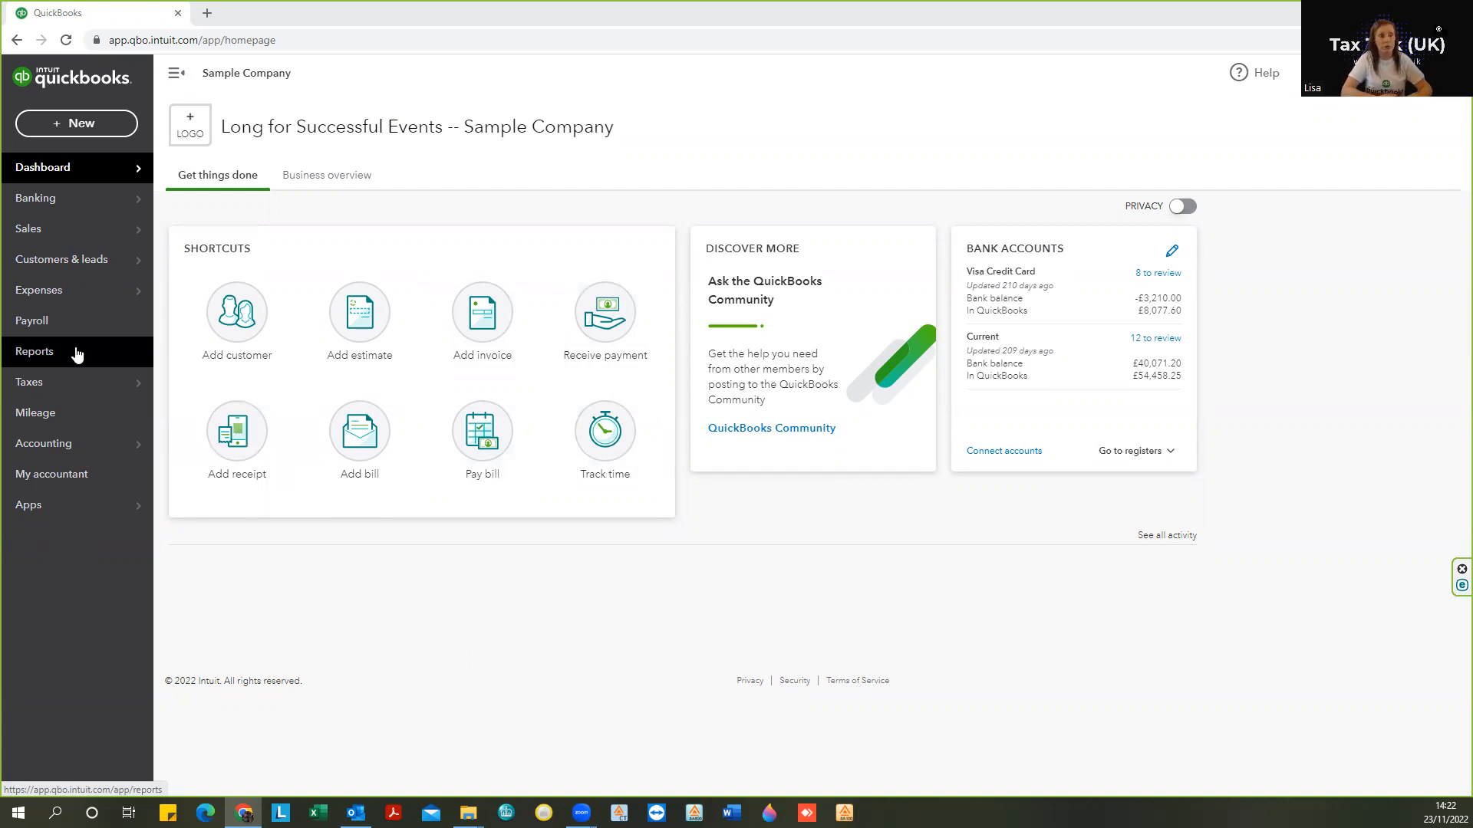
# Star the VAT Exception Report as a favourite under Manage VAT and return to the dashboard
pyautogui.click(35, 351)
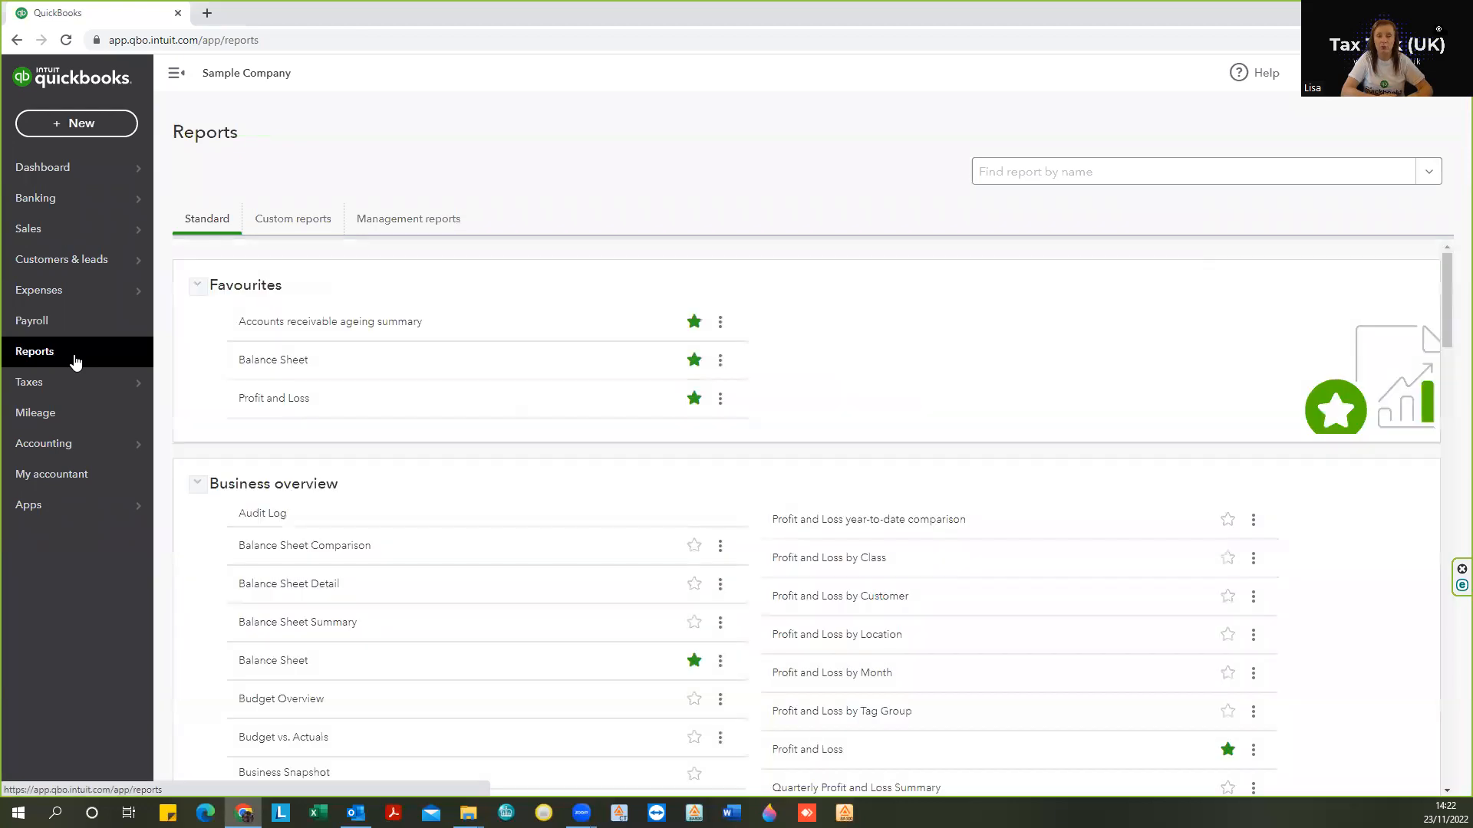
pyautogui.moveTo(578, 417)
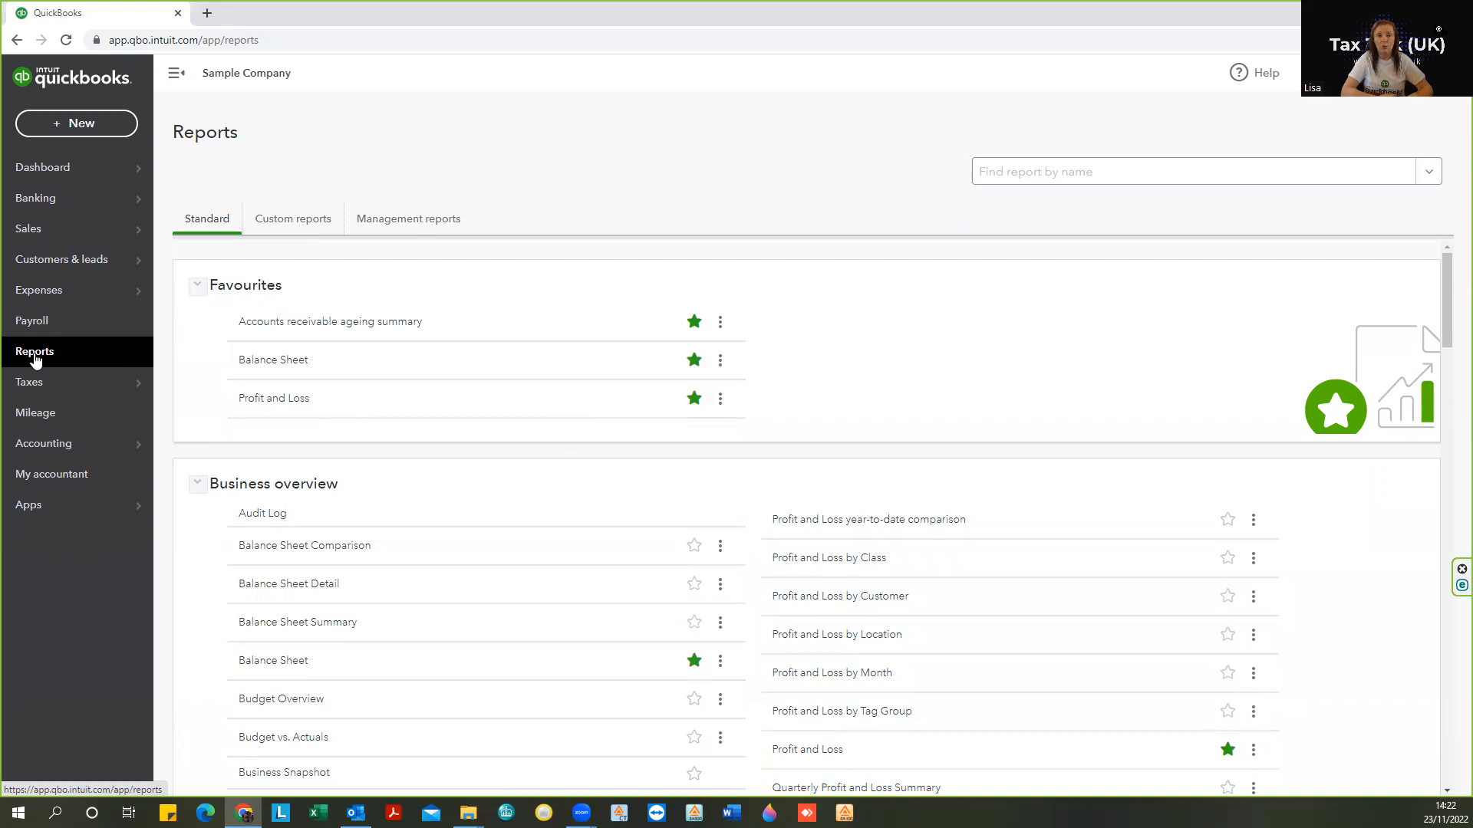
pyautogui.moveTo(58, 428)
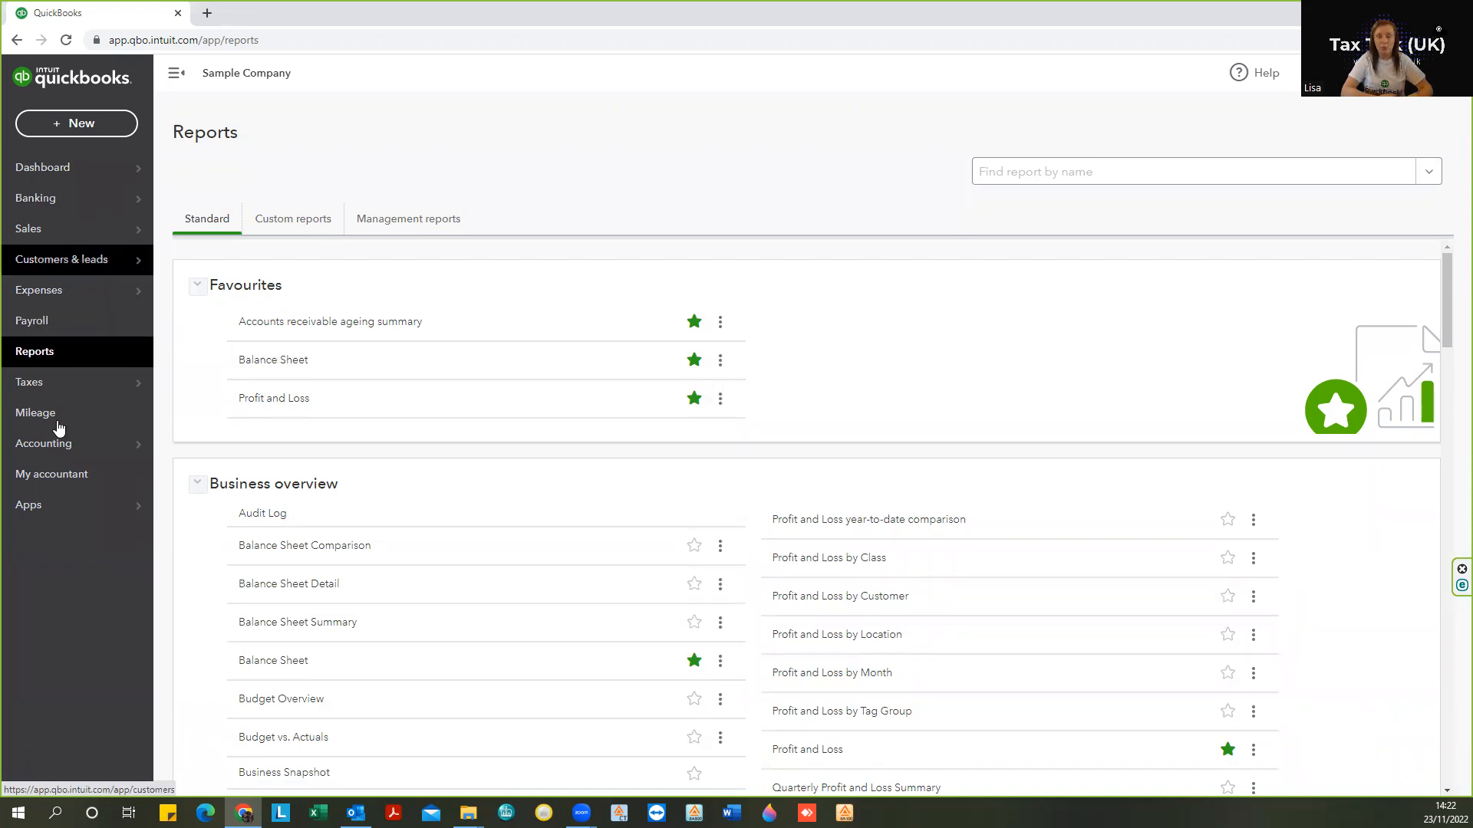
pyautogui.scroll(-3)
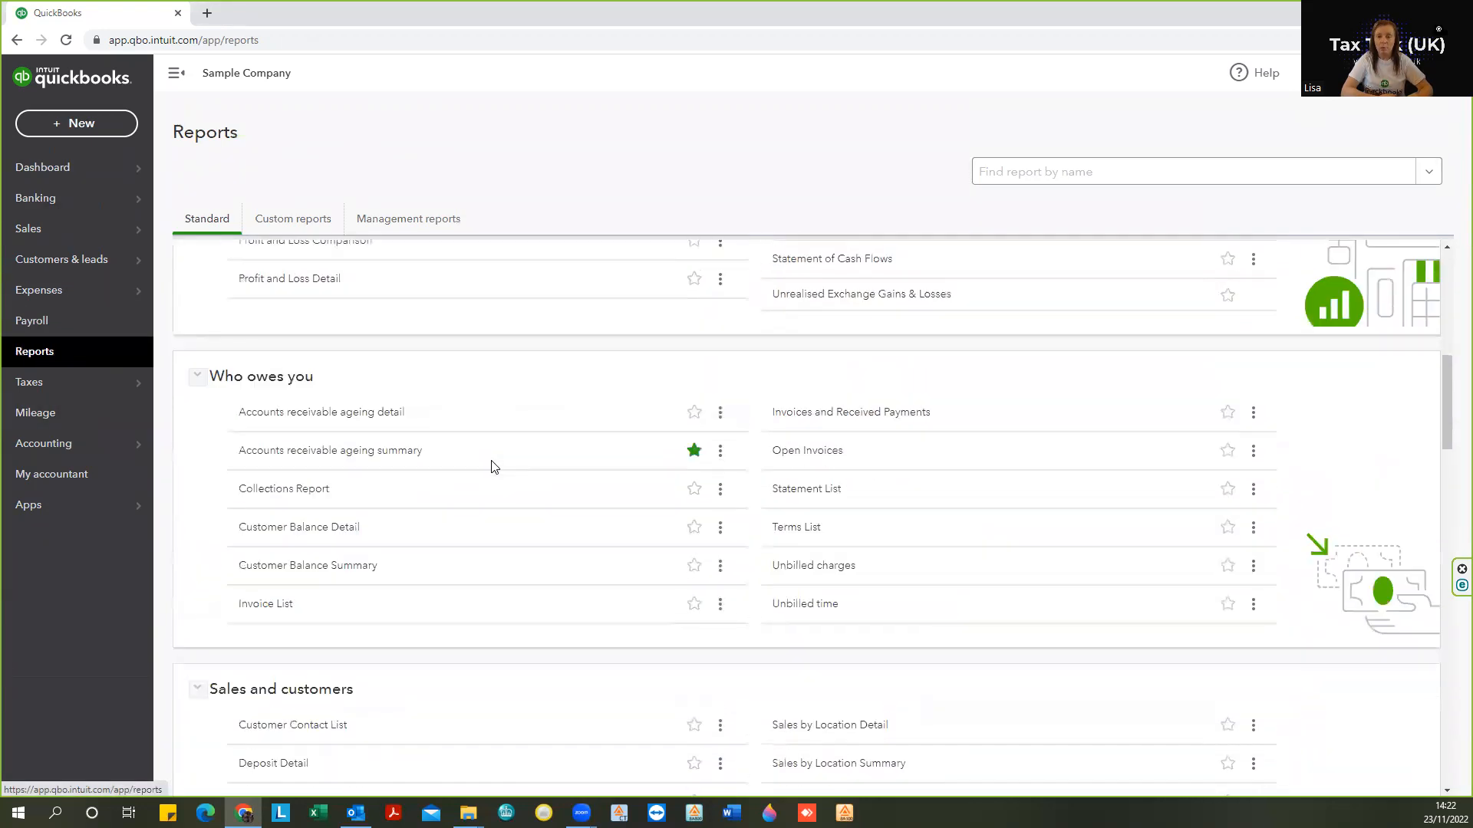
pyautogui.scroll(-3)
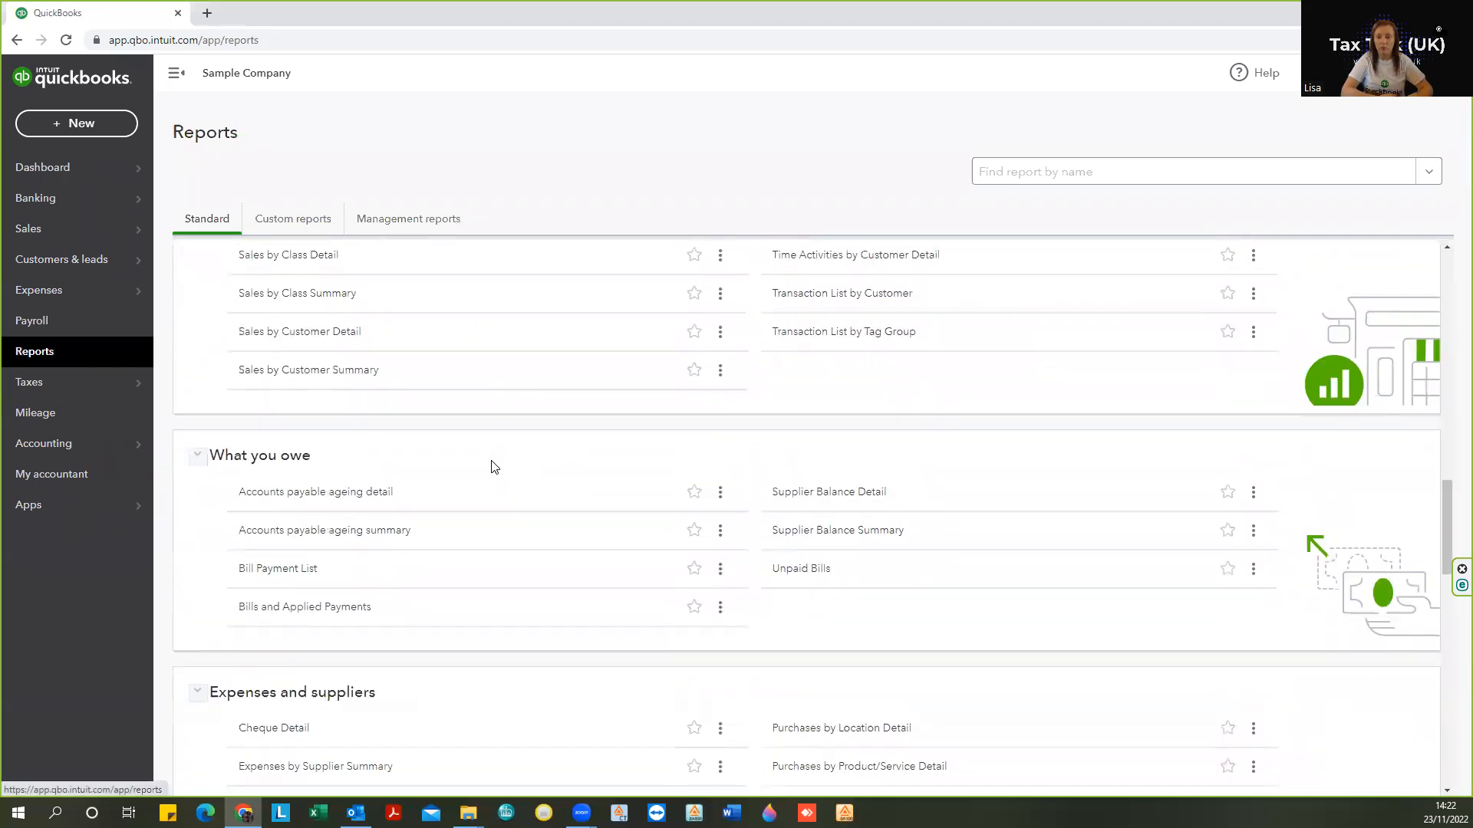
pyautogui.scroll(-3)
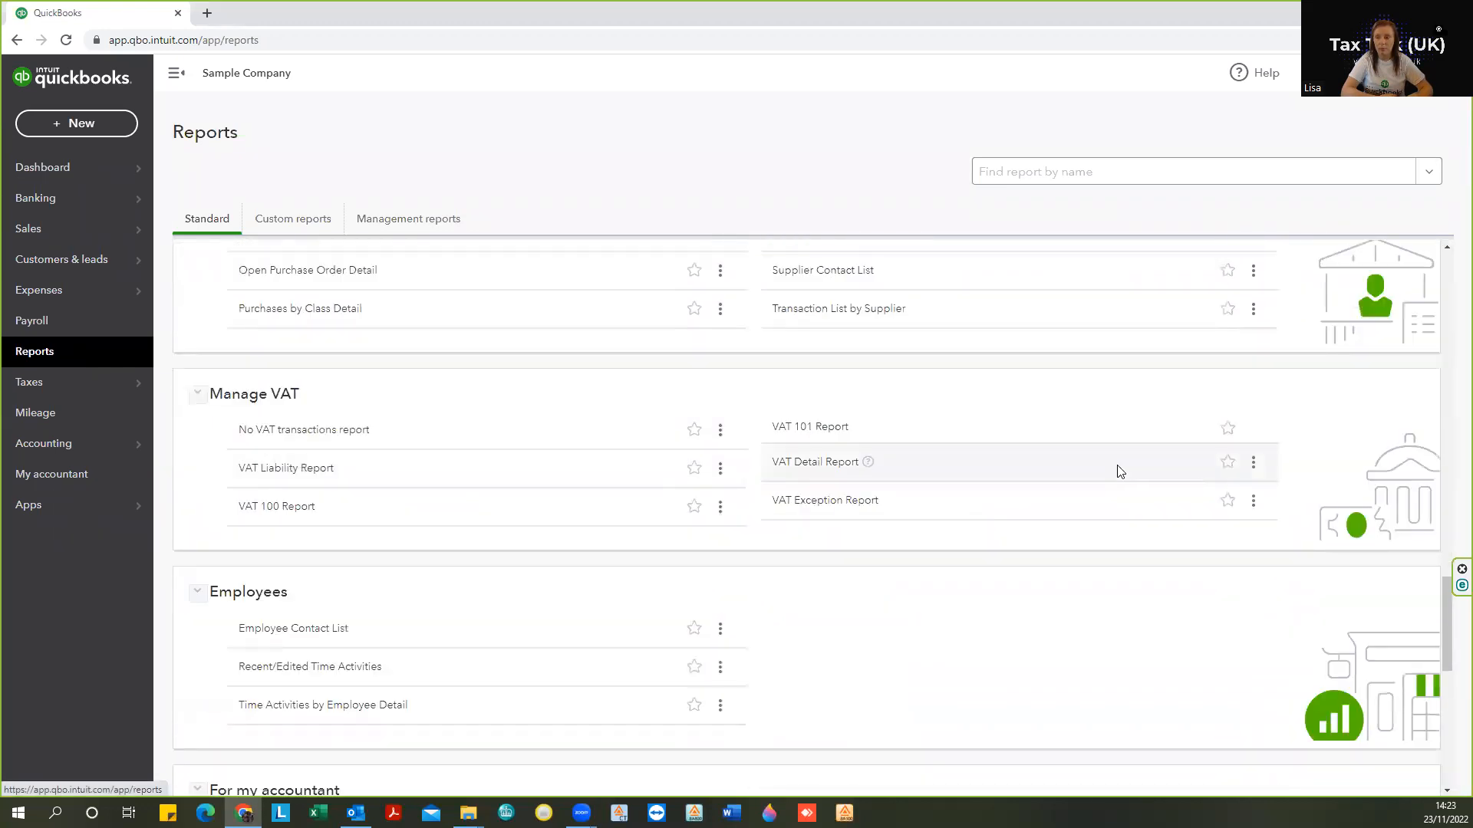
pyautogui.moveTo(1103, 482)
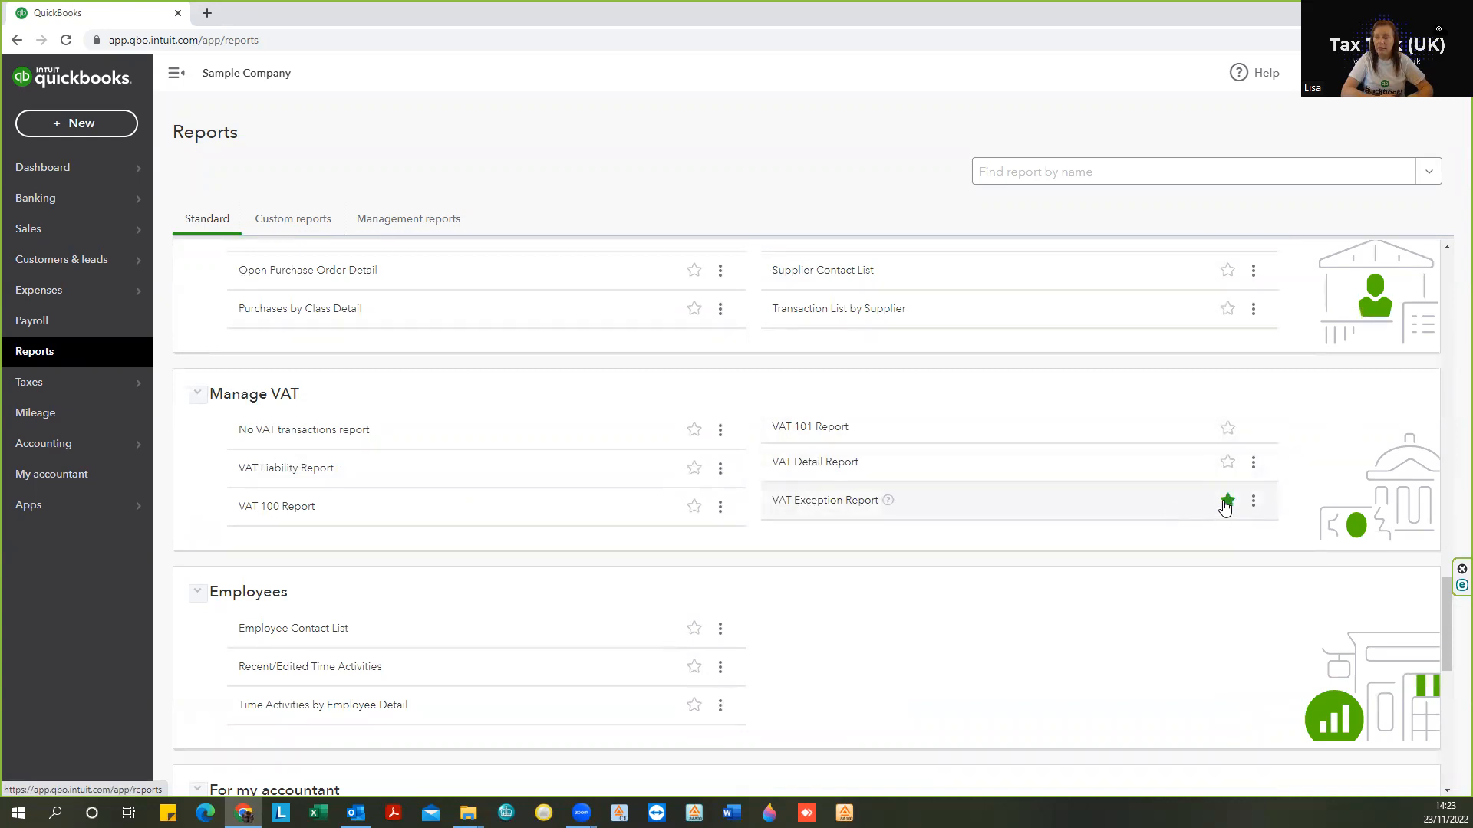
pyautogui.click(1227, 500)
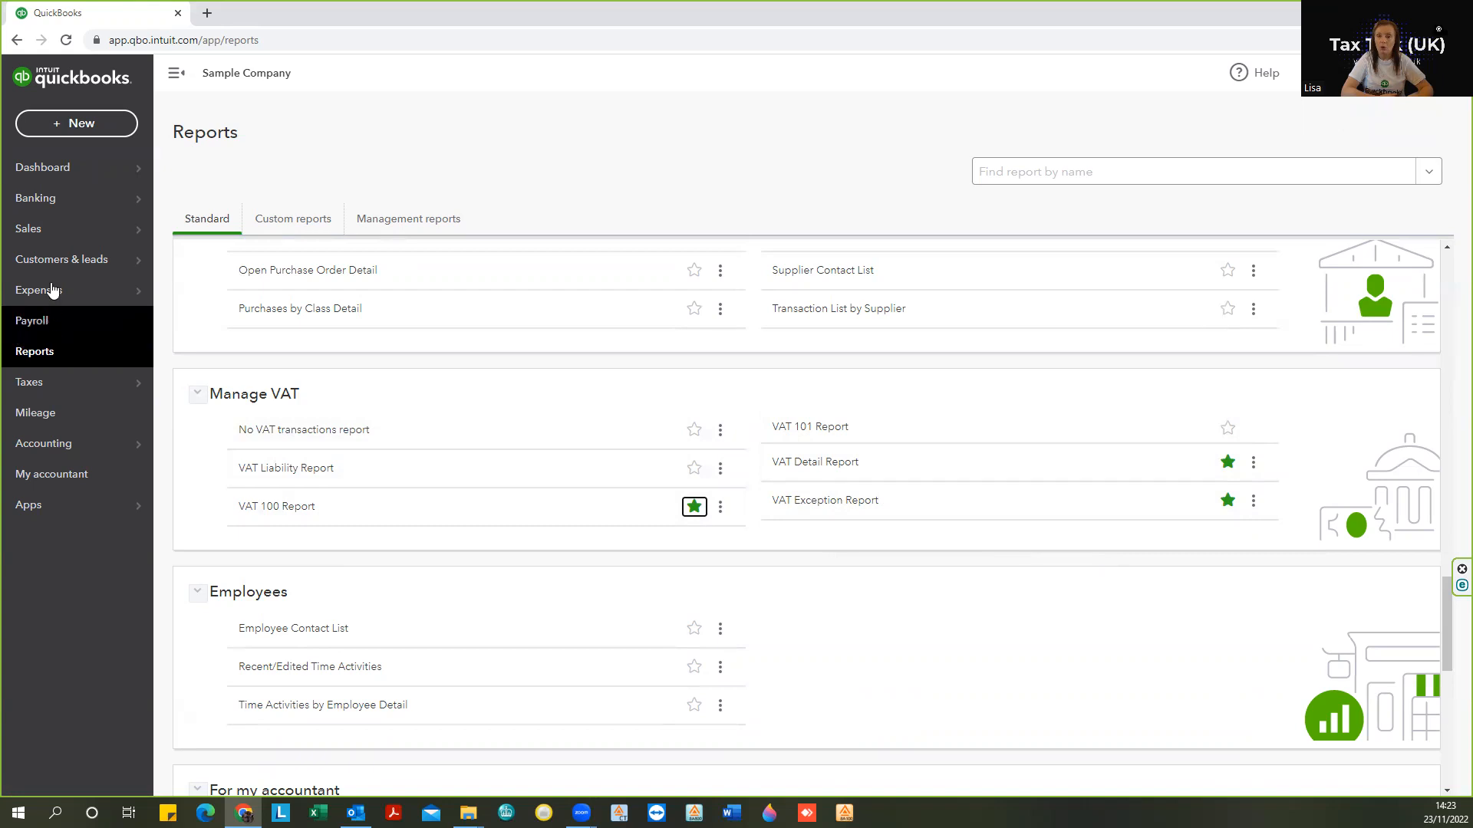
pyautogui.click(43, 168)
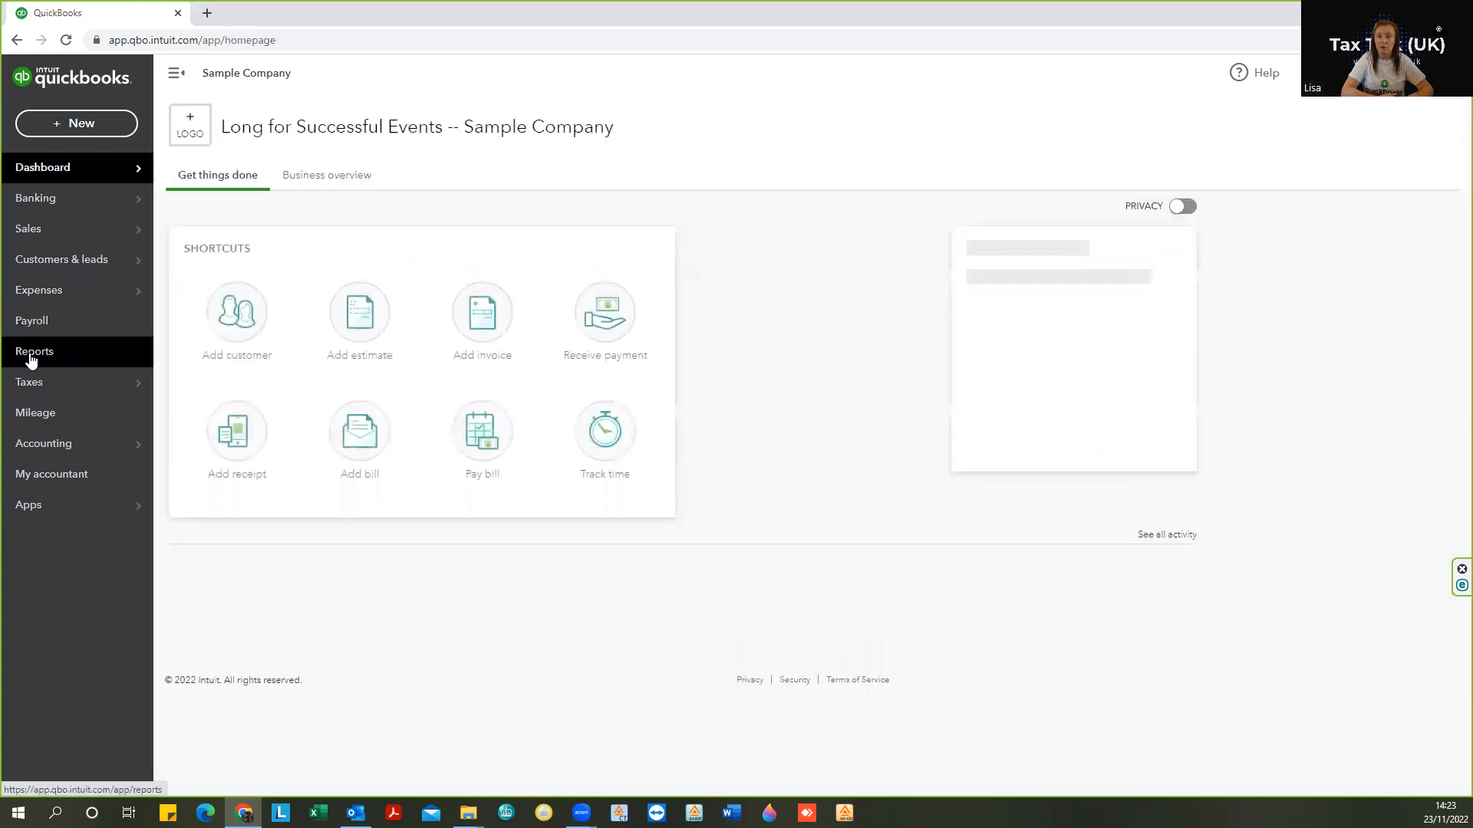
# Show the Reports page with the three VAT reports listed under Favourites
pyautogui.click(35, 352)
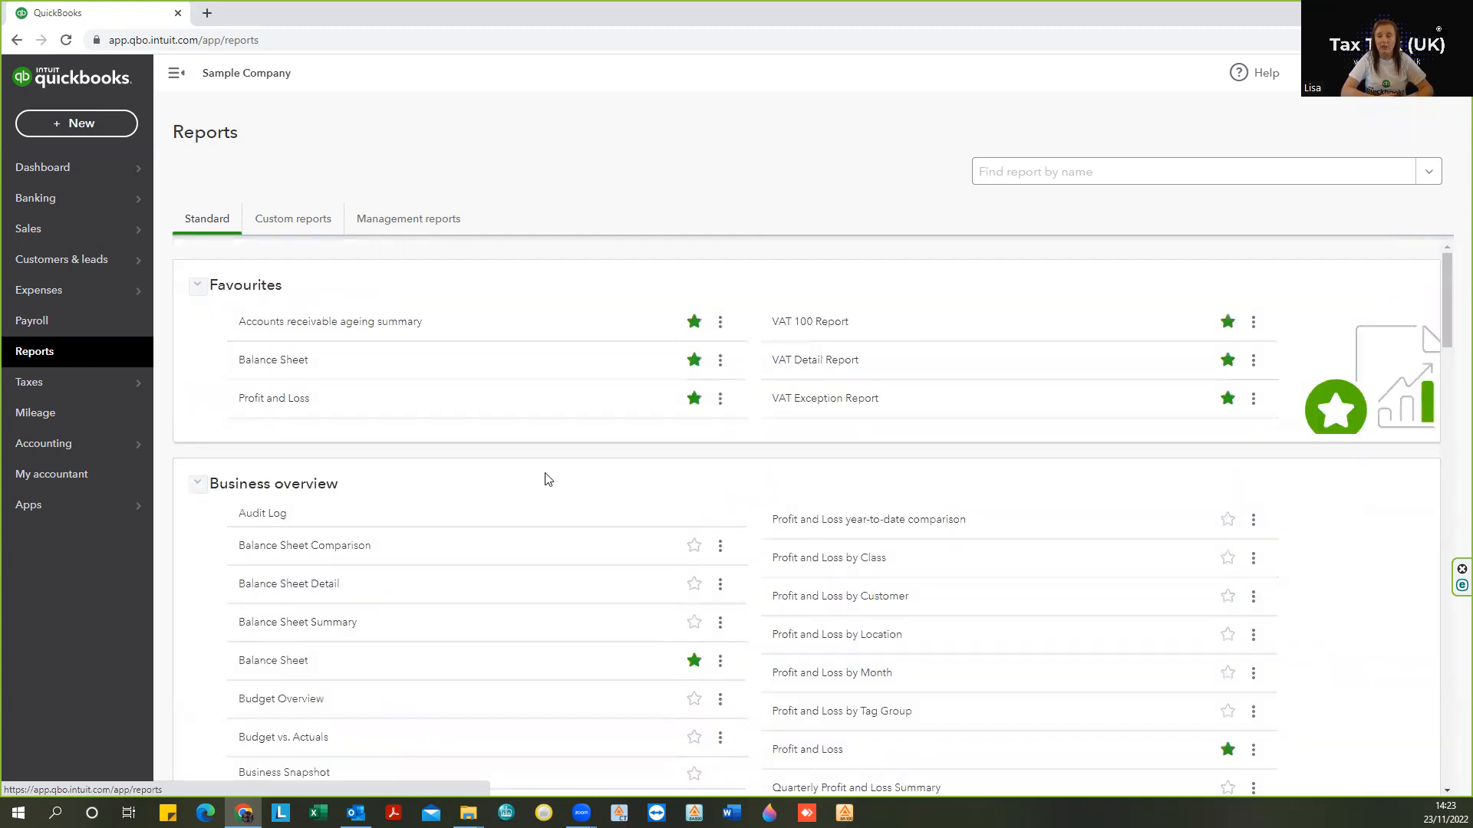
pyautogui.moveTo(838, 460)
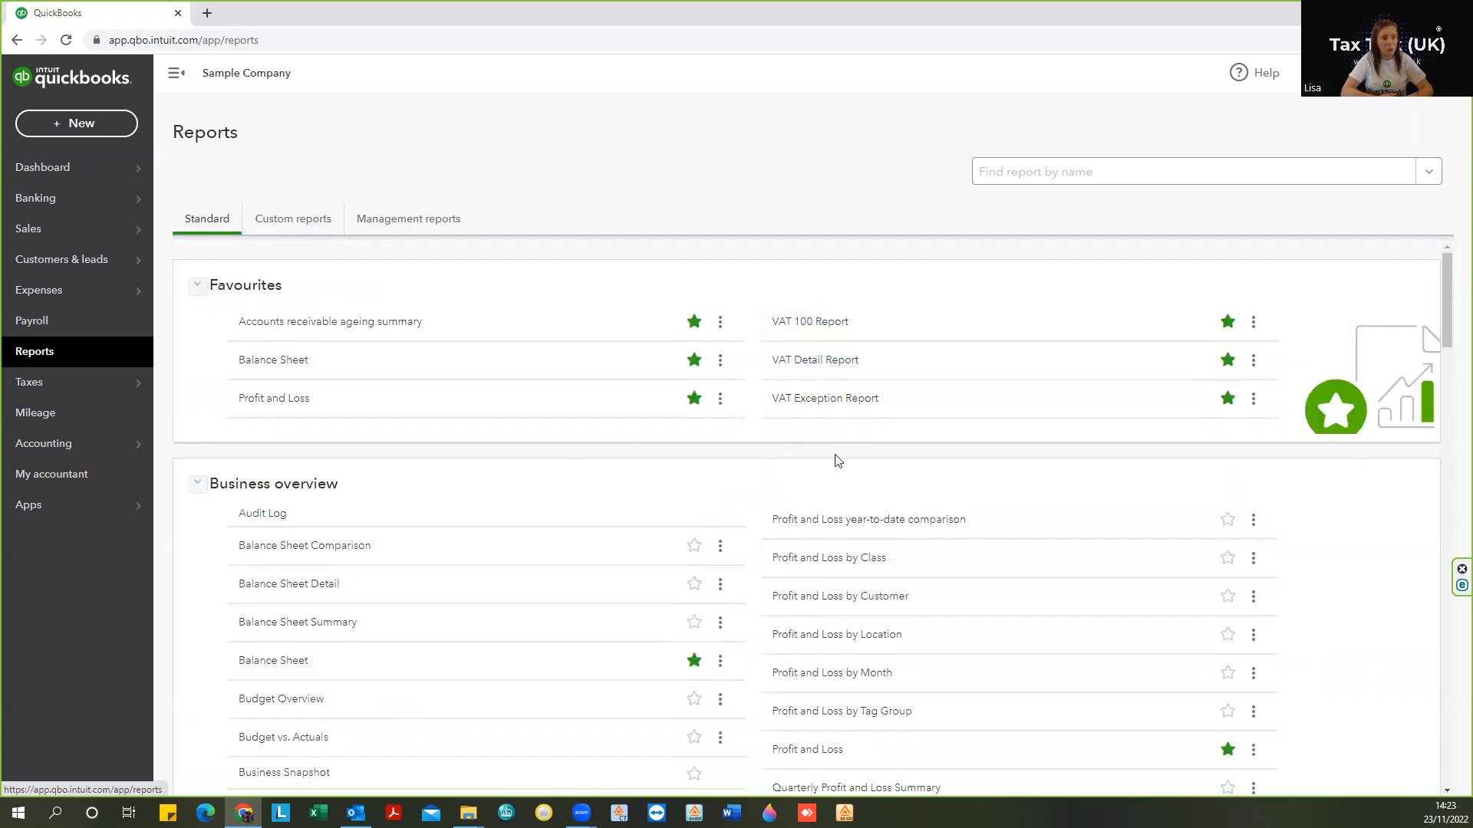
pyautogui.moveTo(629, 546)
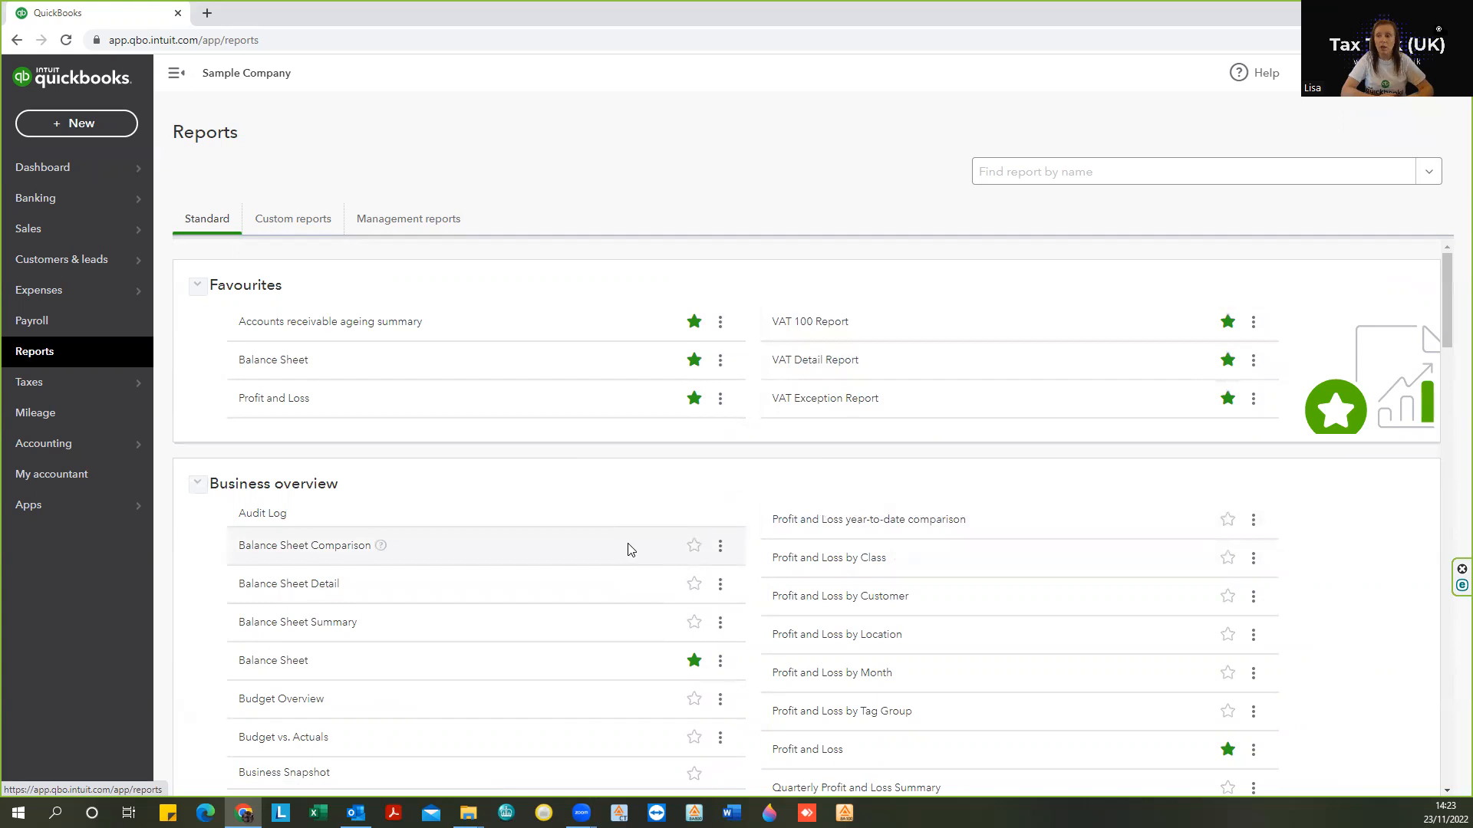
pyautogui.moveTo(607, 512)
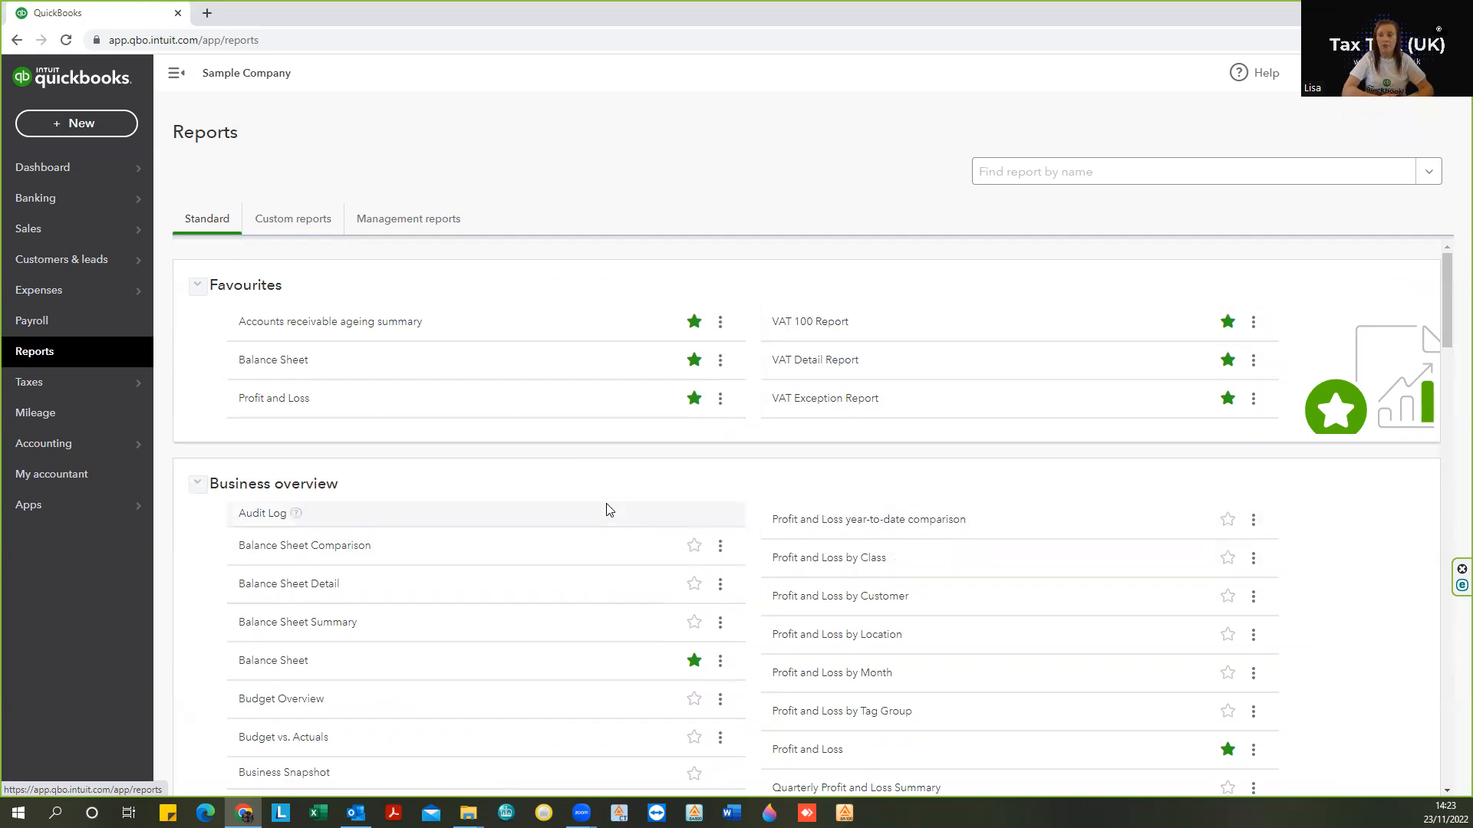
pyautogui.moveTo(775, 486)
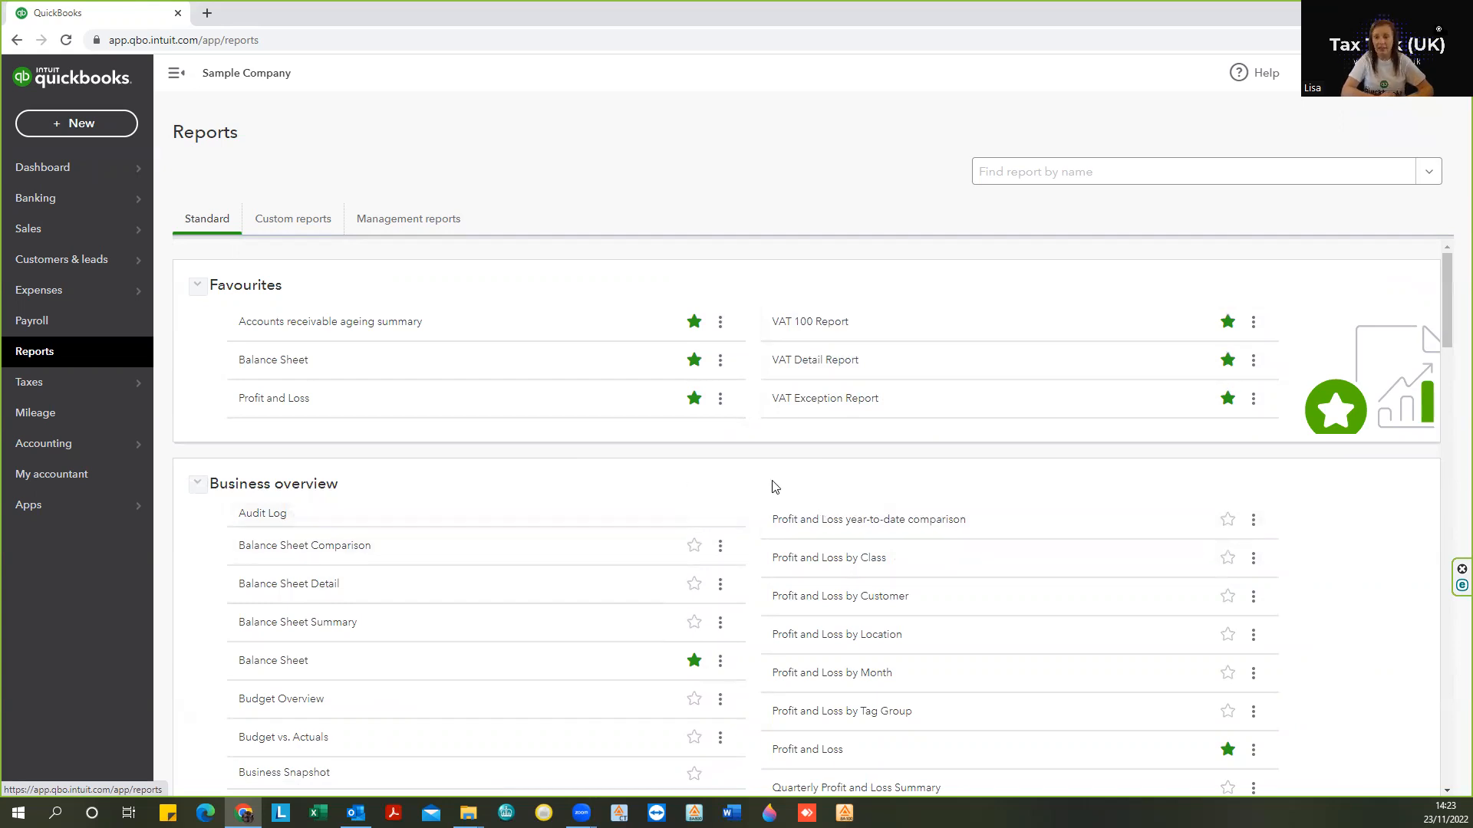
pyautogui.moveTo(810, 411)
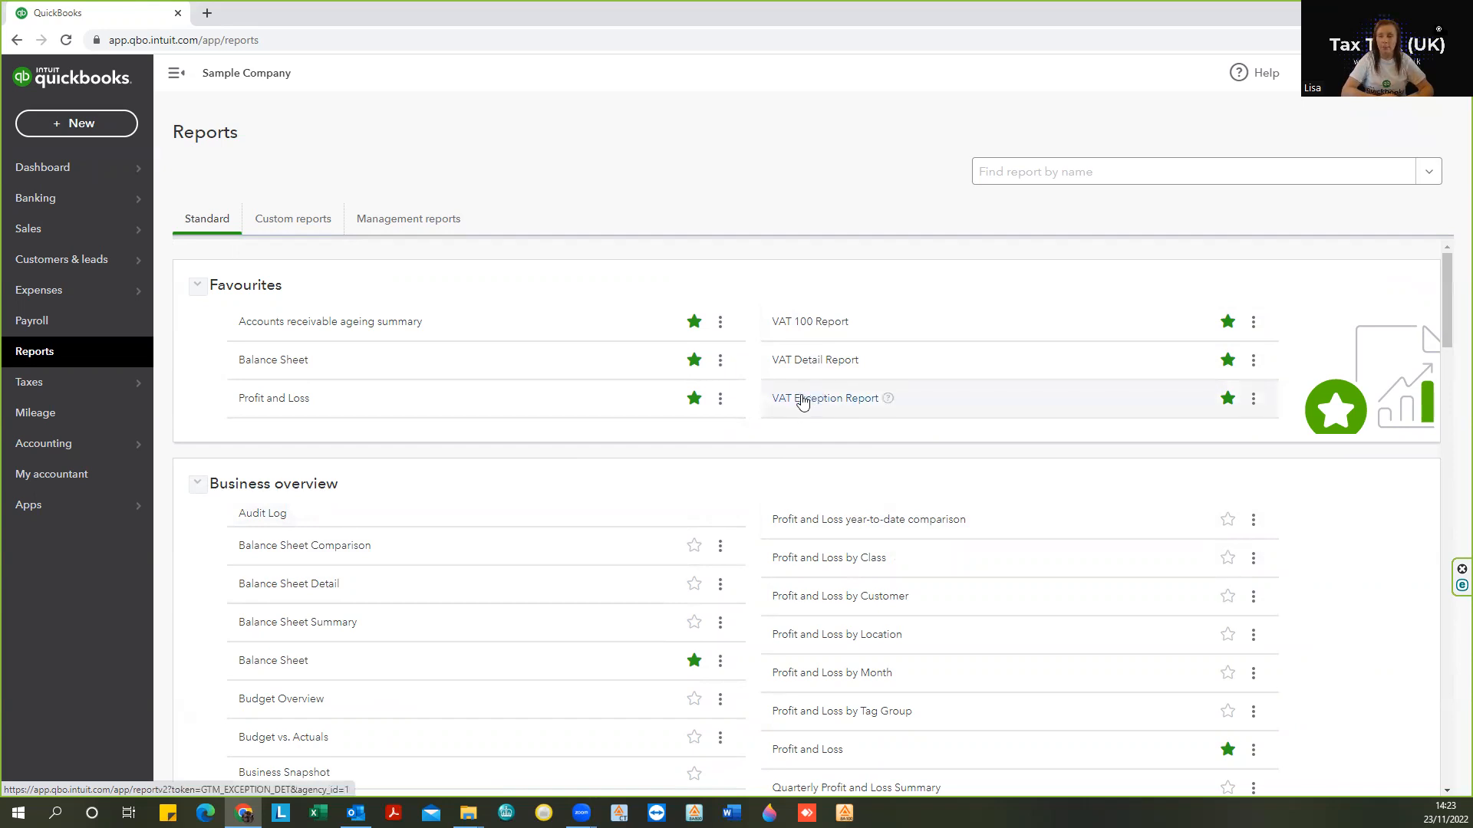
pyautogui.moveTo(658, 550)
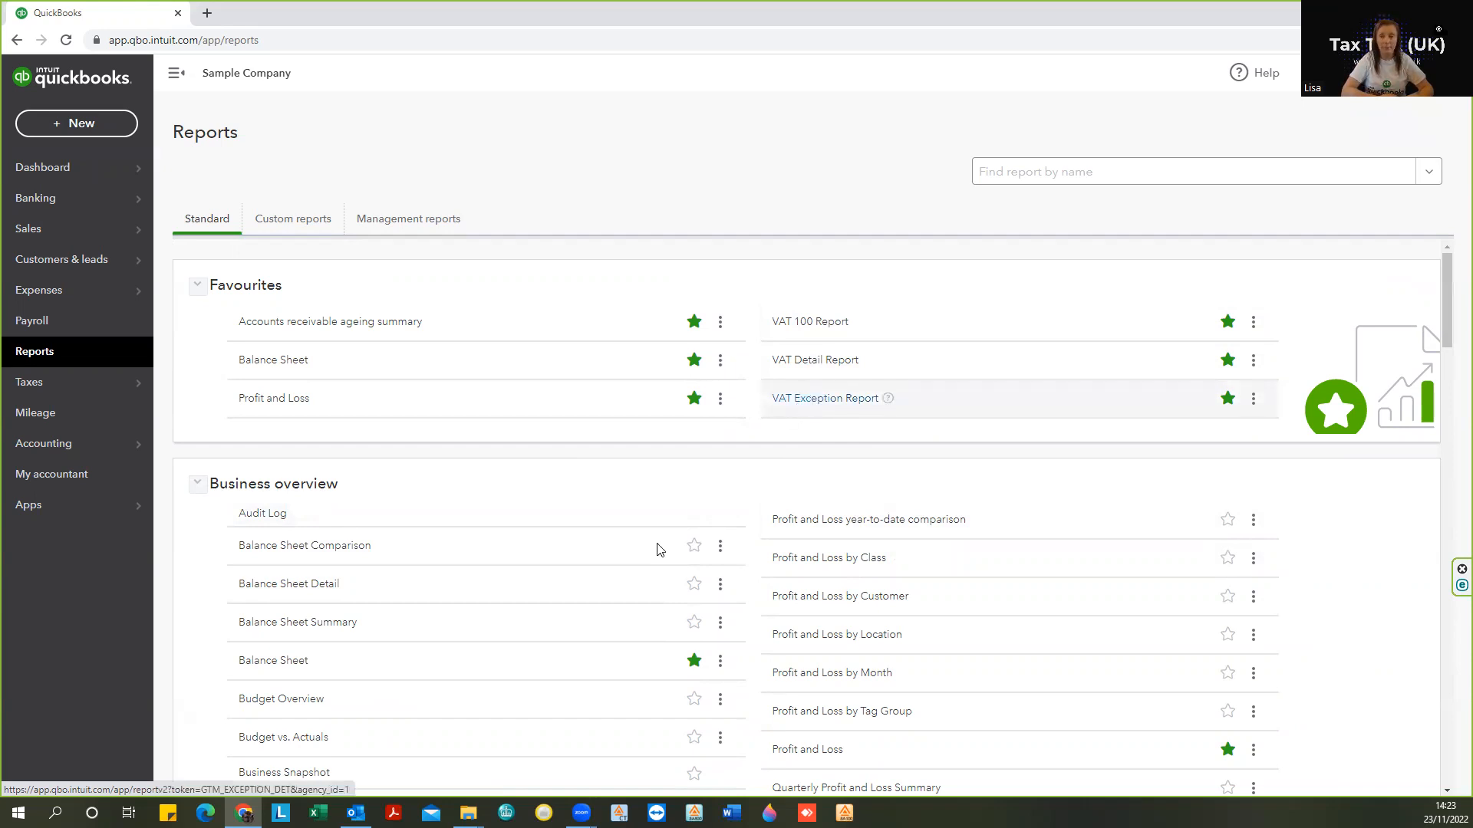
pyautogui.moveTo(847, 454)
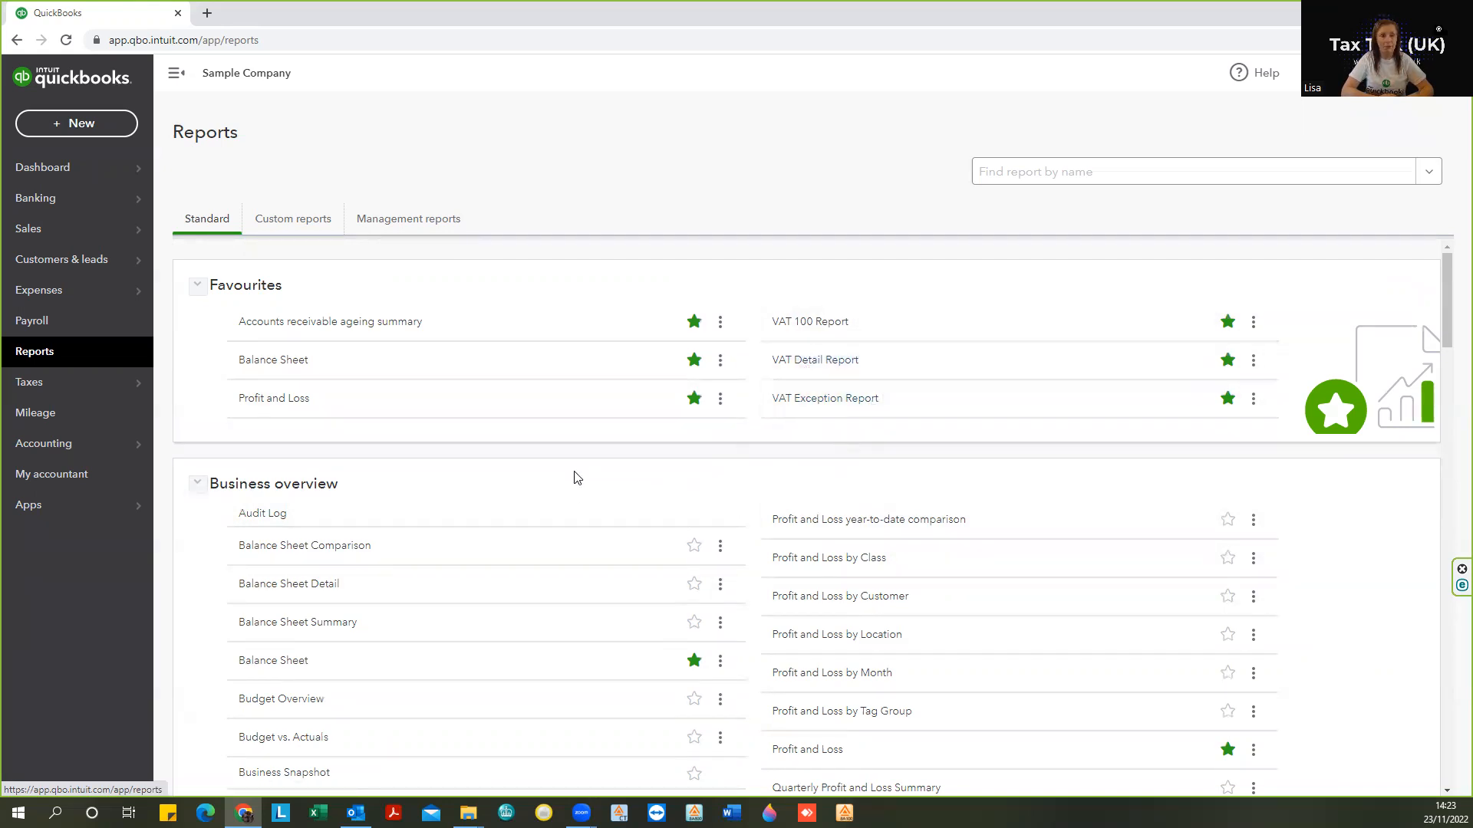
pyautogui.moveTo(589, 471)
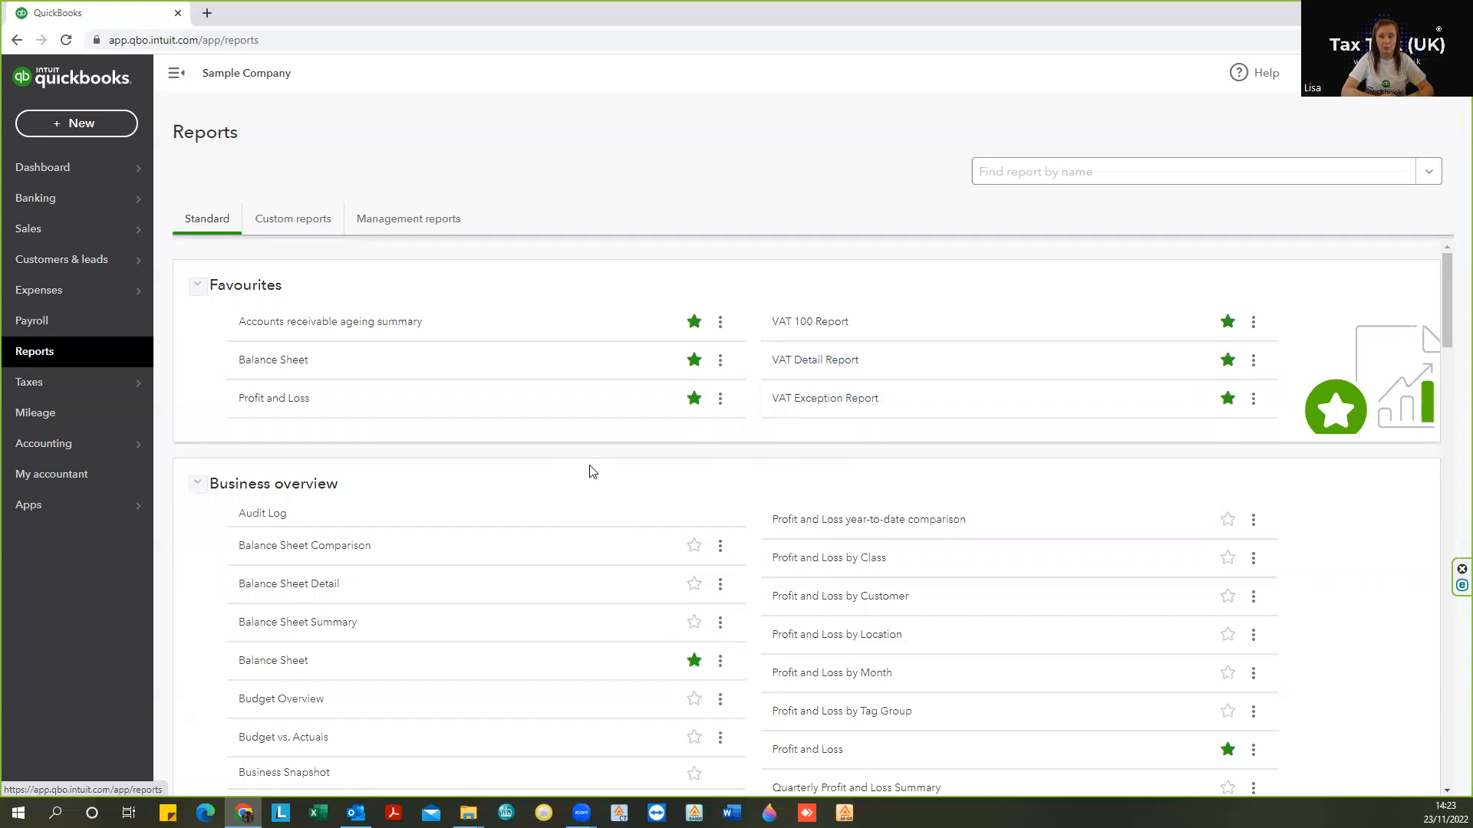
pyautogui.moveTo(825, 397)
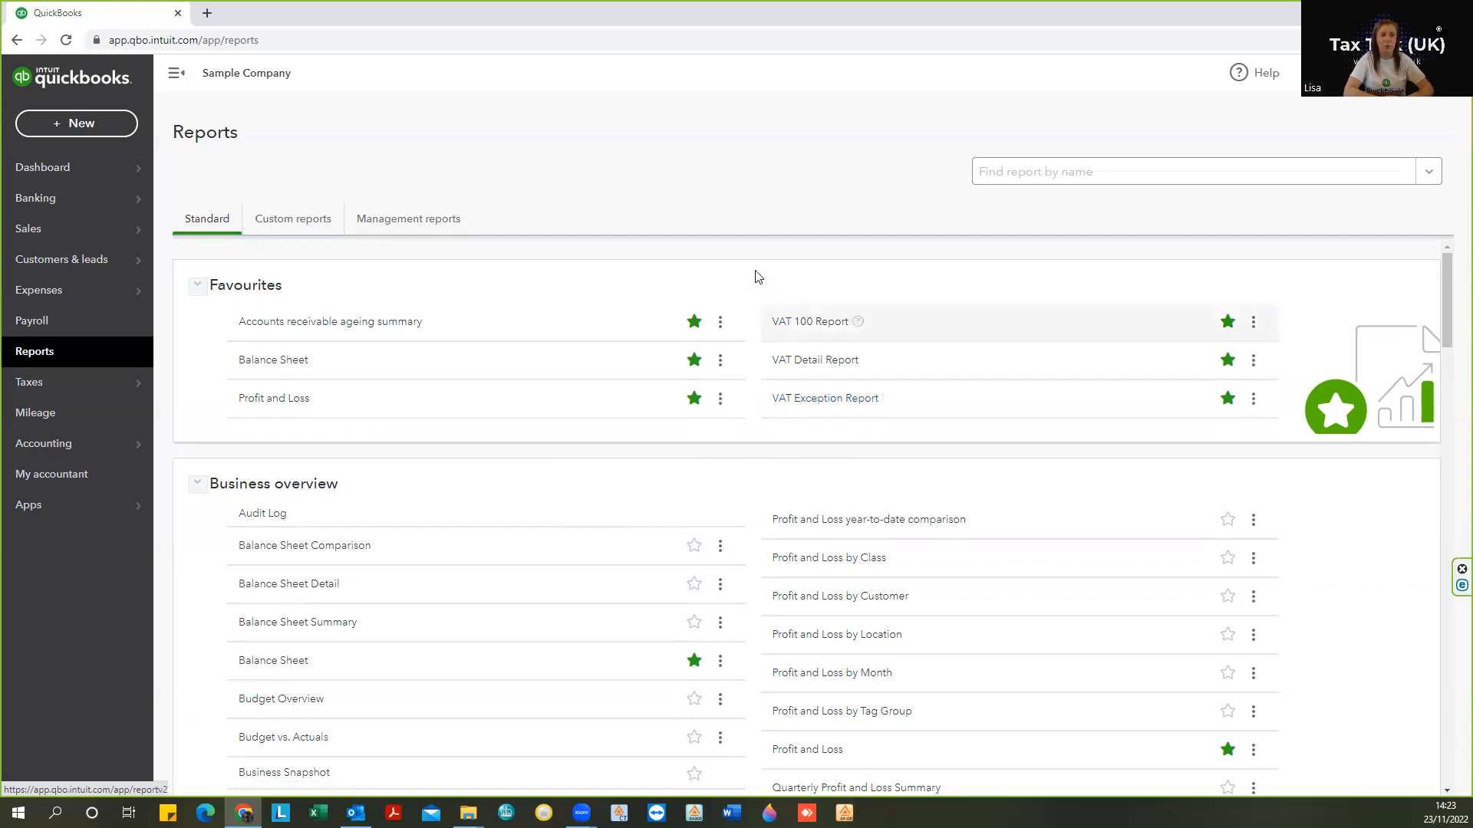
pyautogui.moveTo(758, 277)
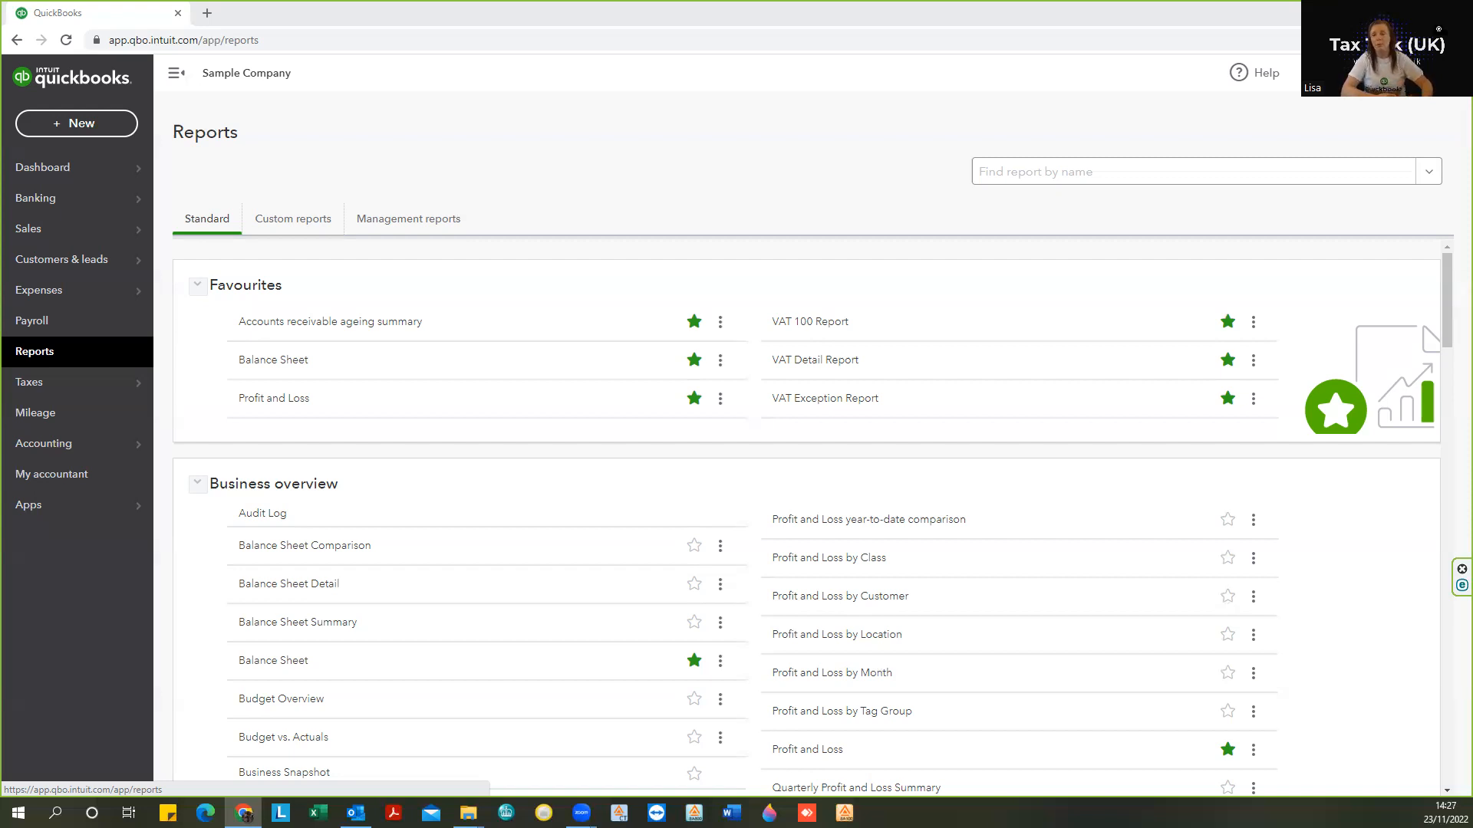
pyautogui.moveTo(850, 390)
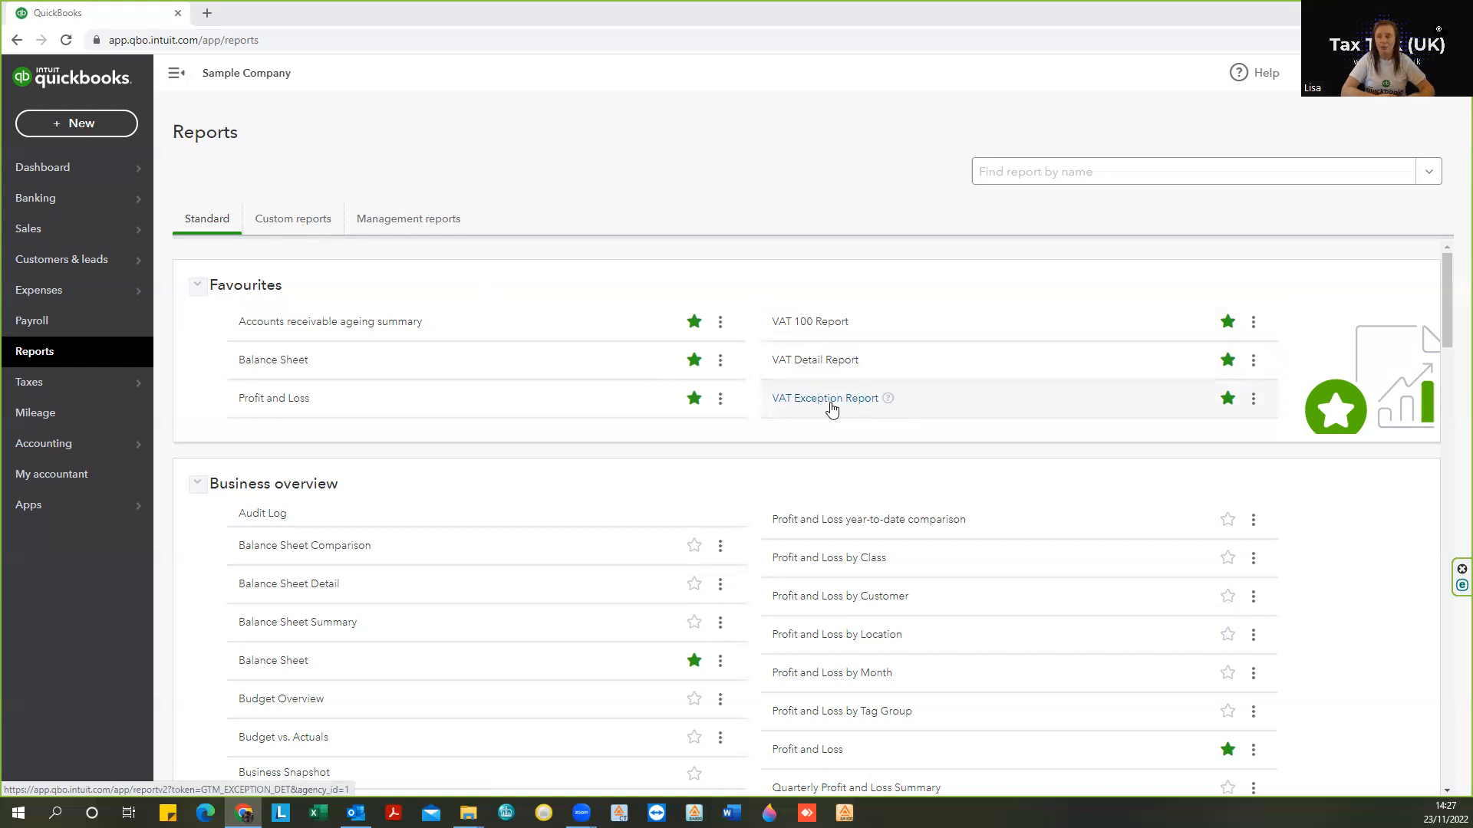
# View the VAT Exception Report's two purchase discrepancies and return to the reports list
pyautogui.click(825, 398)
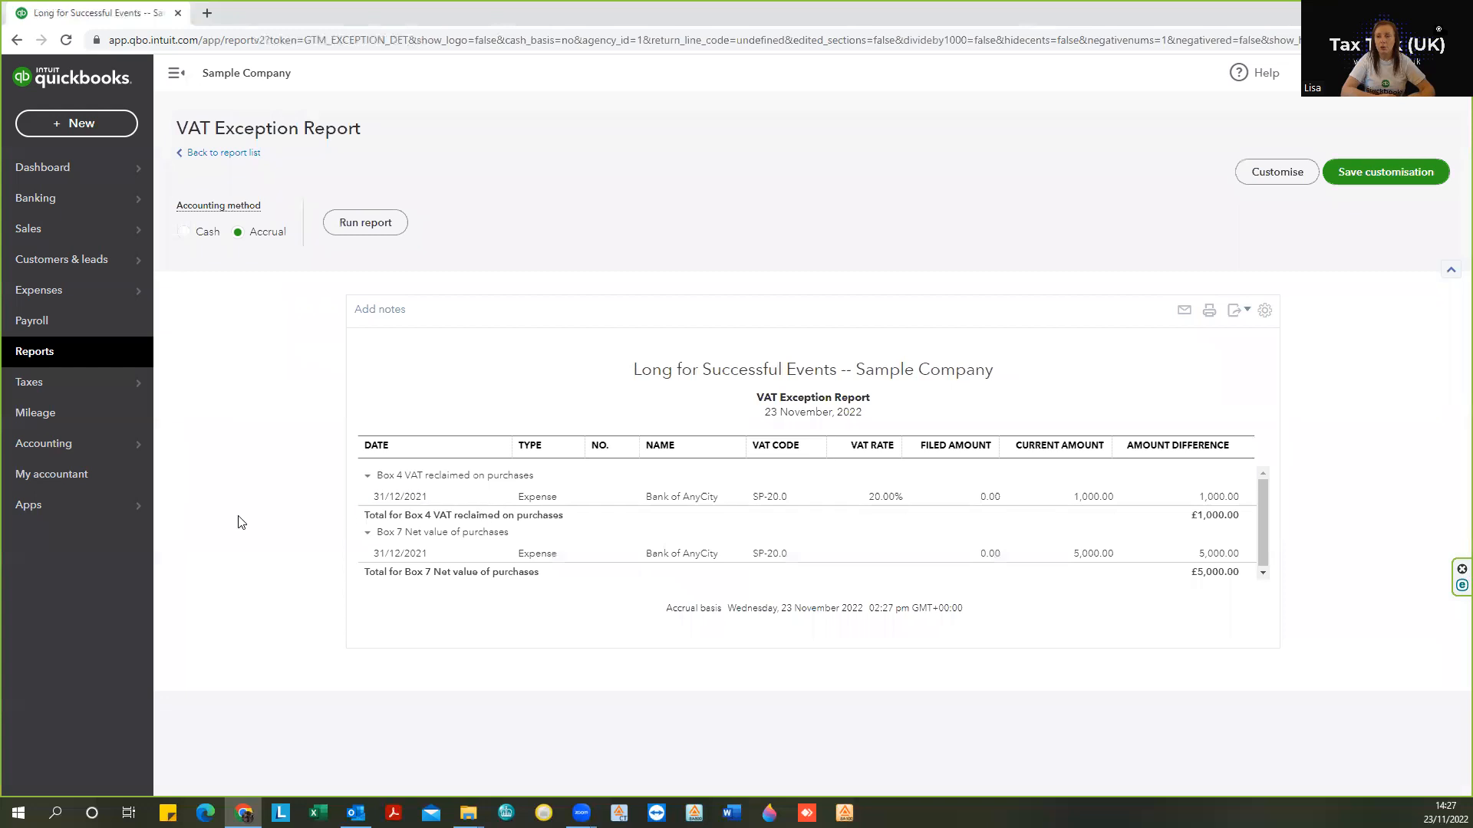
pyautogui.moveTo(689, 685)
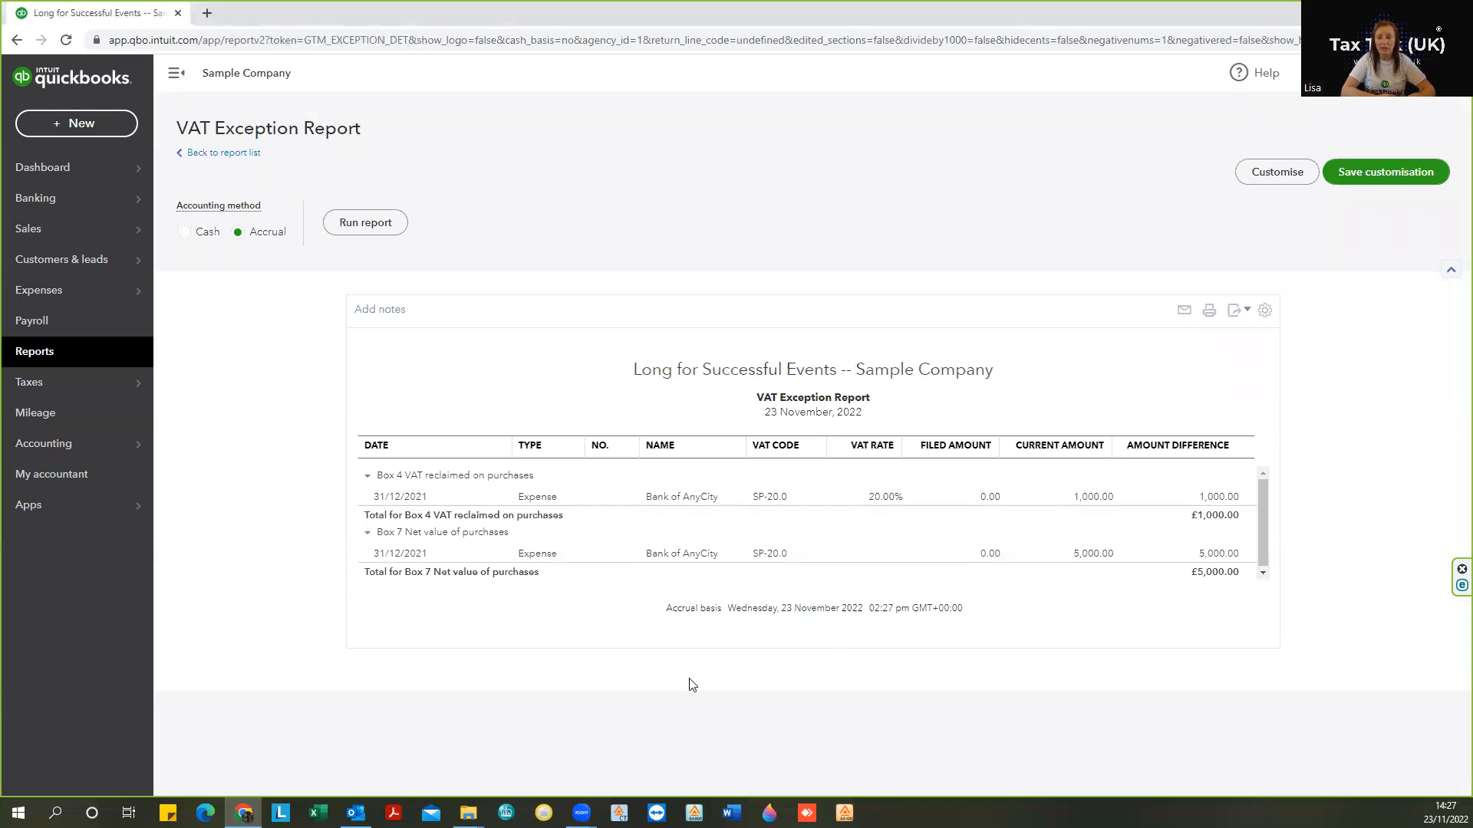
pyautogui.moveTo(677, 566)
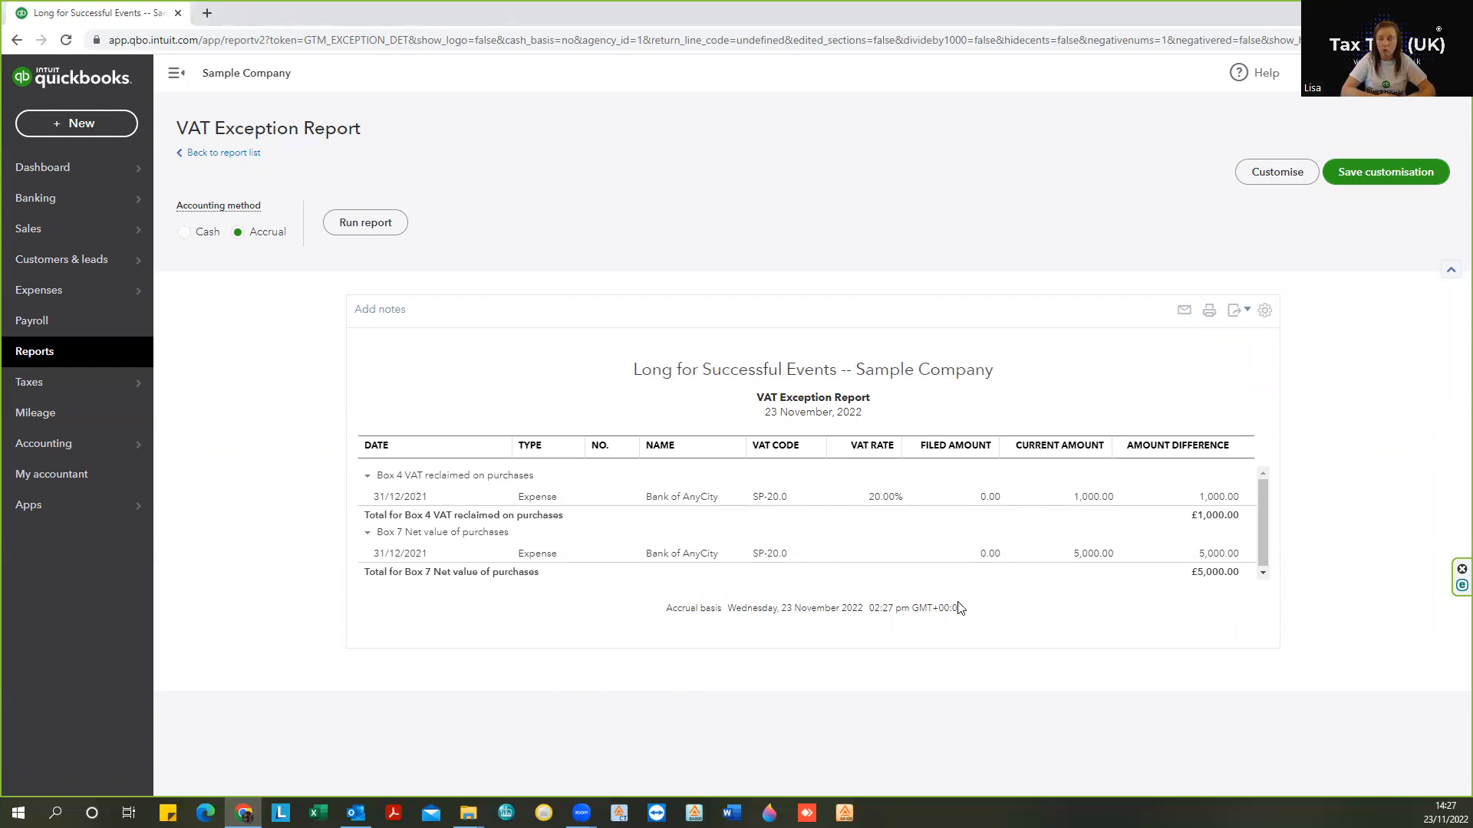
pyautogui.moveTo(308, 520)
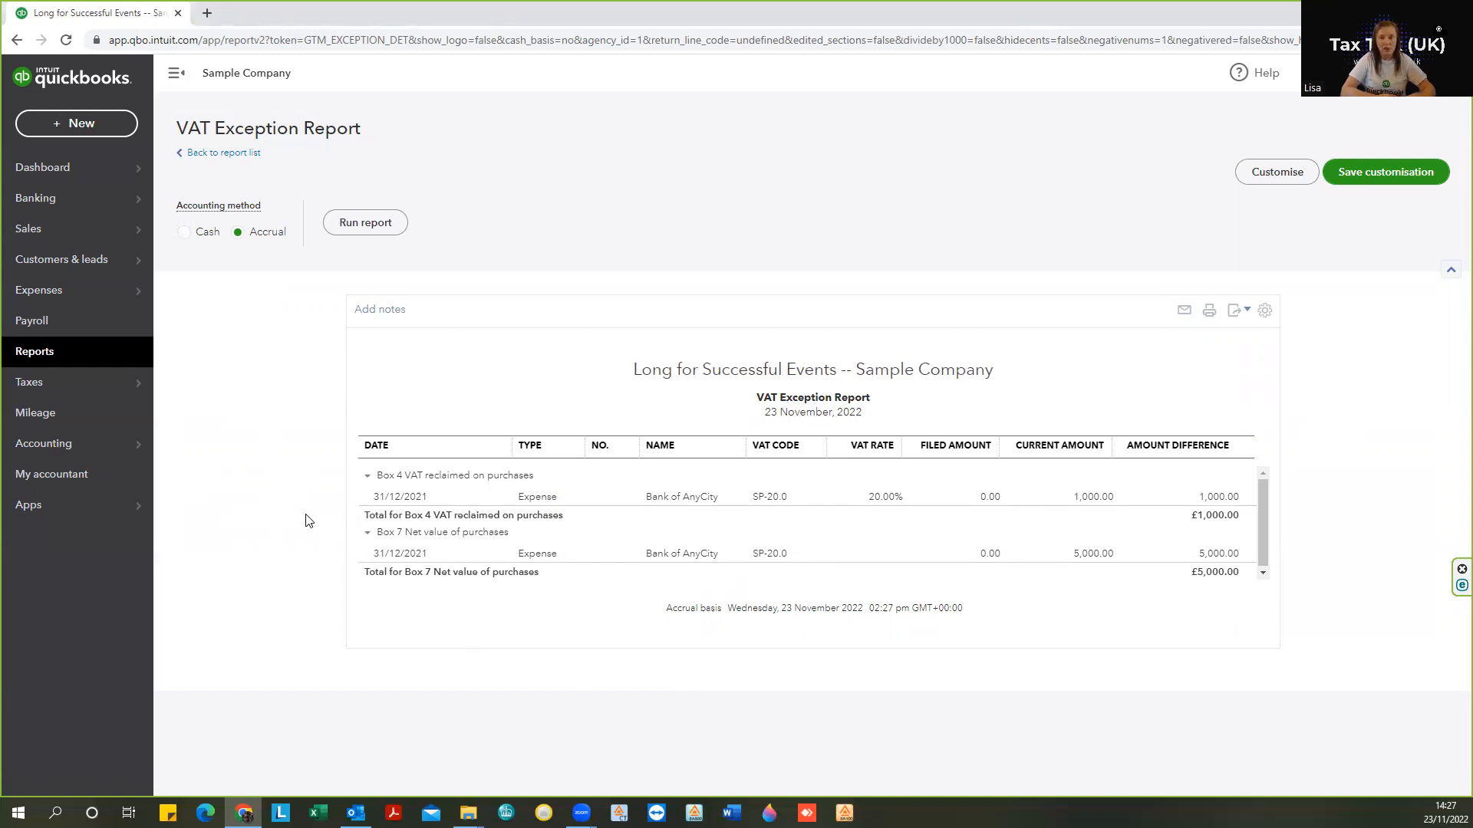
pyautogui.moveTo(301, 533)
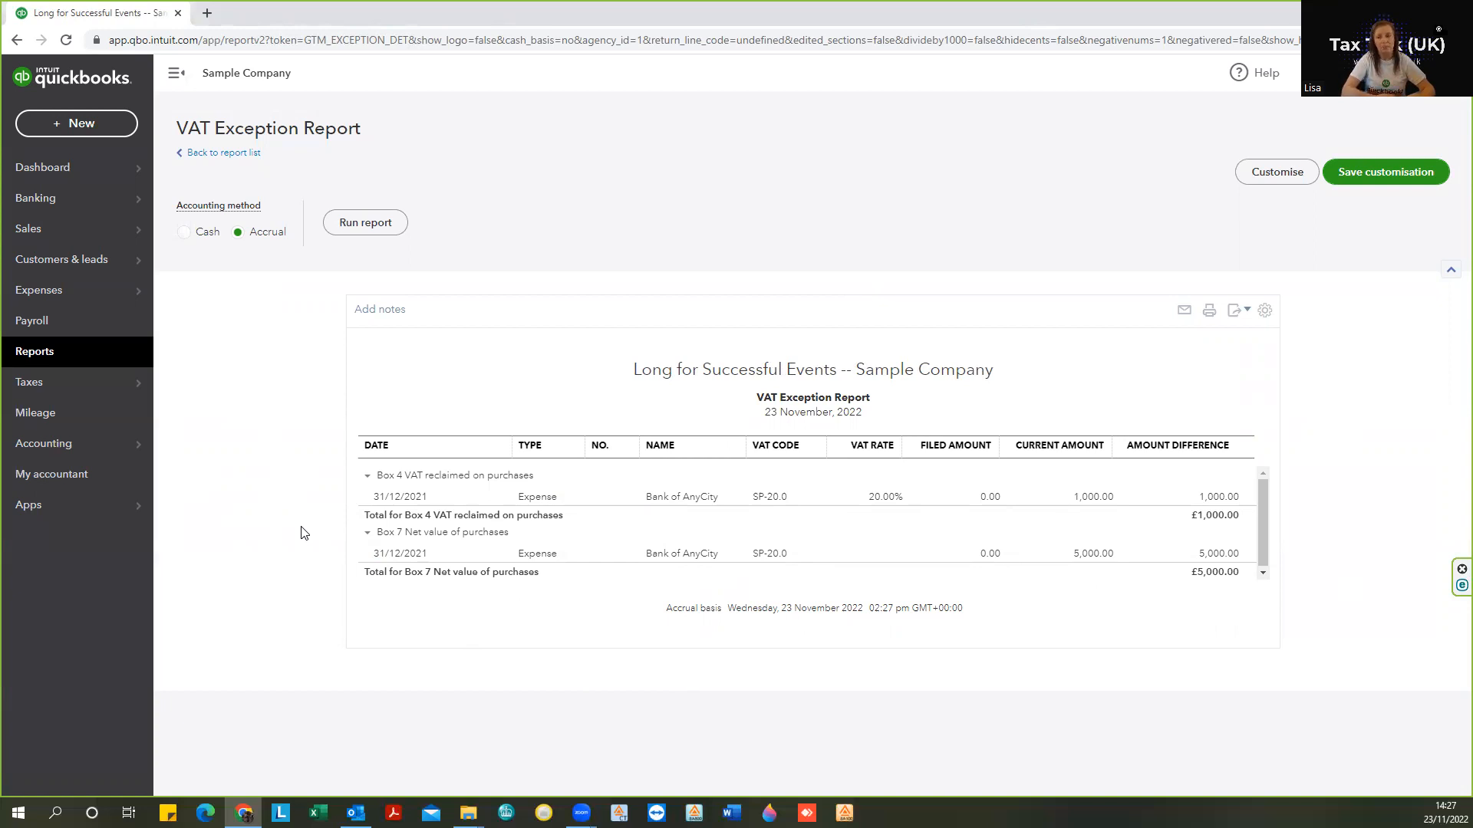
pyautogui.moveTo(261, 363)
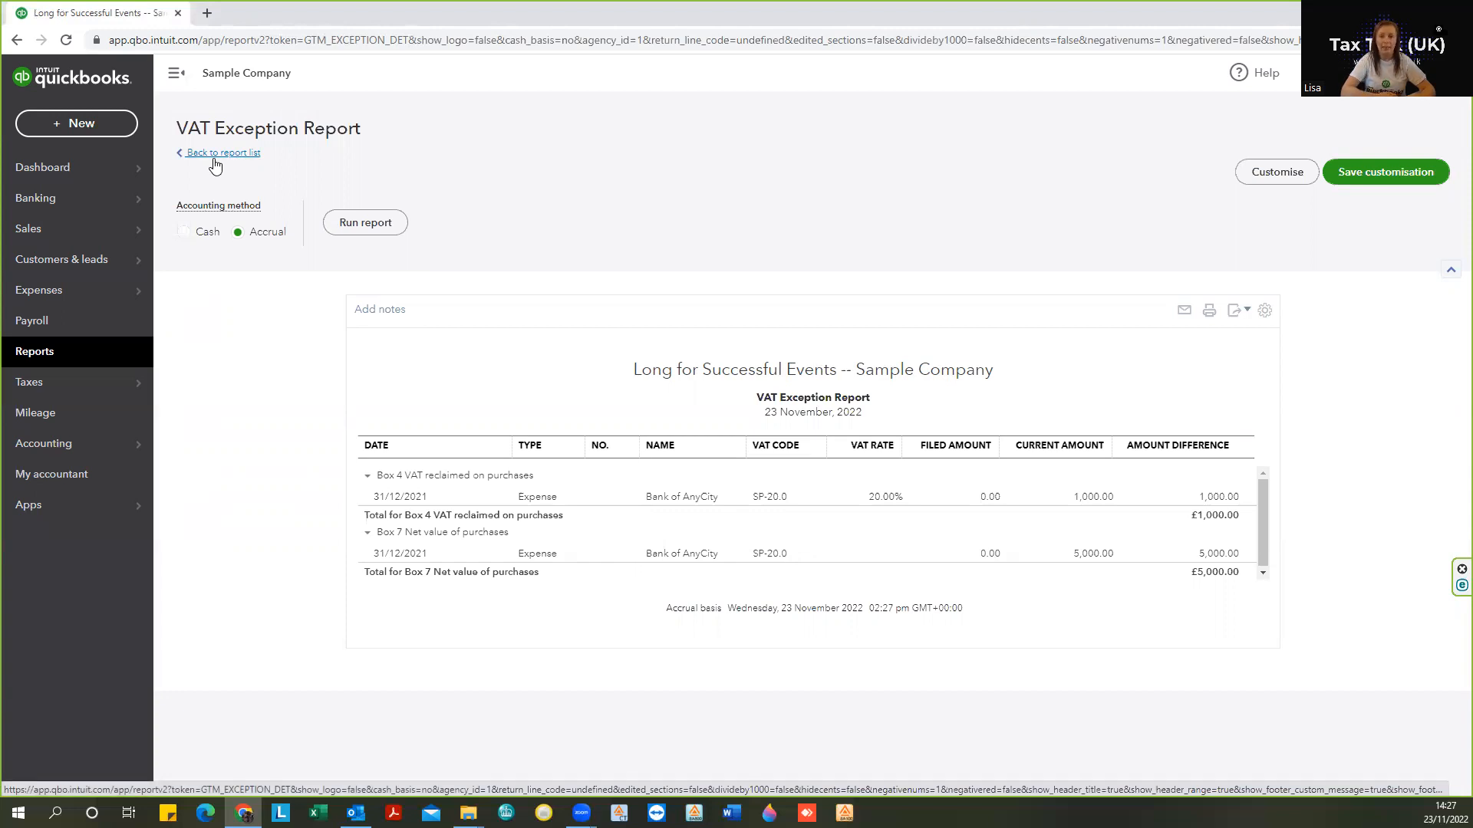
pyautogui.moveTo(212, 183)
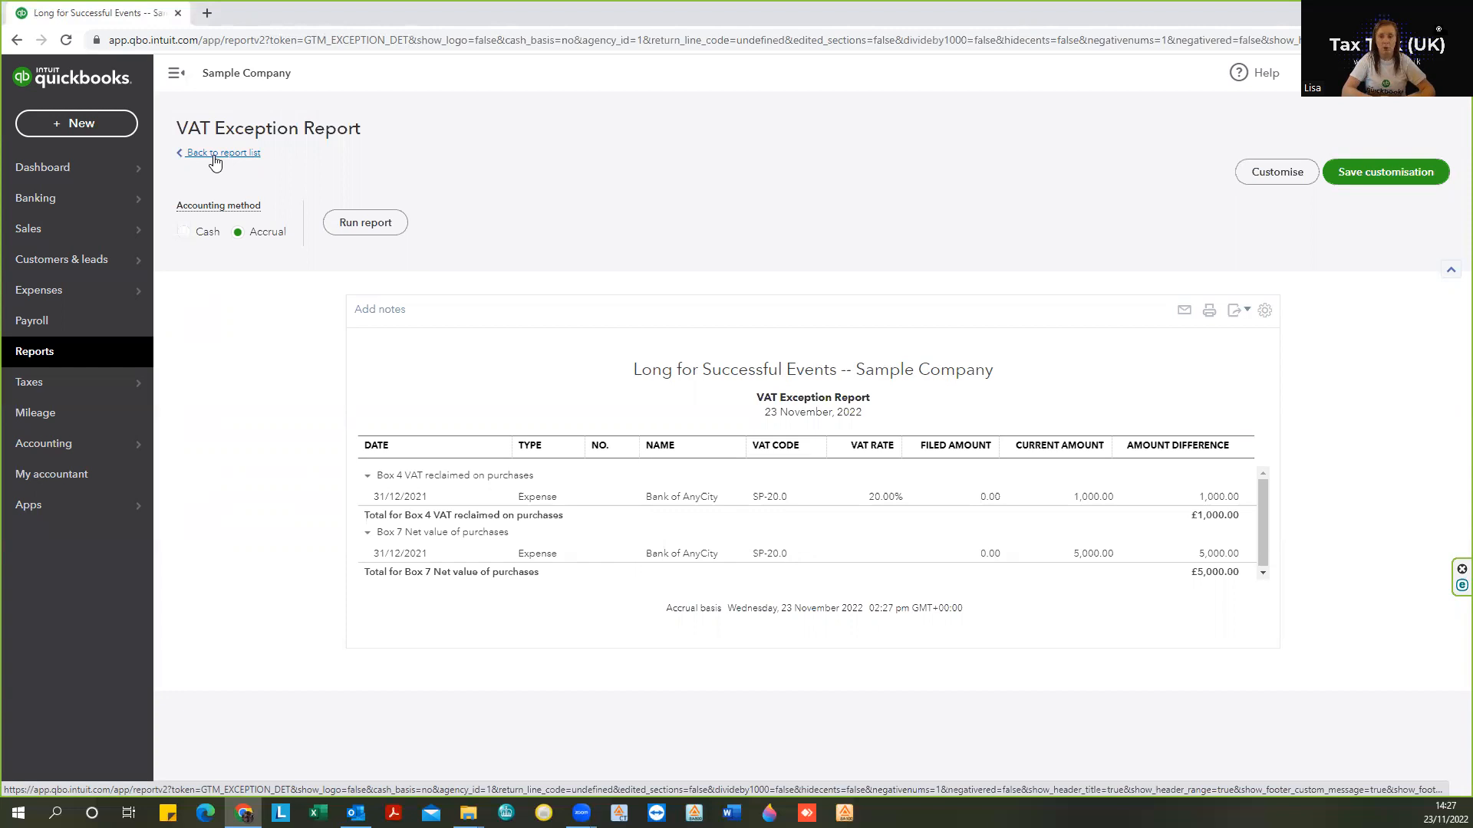
pyautogui.click(224, 152)
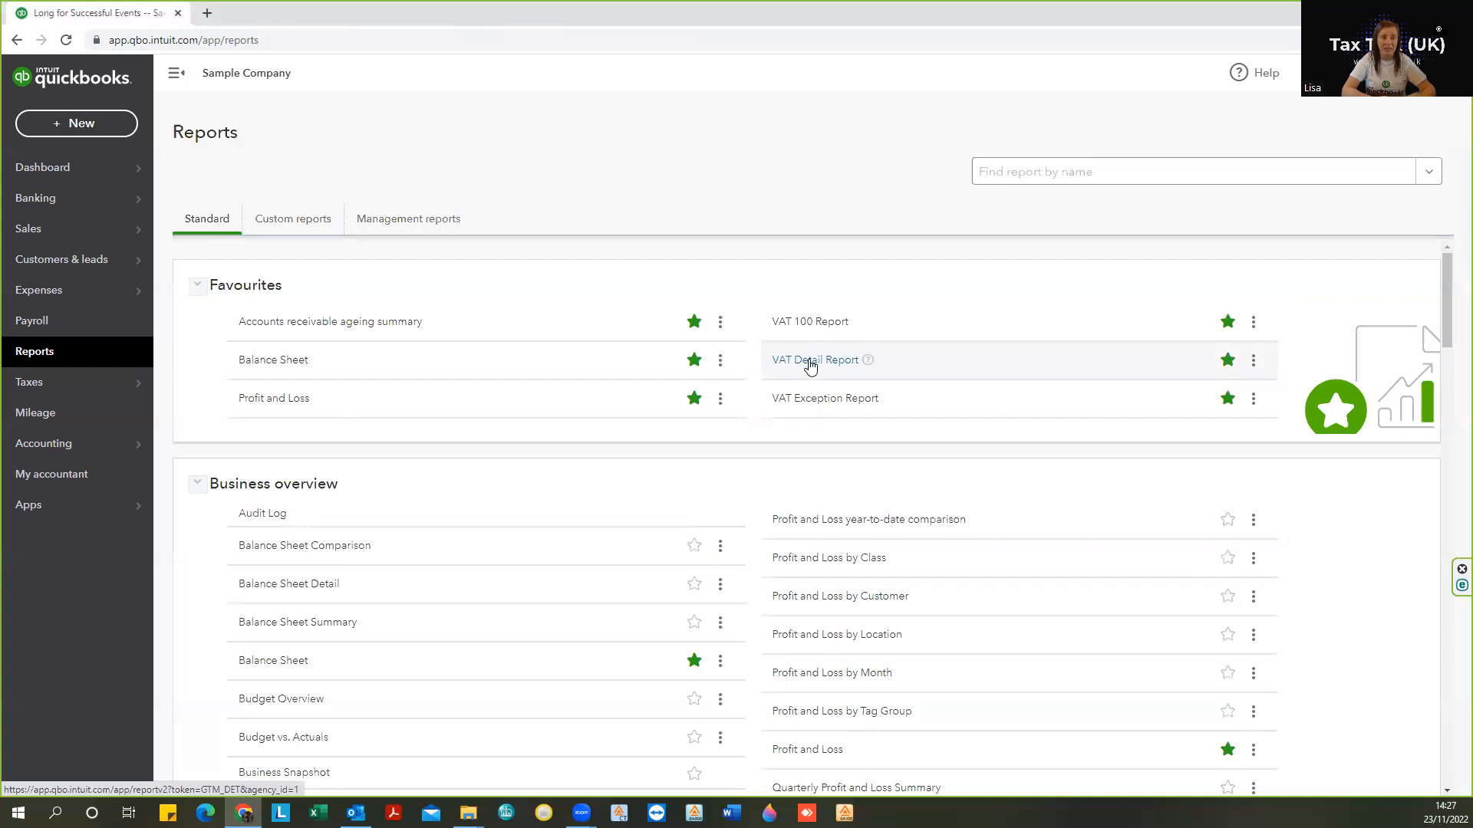
# Run the VAT Detail Report for Last Quarter (July–September 2022) and tick Include exceptions
pyautogui.click(814, 359)
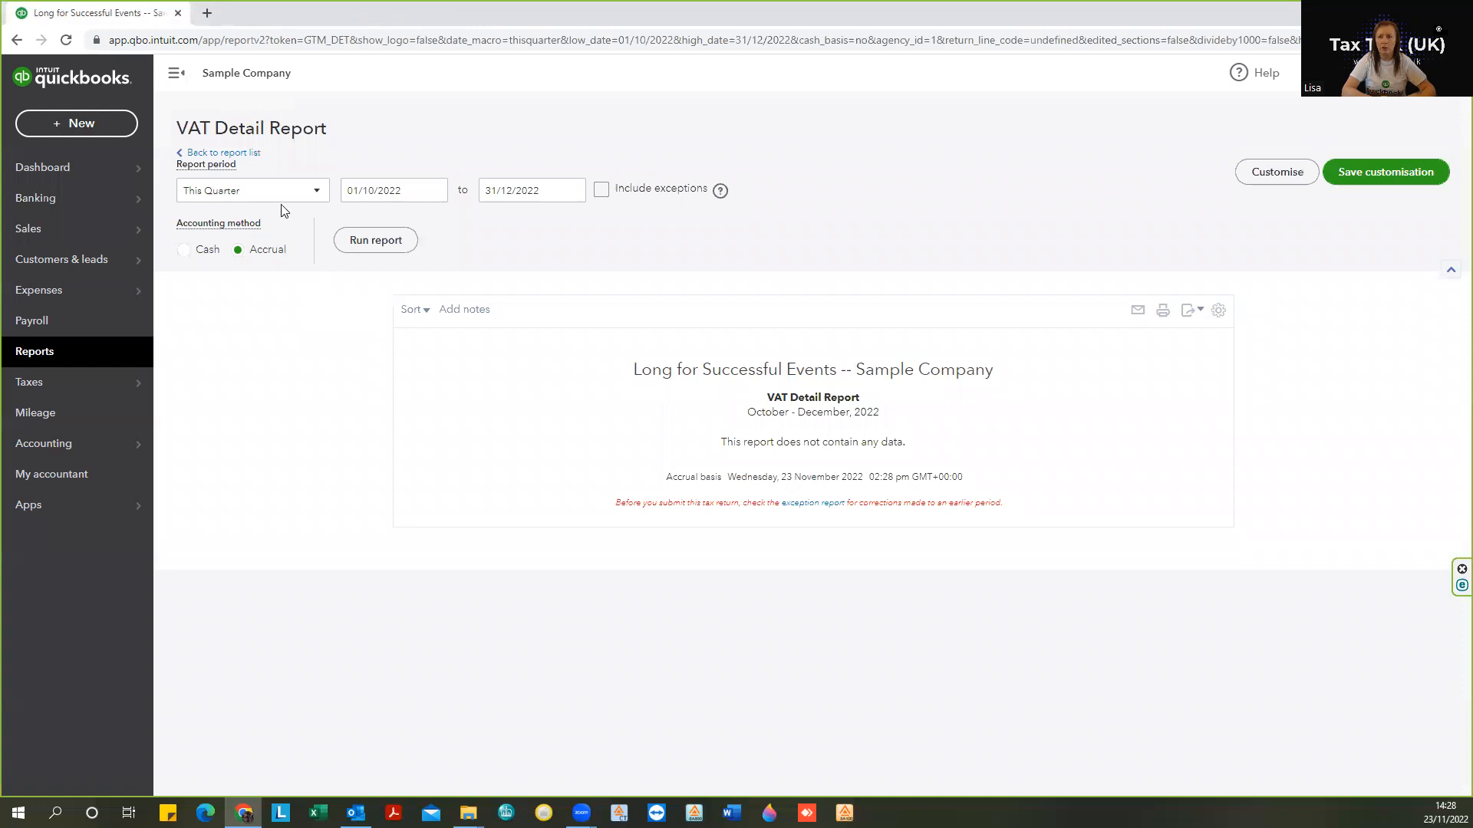
pyautogui.moveTo(258, 198)
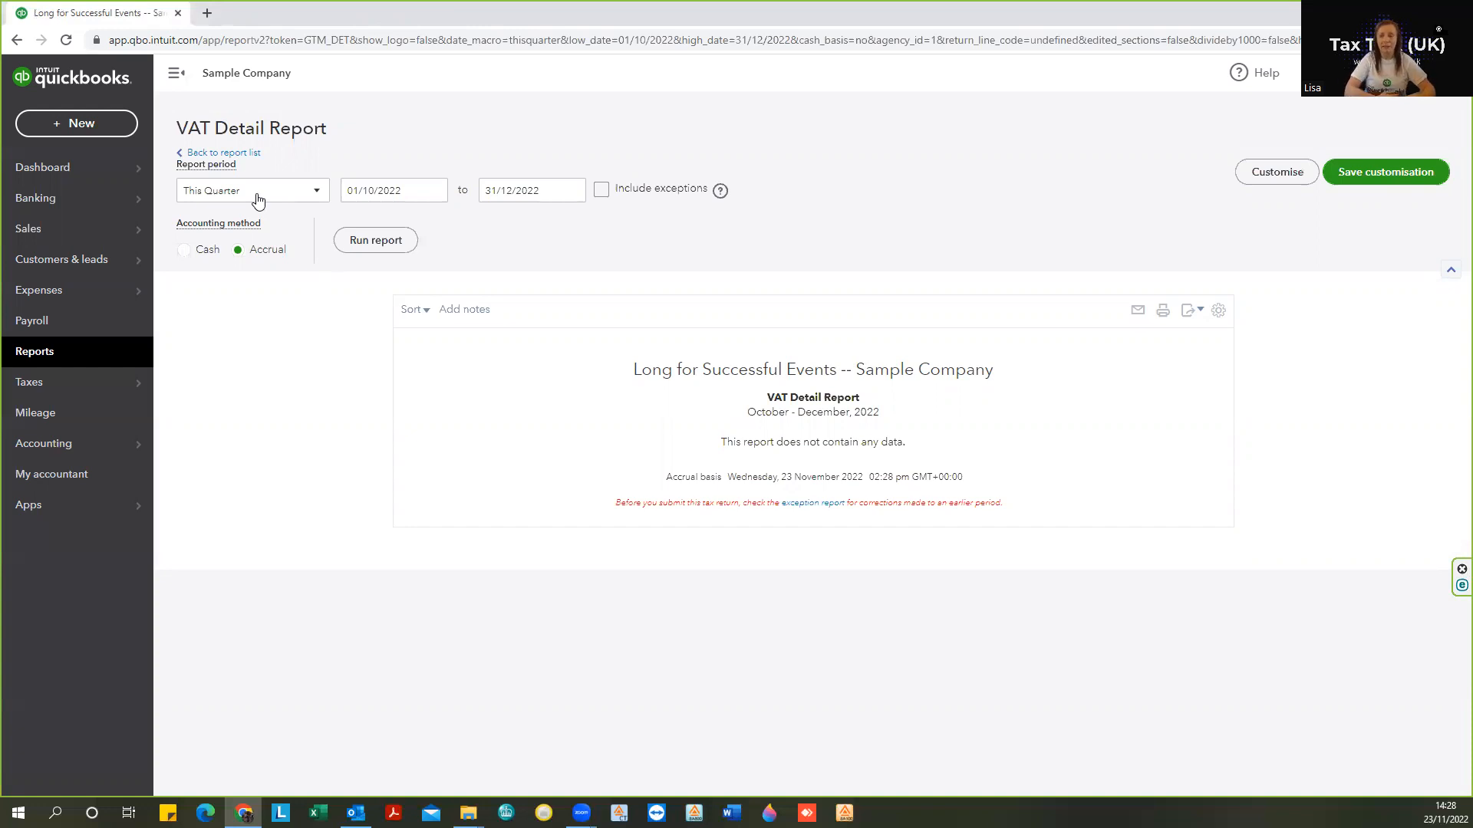
pyautogui.click(251, 190)
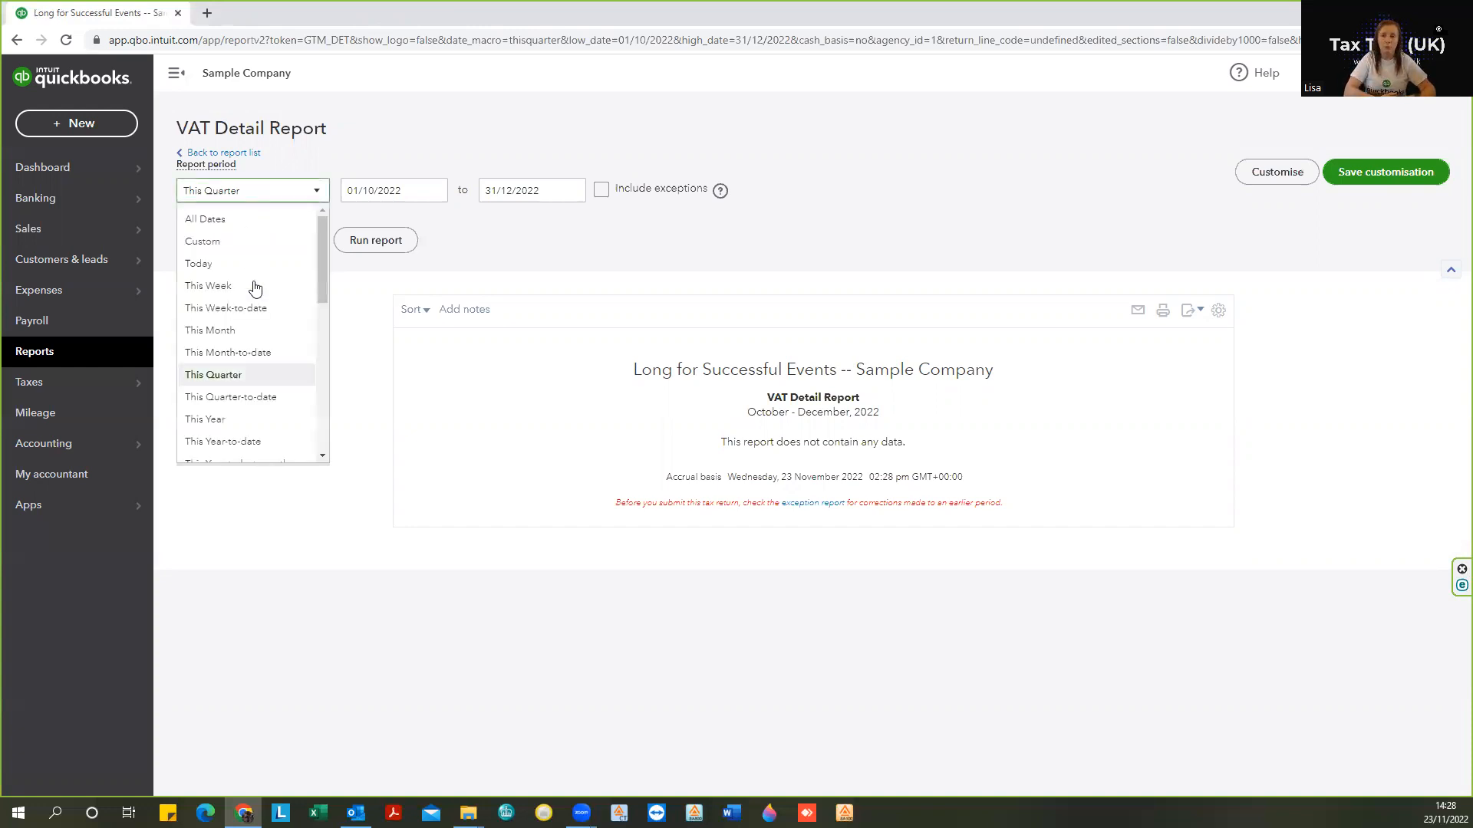
pyautogui.scroll(-3)
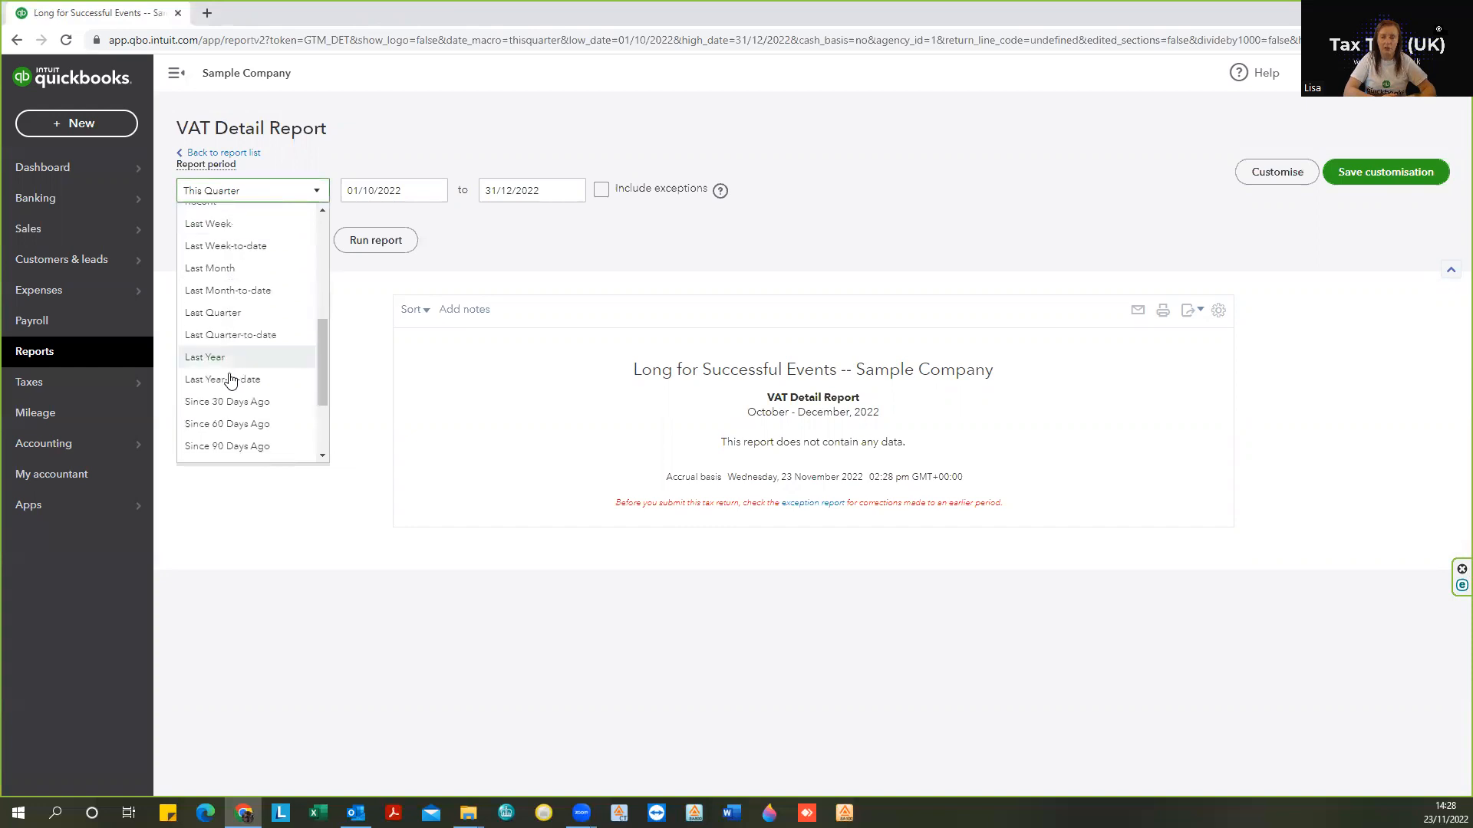
pyautogui.moveTo(219, 317)
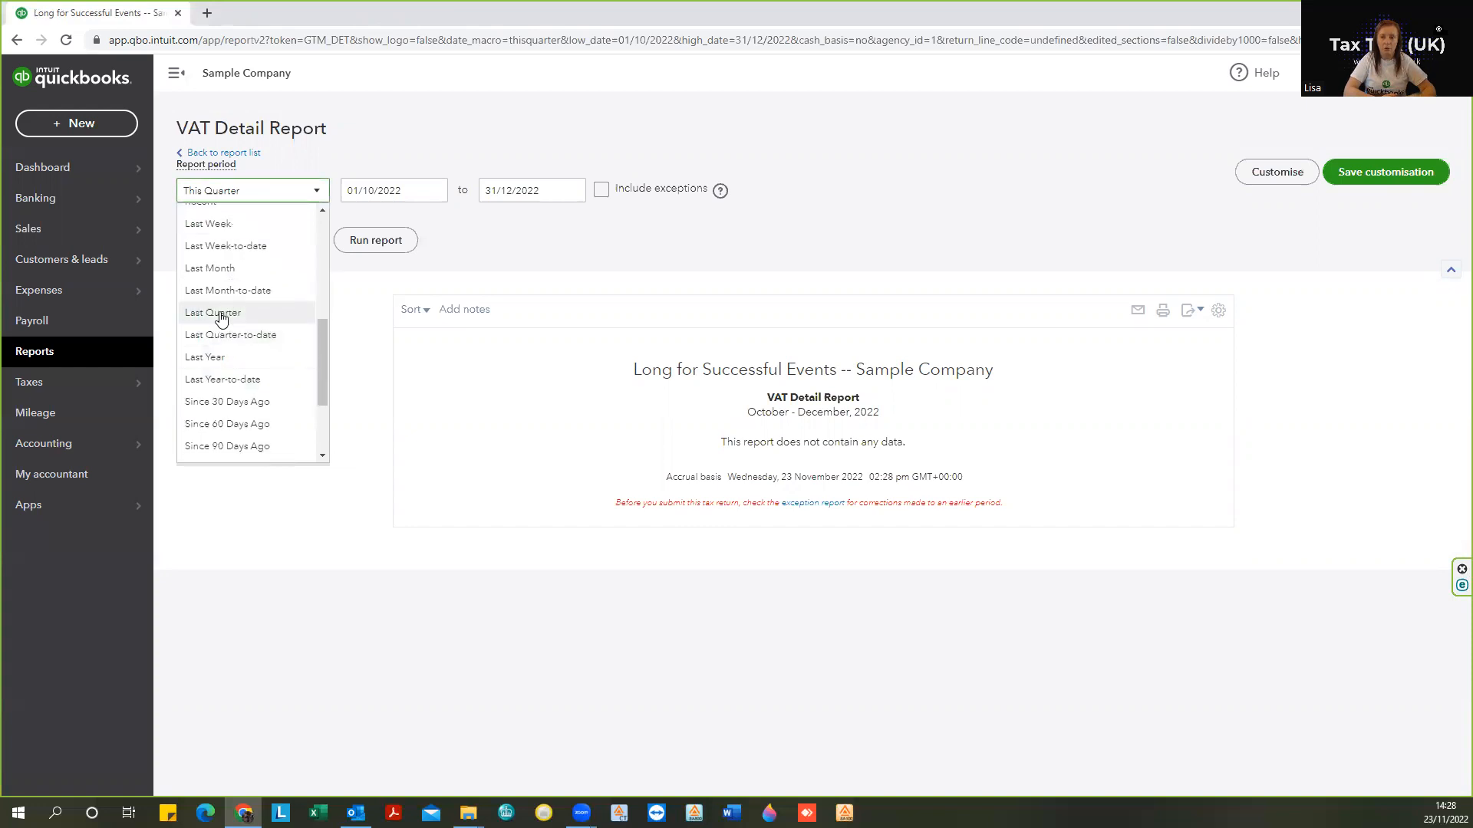
pyautogui.click(211, 311)
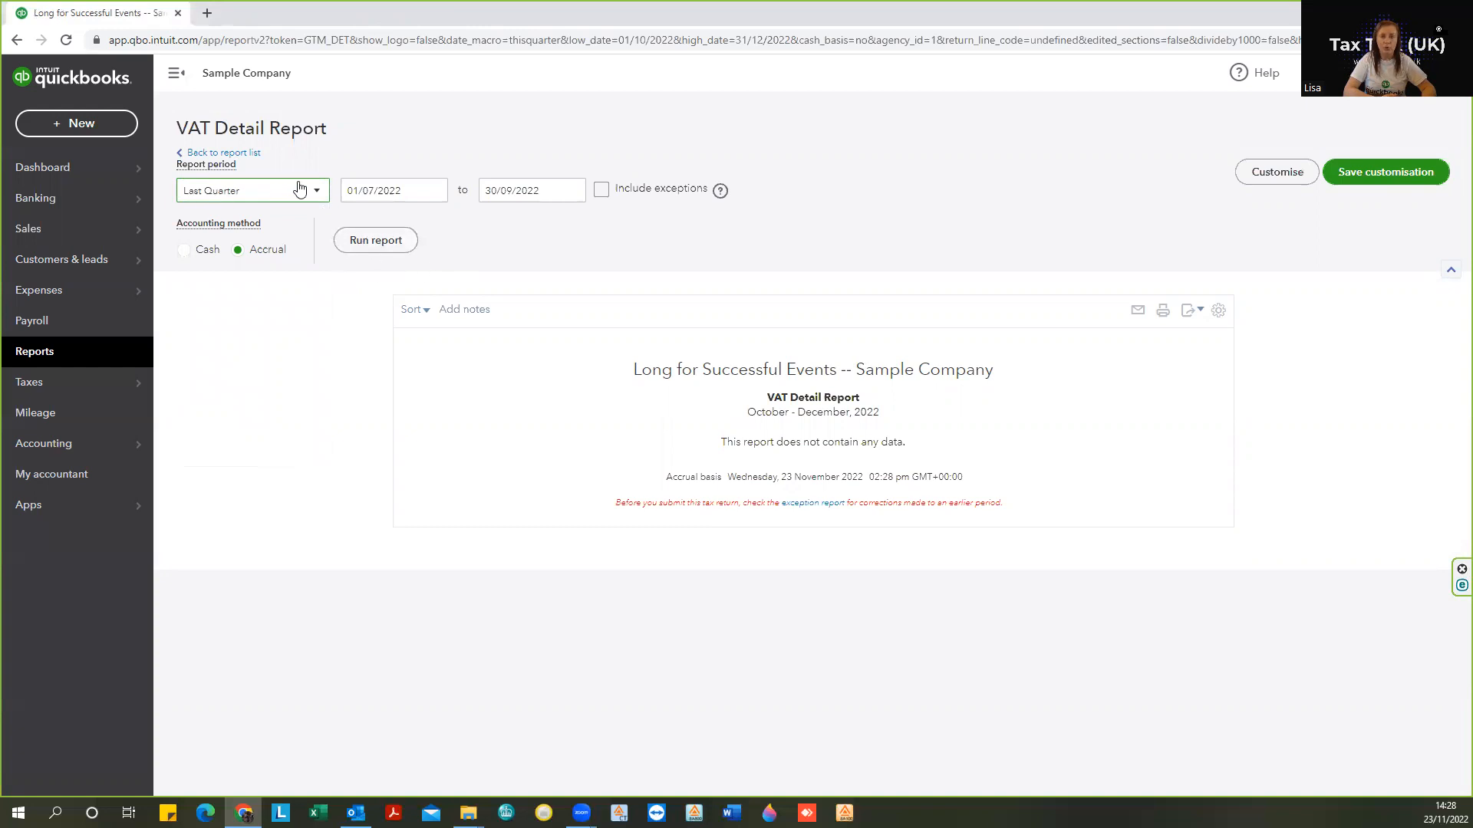
pyautogui.moveTo(428, 317)
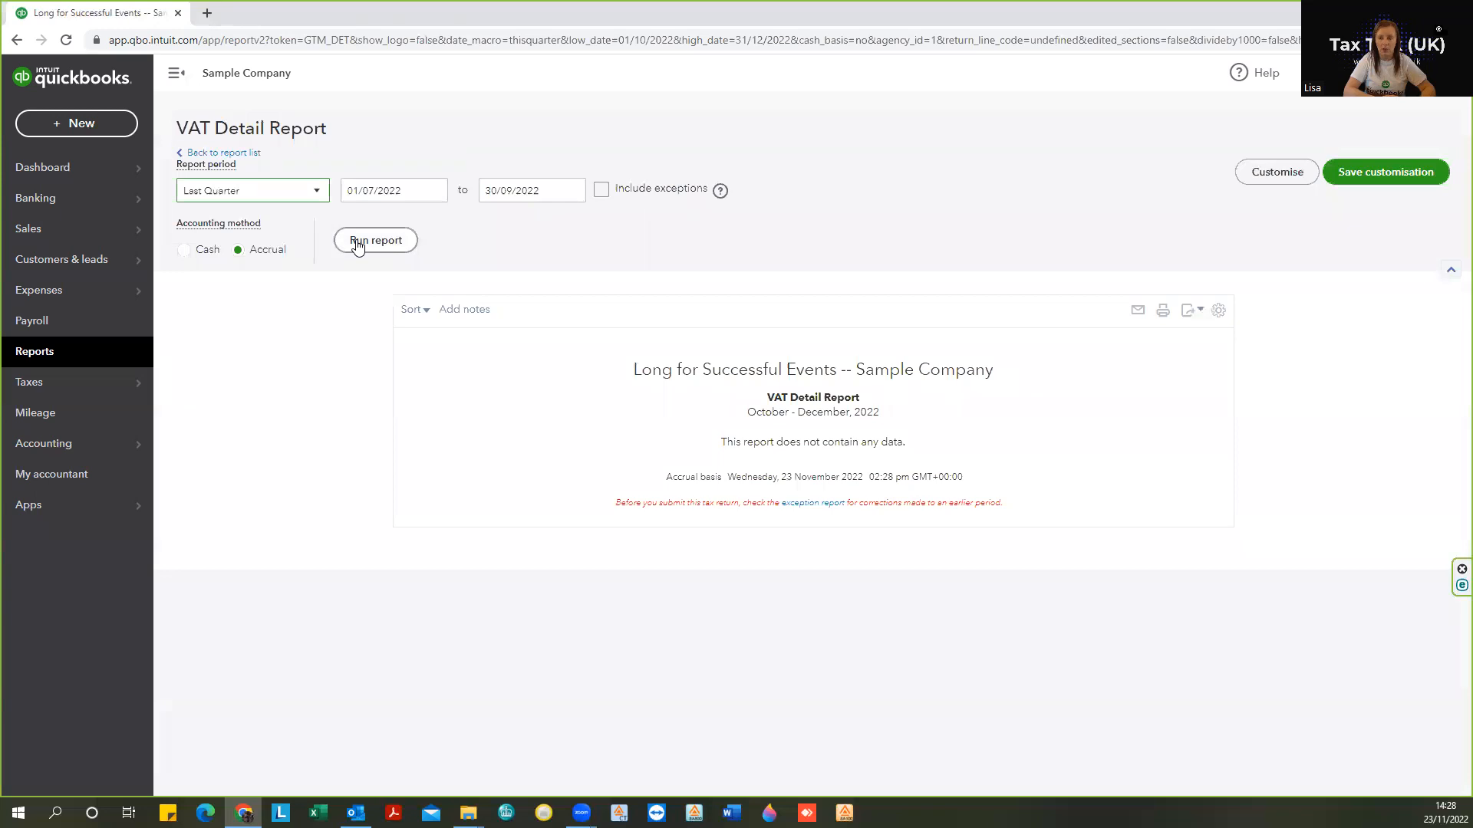
pyautogui.click(374, 241)
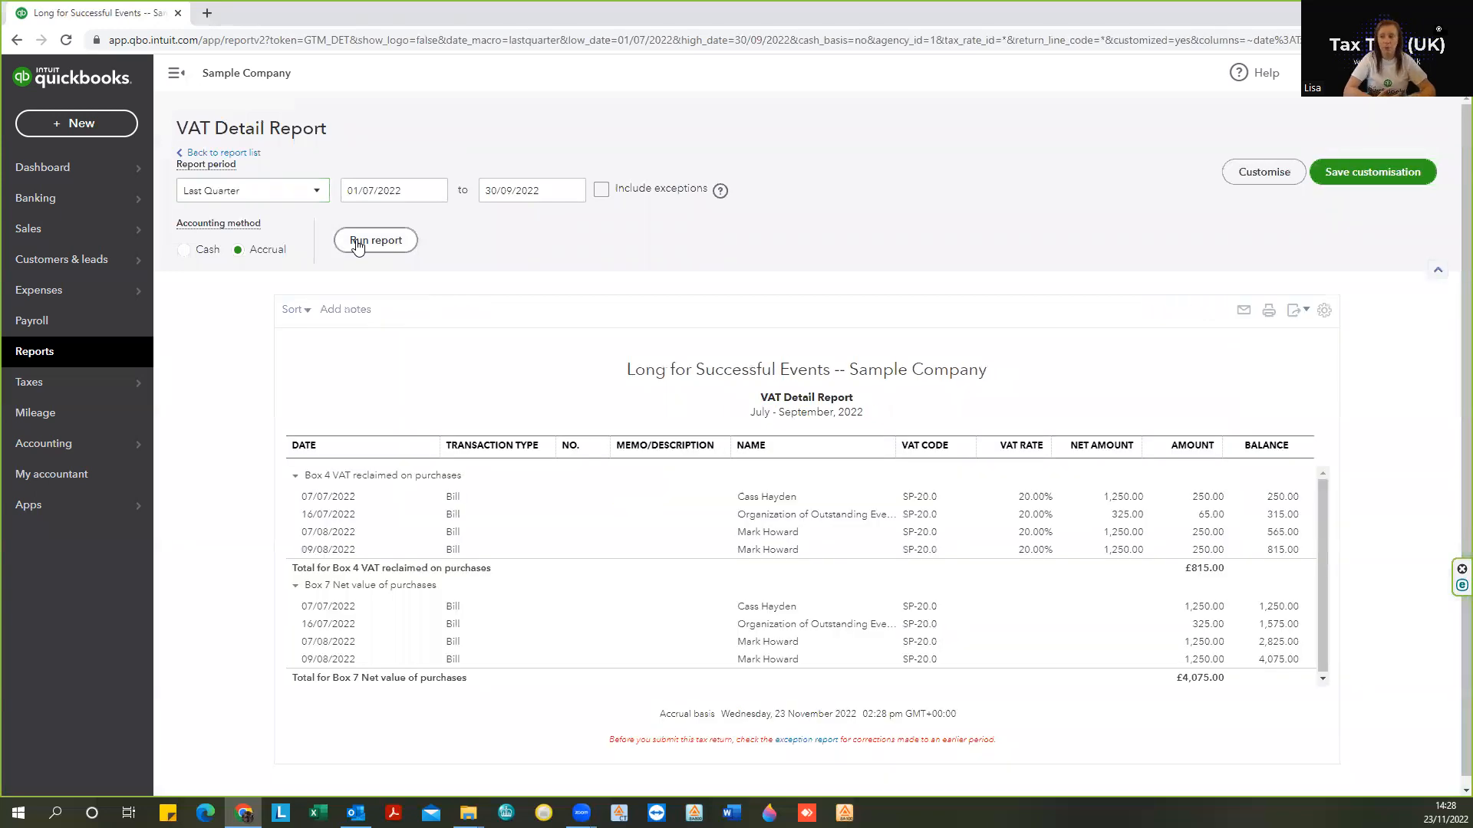
pyautogui.moveTo(624, 528)
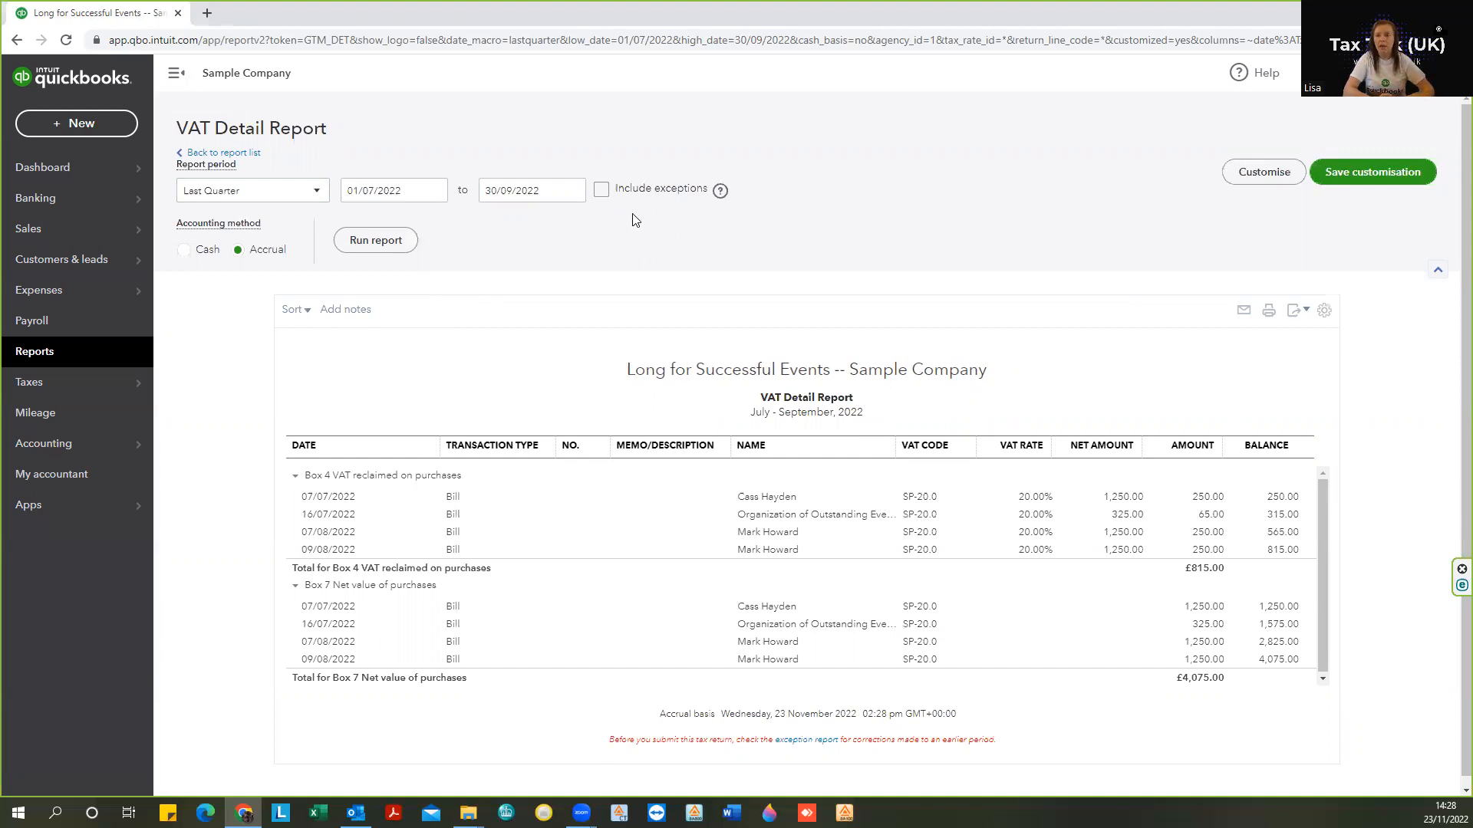
pyautogui.click(600, 188)
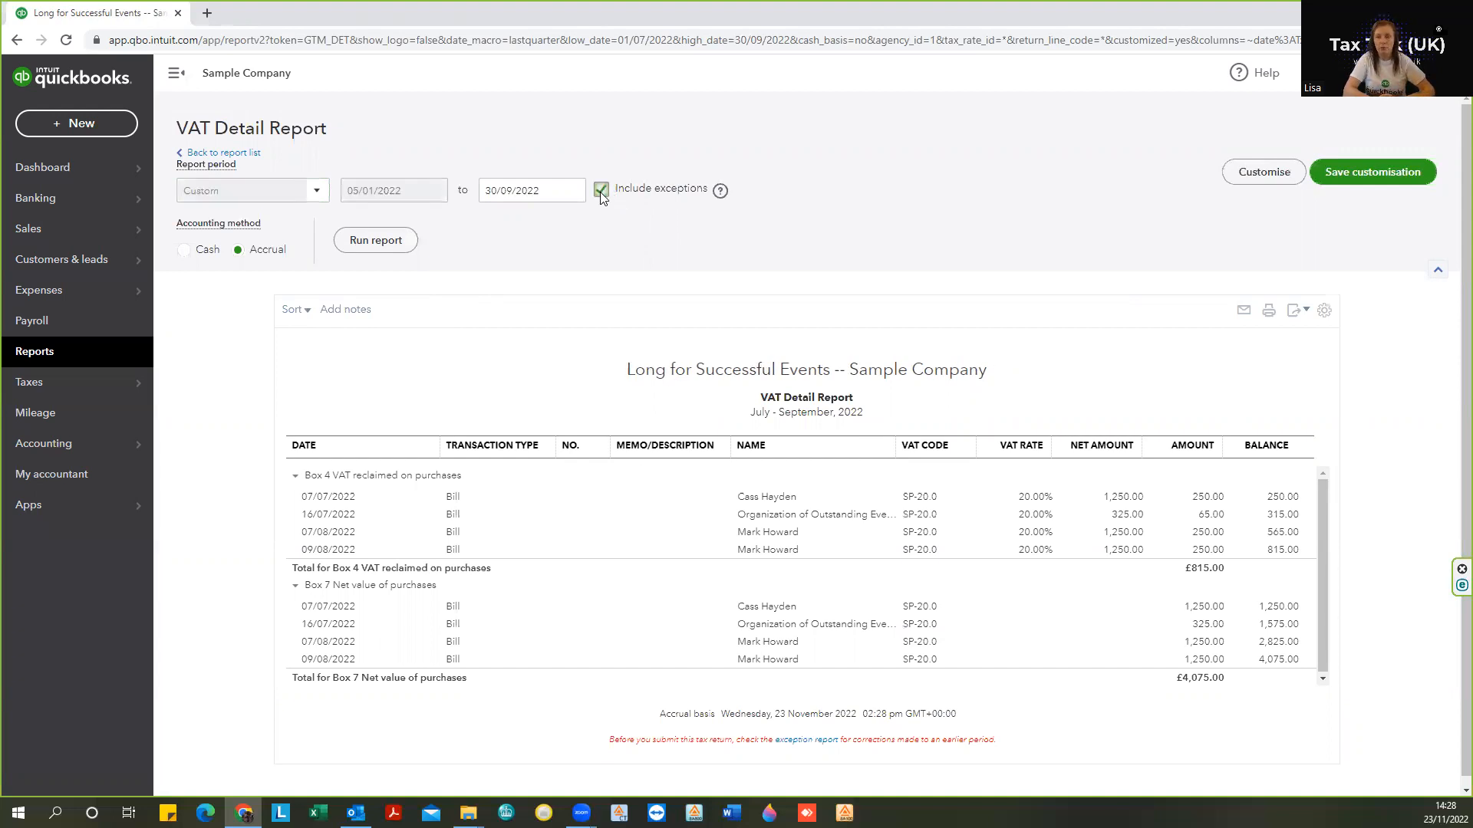
# Rerun the VAT Detail Report with exceptions (5 Jan–30 Sep 2022), untick exceptions, return to the list
pyautogui.click(375, 239)
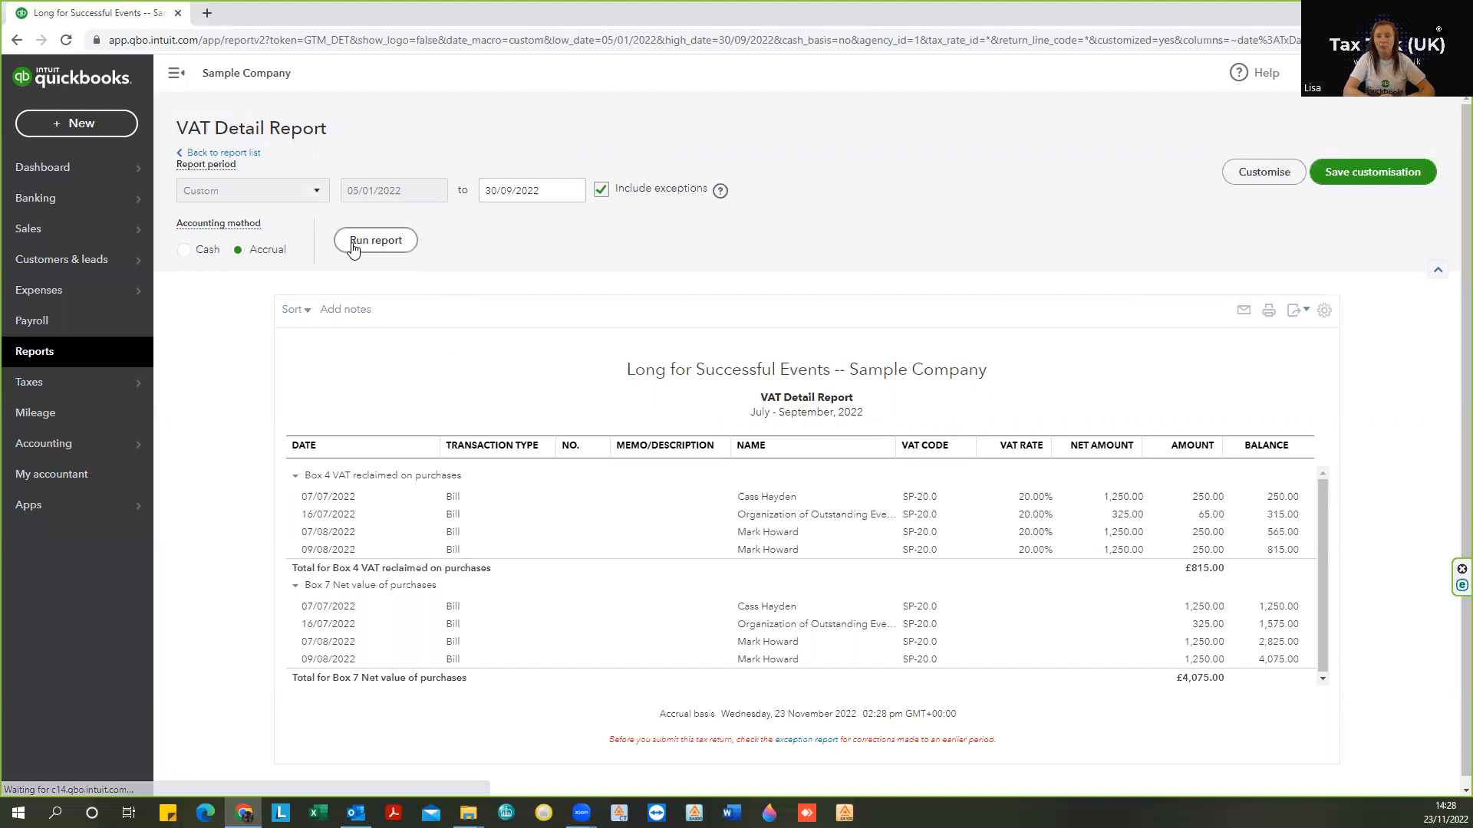
pyautogui.click(374, 239)
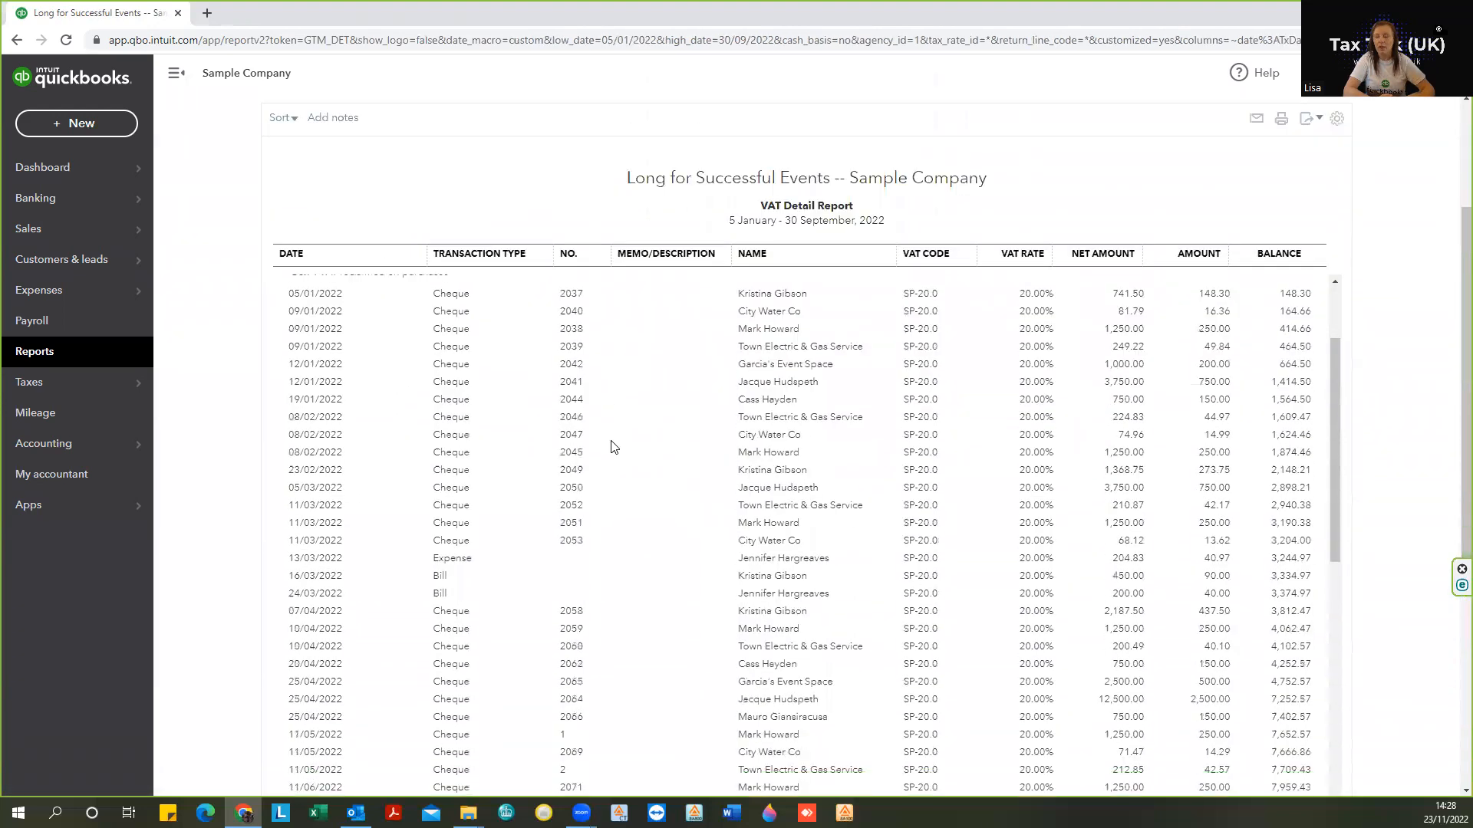
pyautogui.scroll(3)
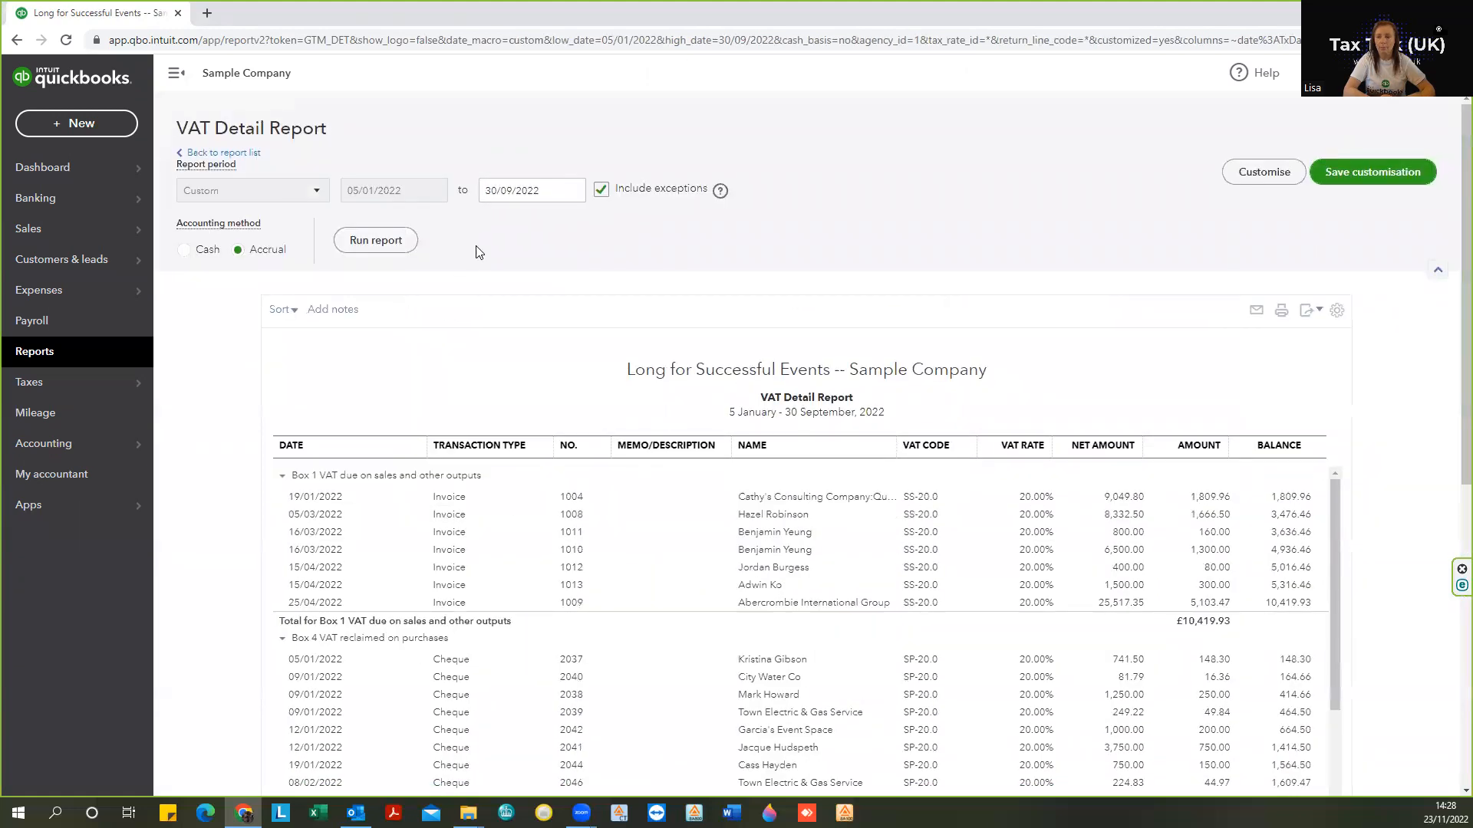
pyautogui.moveTo(556, 333)
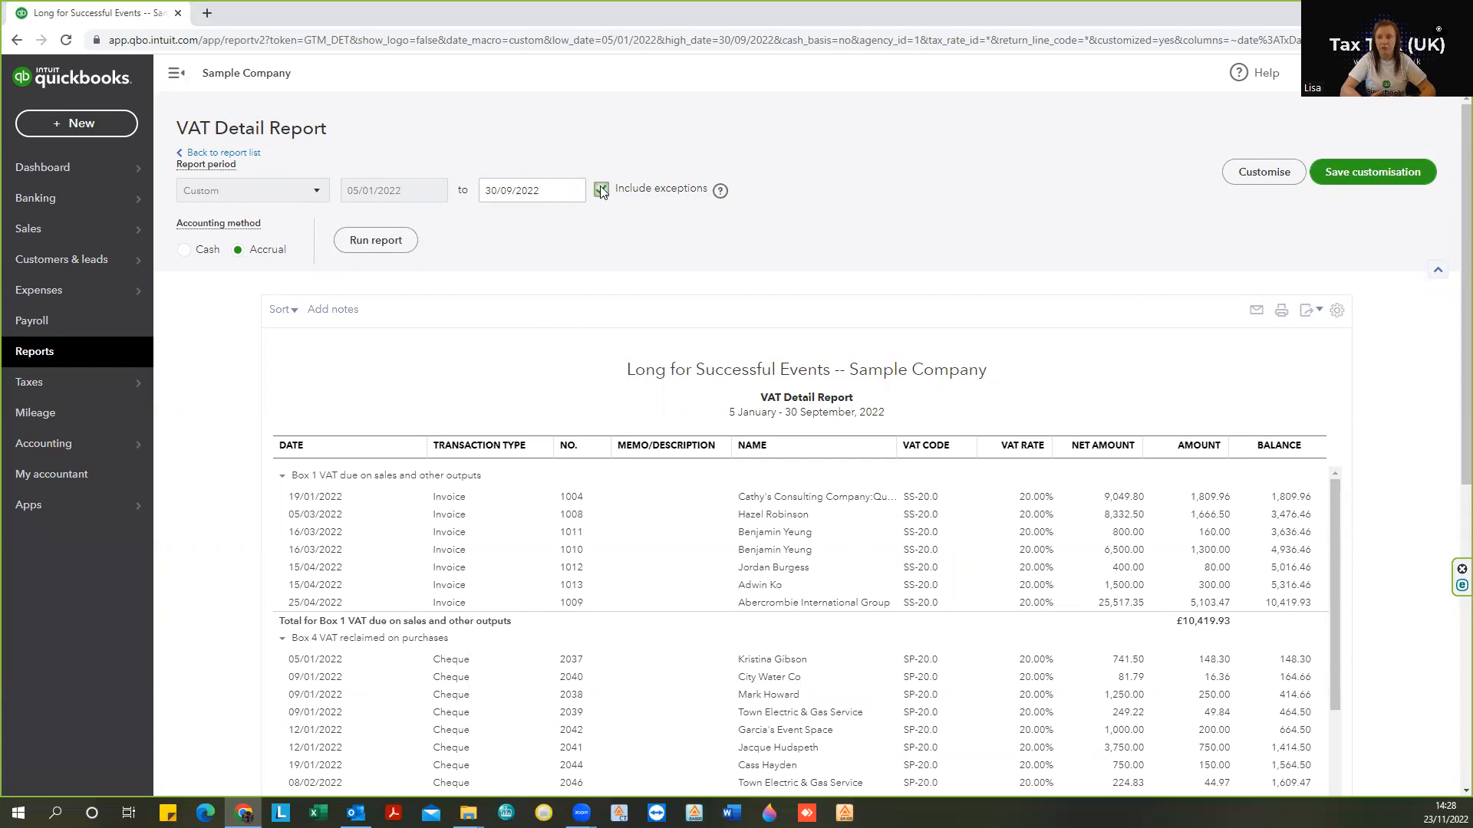
pyautogui.click(599, 191)
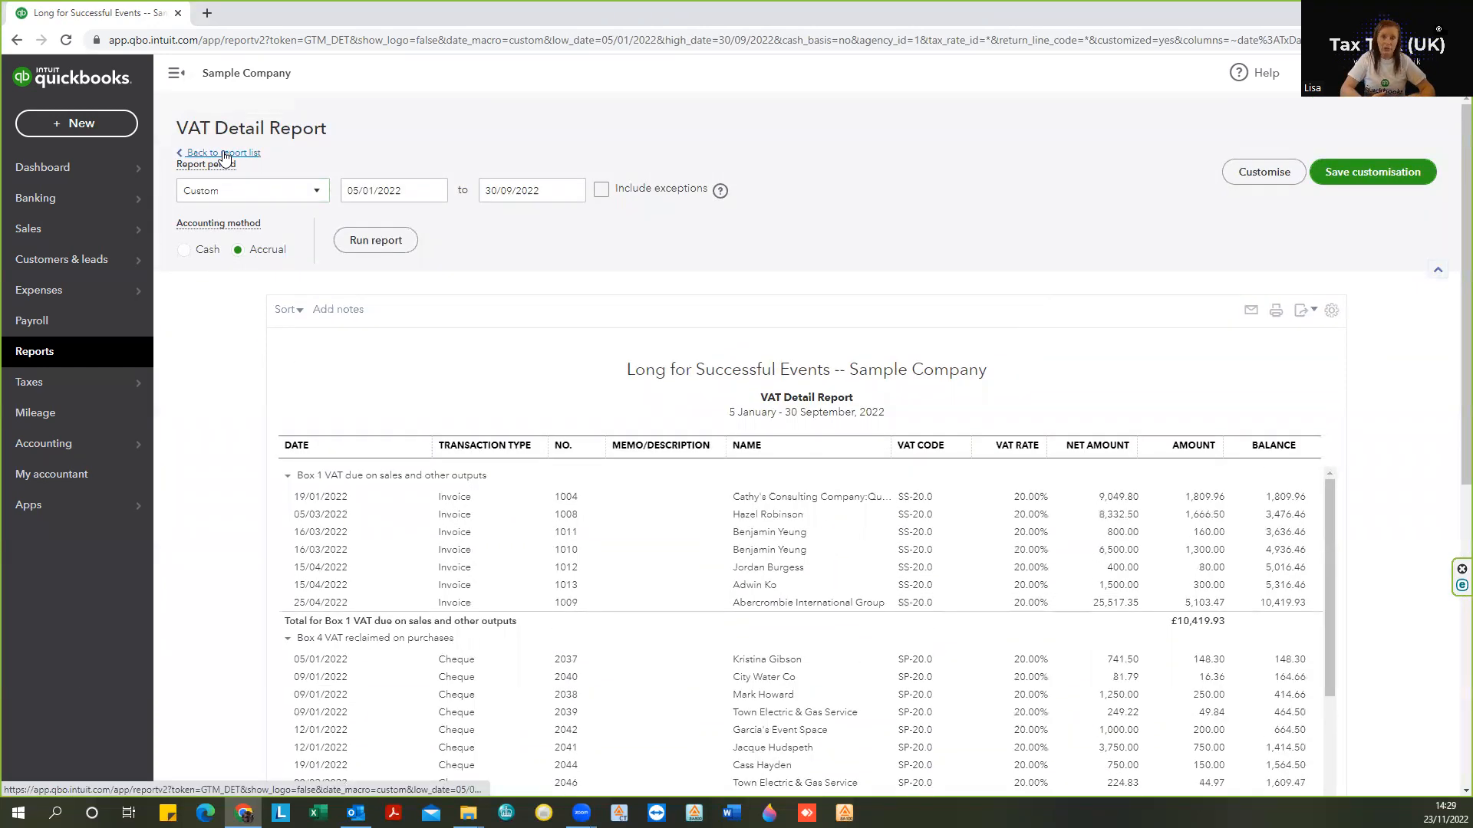
pyautogui.click(222, 152)
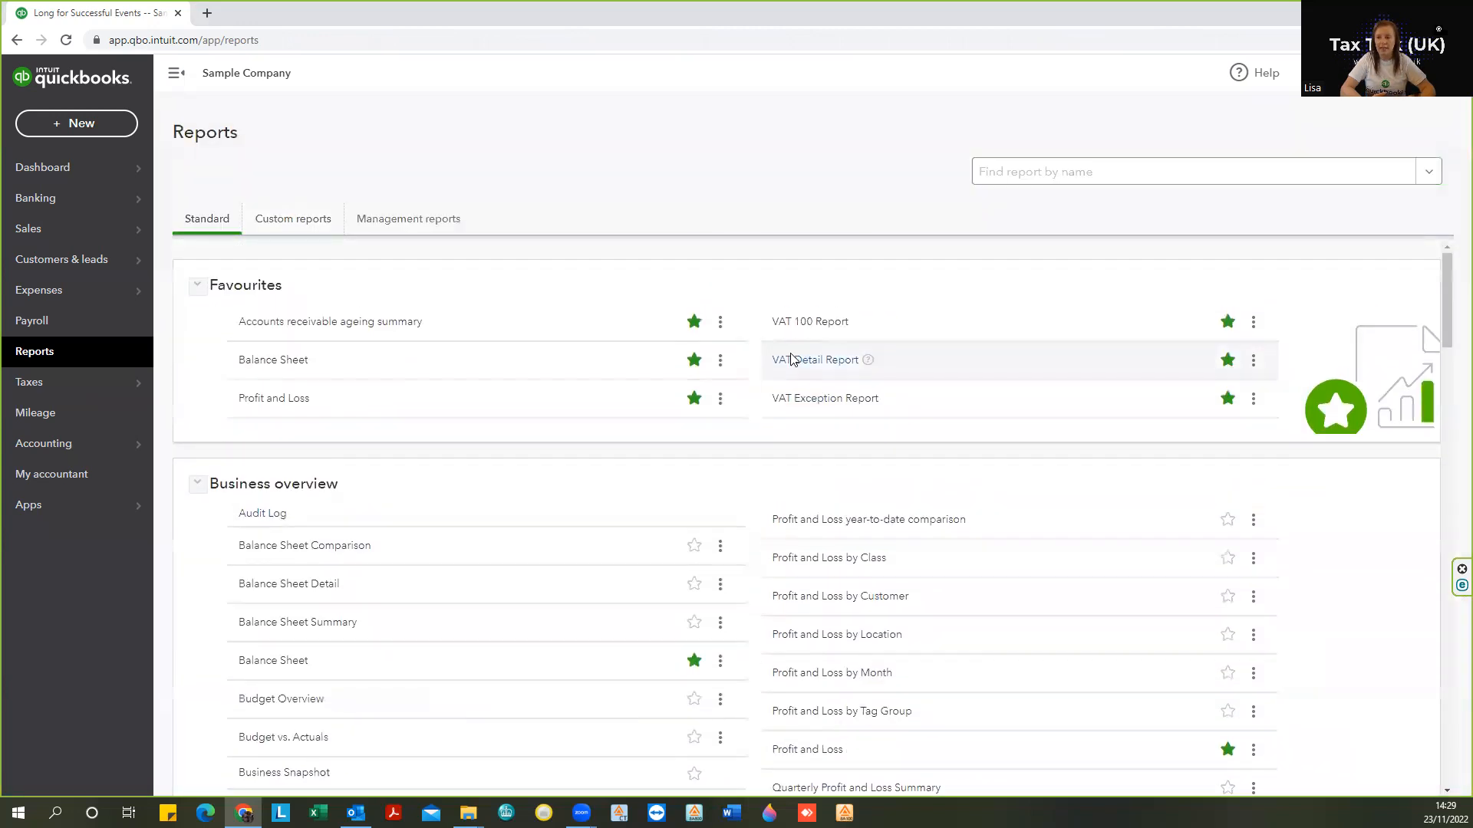
# Run the VAT 100 Report for Last Quarter and tick Include exceptions, starting the period at 05/01/2022
pyautogui.click(810, 321)
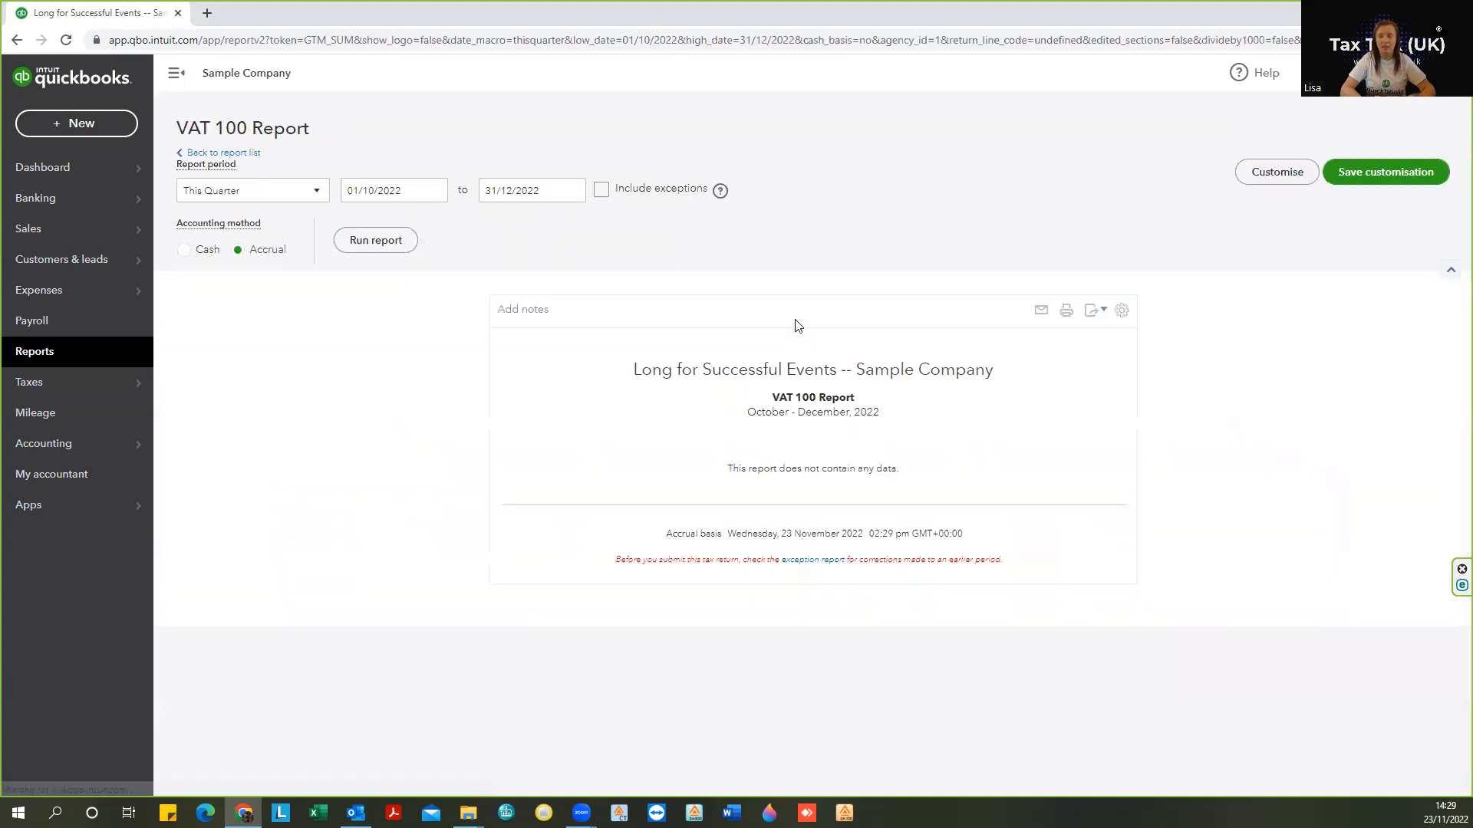
pyautogui.click(251, 190)
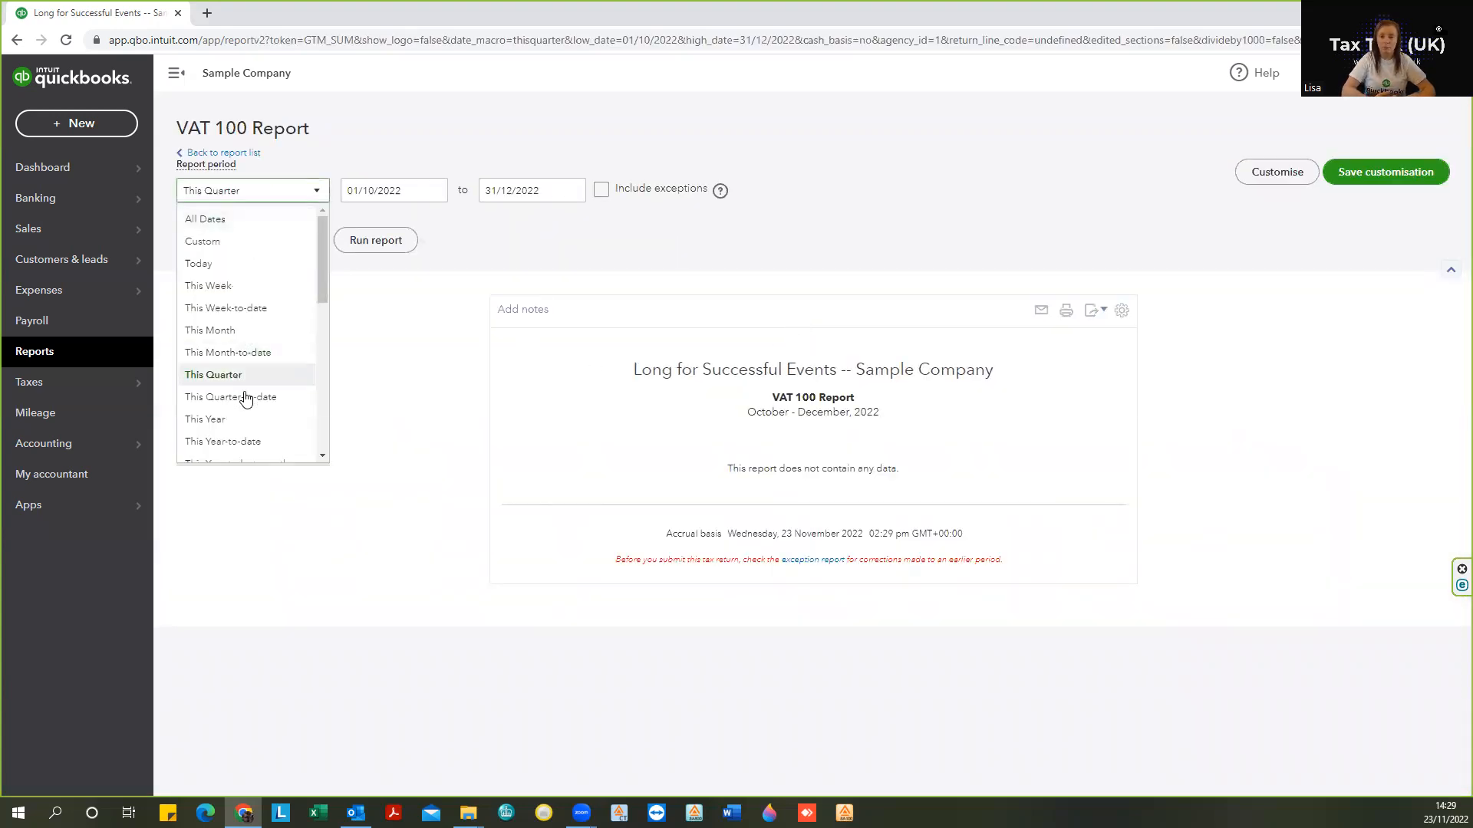
pyautogui.scroll(-3)
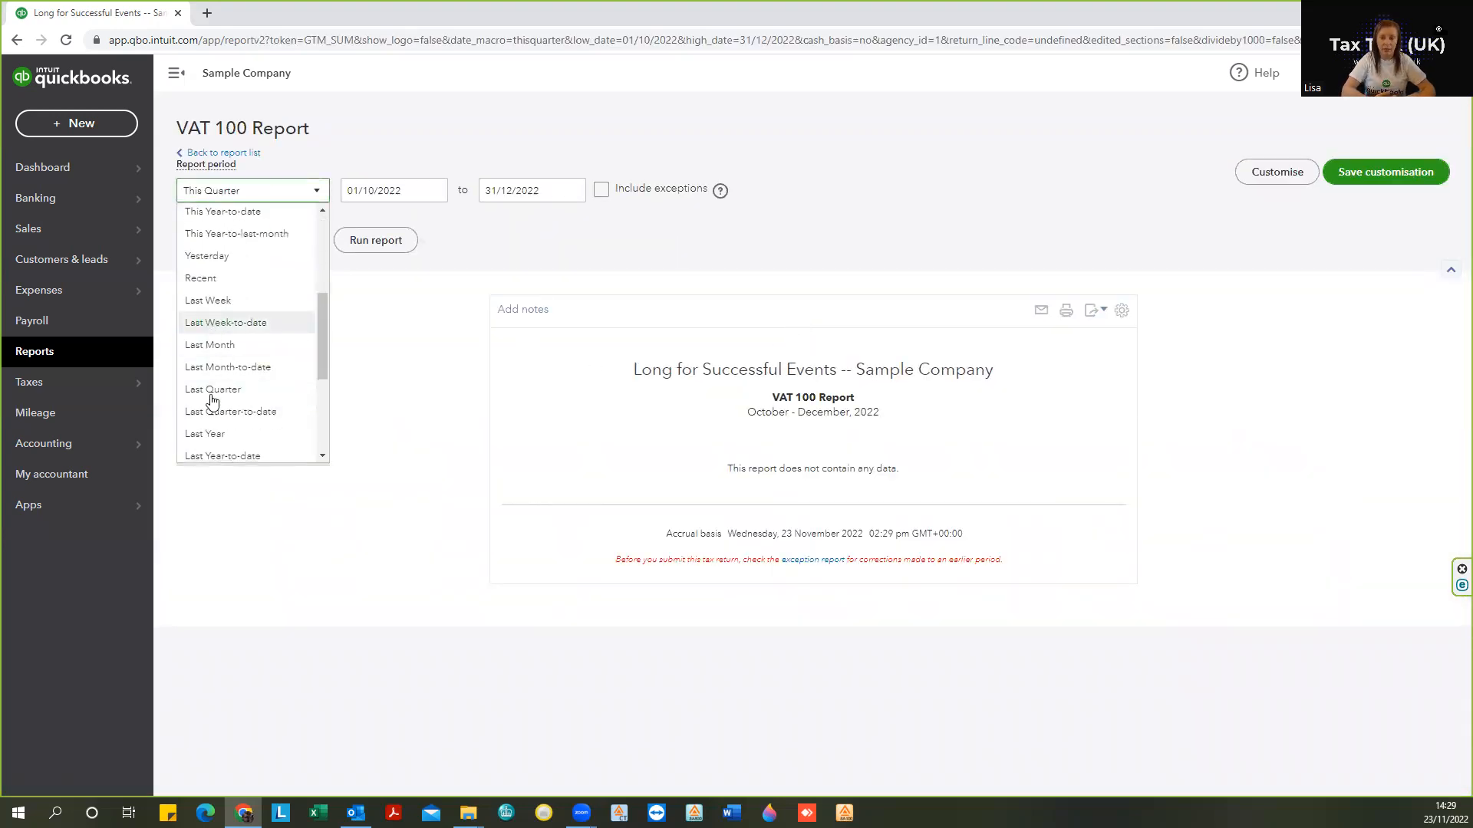
pyautogui.click(213, 388)
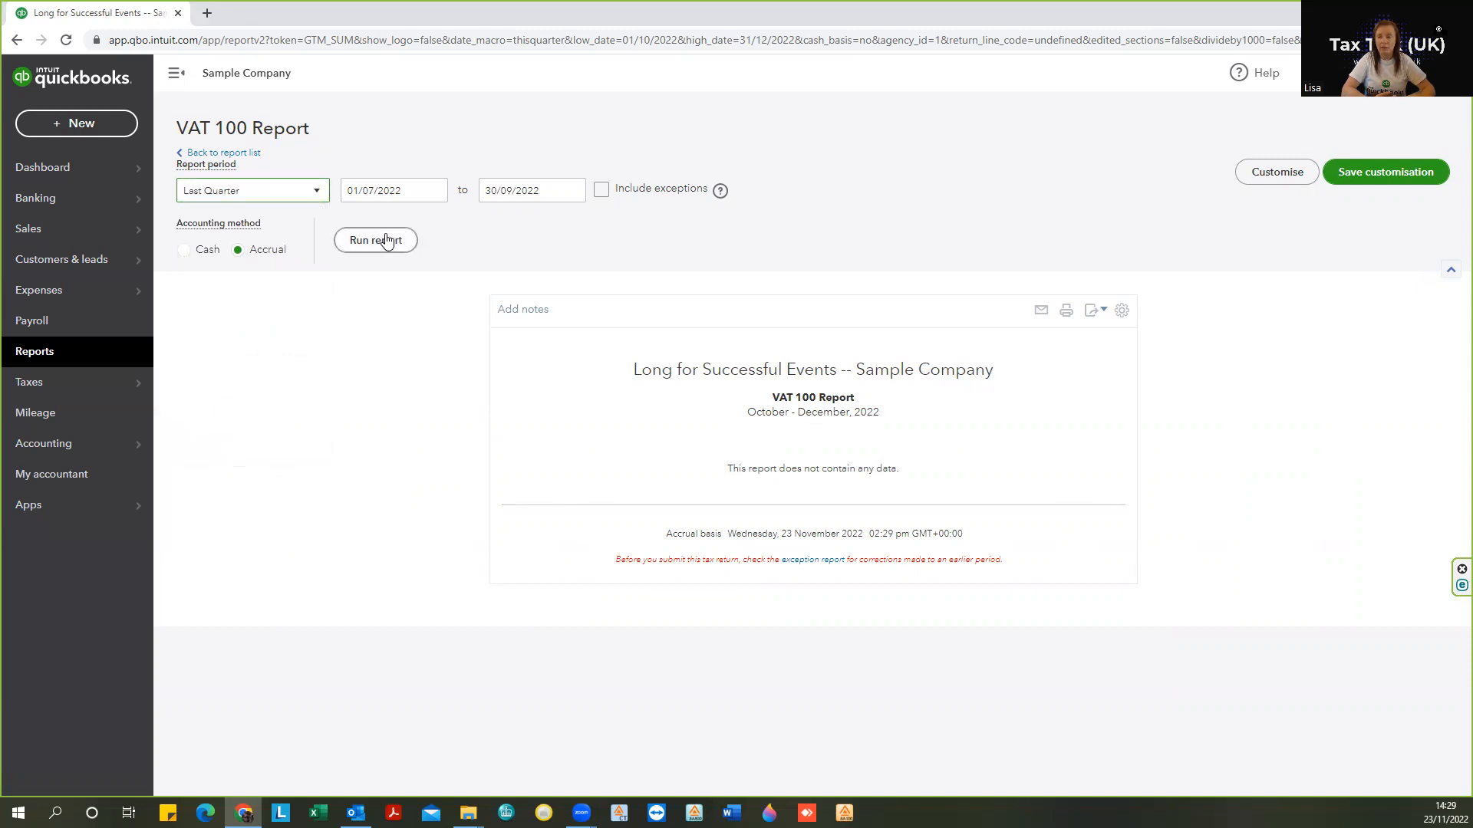
pyautogui.click(374, 239)
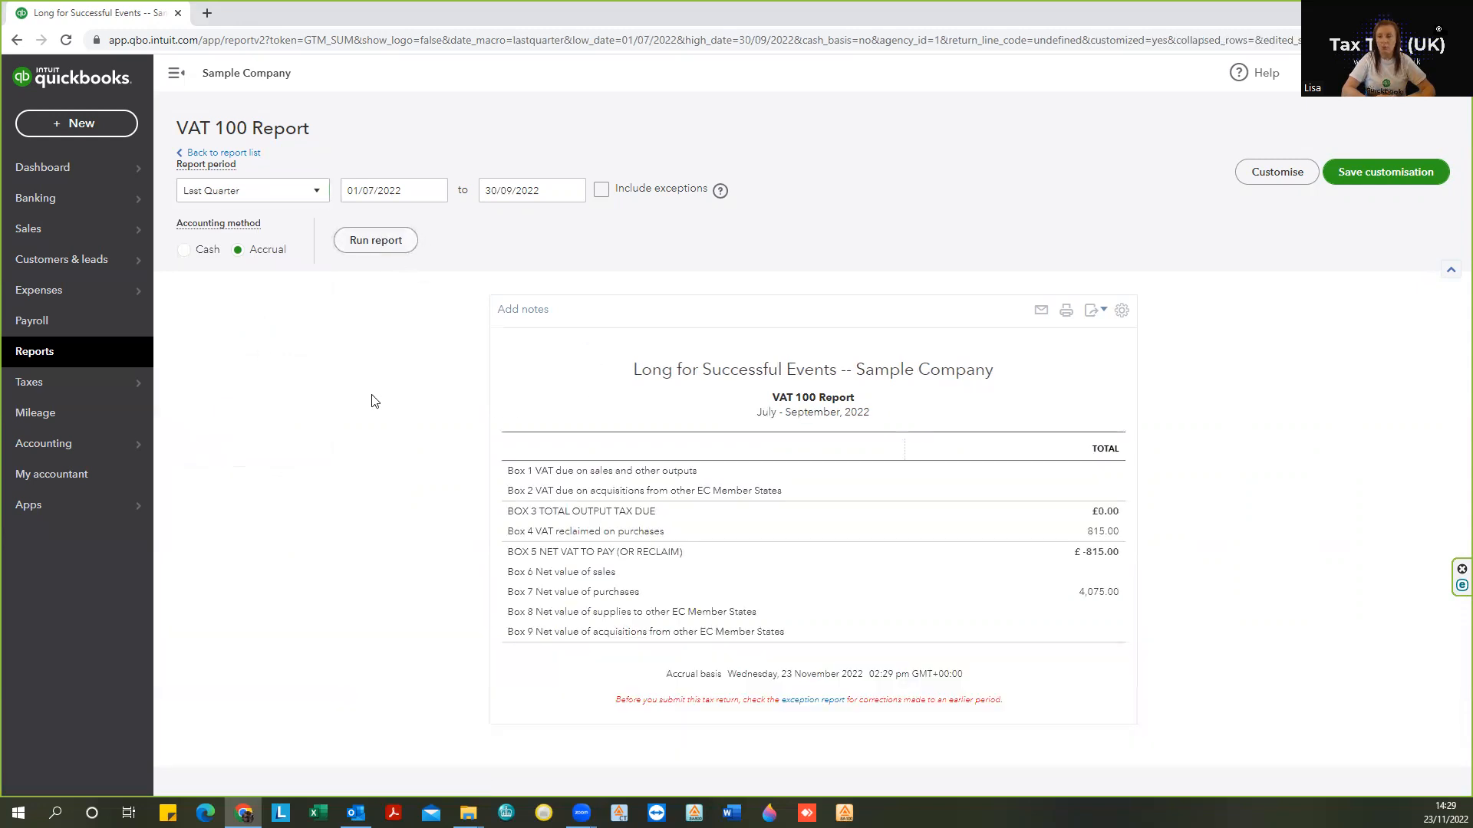
pyautogui.moveTo(435, 338)
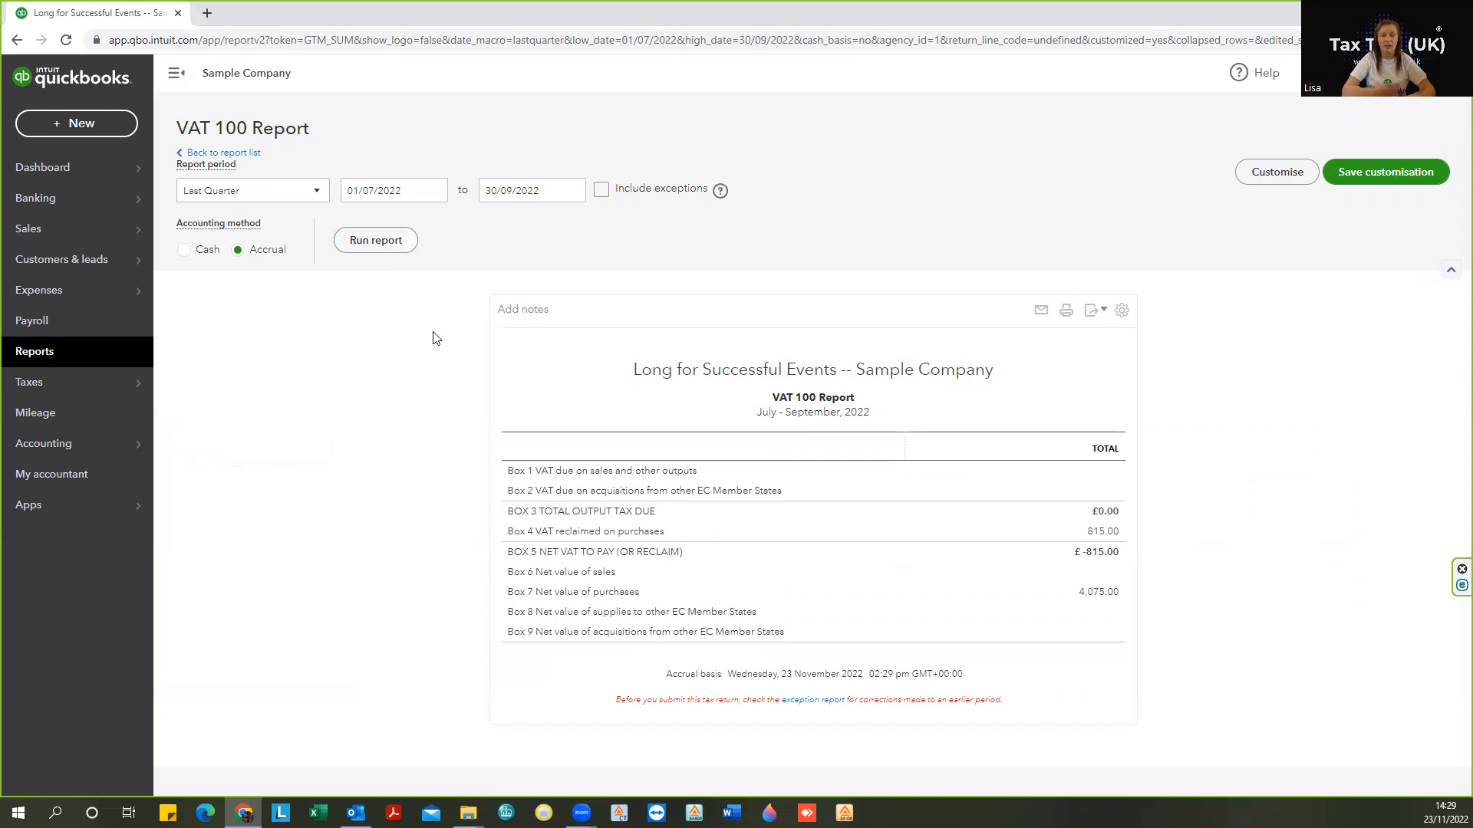
pyautogui.moveTo(593, 229)
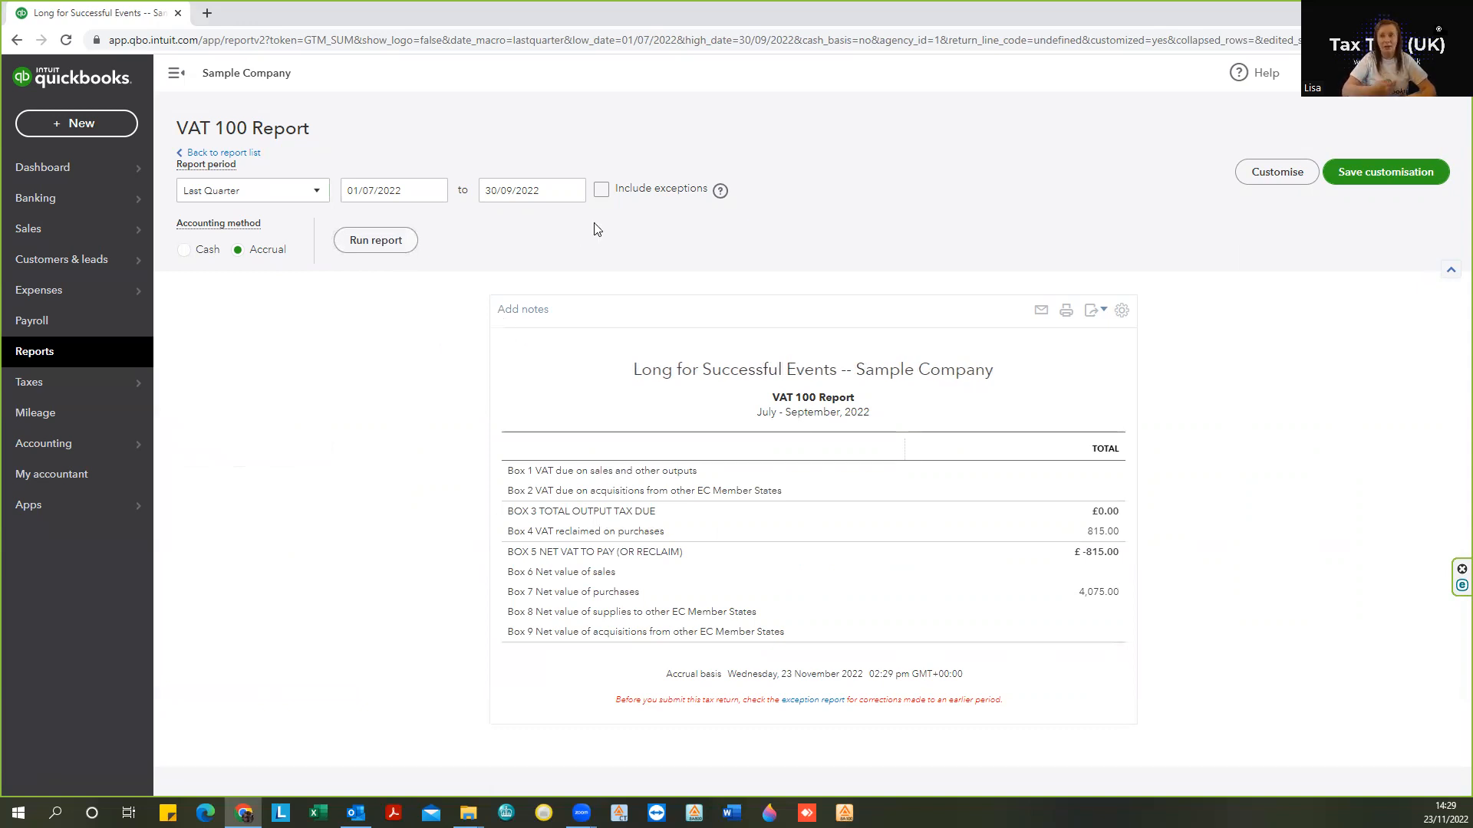
pyautogui.click(600, 189)
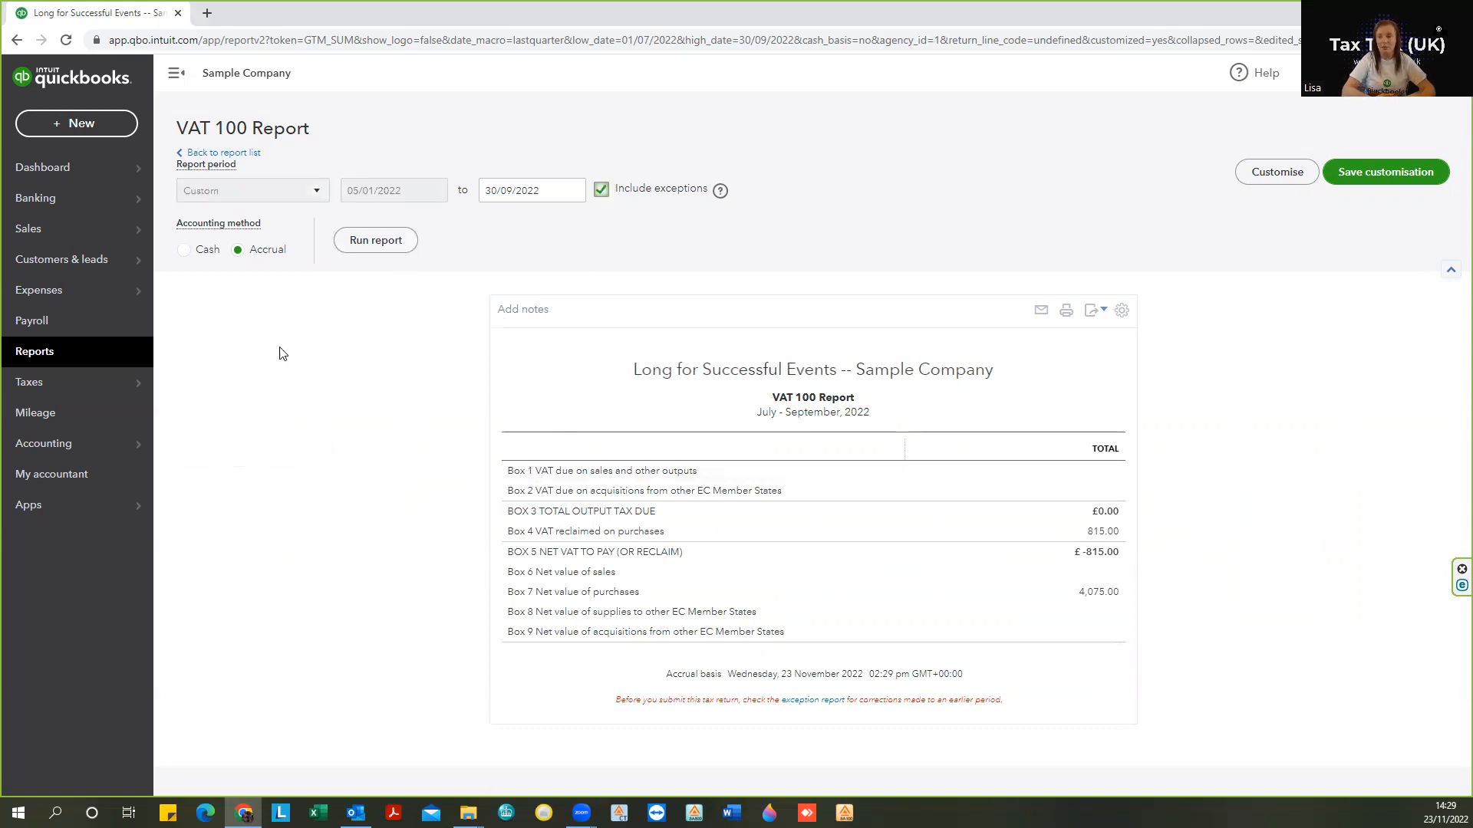
# Rerun the VAT 100 Report with exceptions, showing £10,419.93 output tax and £590.01 net VAT
pyautogui.click(375, 239)
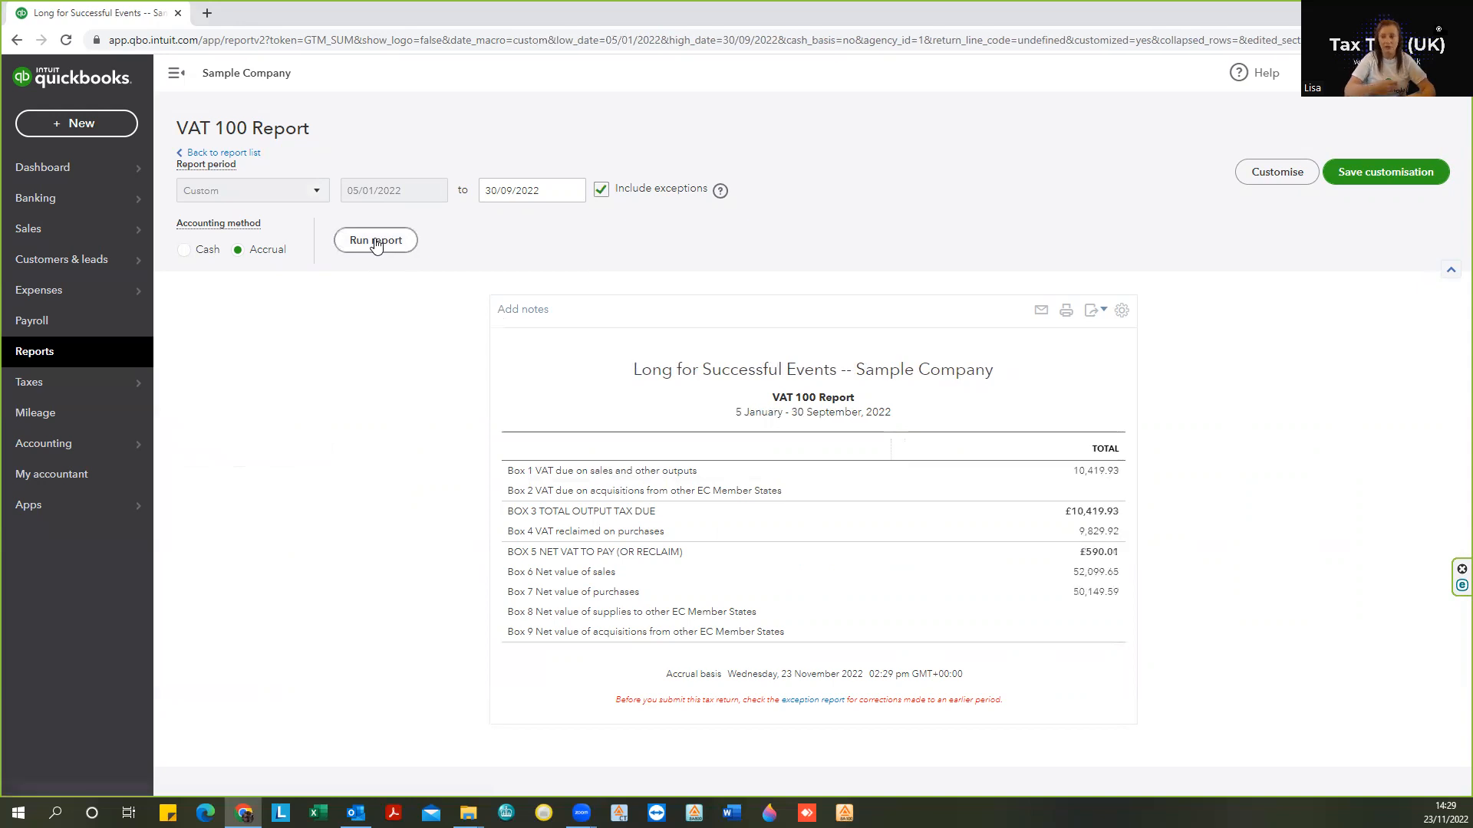
pyautogui.moveTo(466, 382)
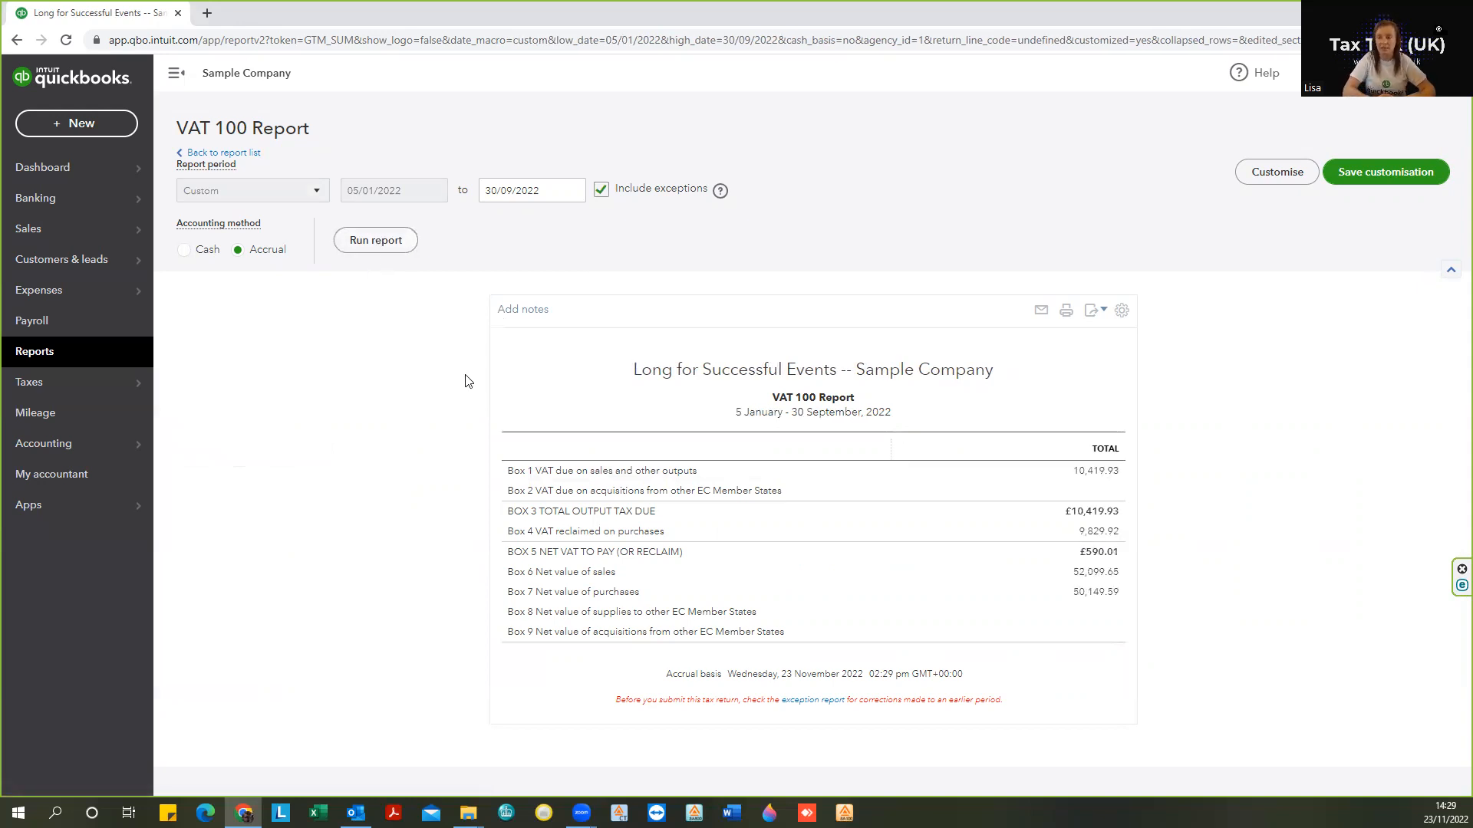
pyautogui.moveTo(540, 328)
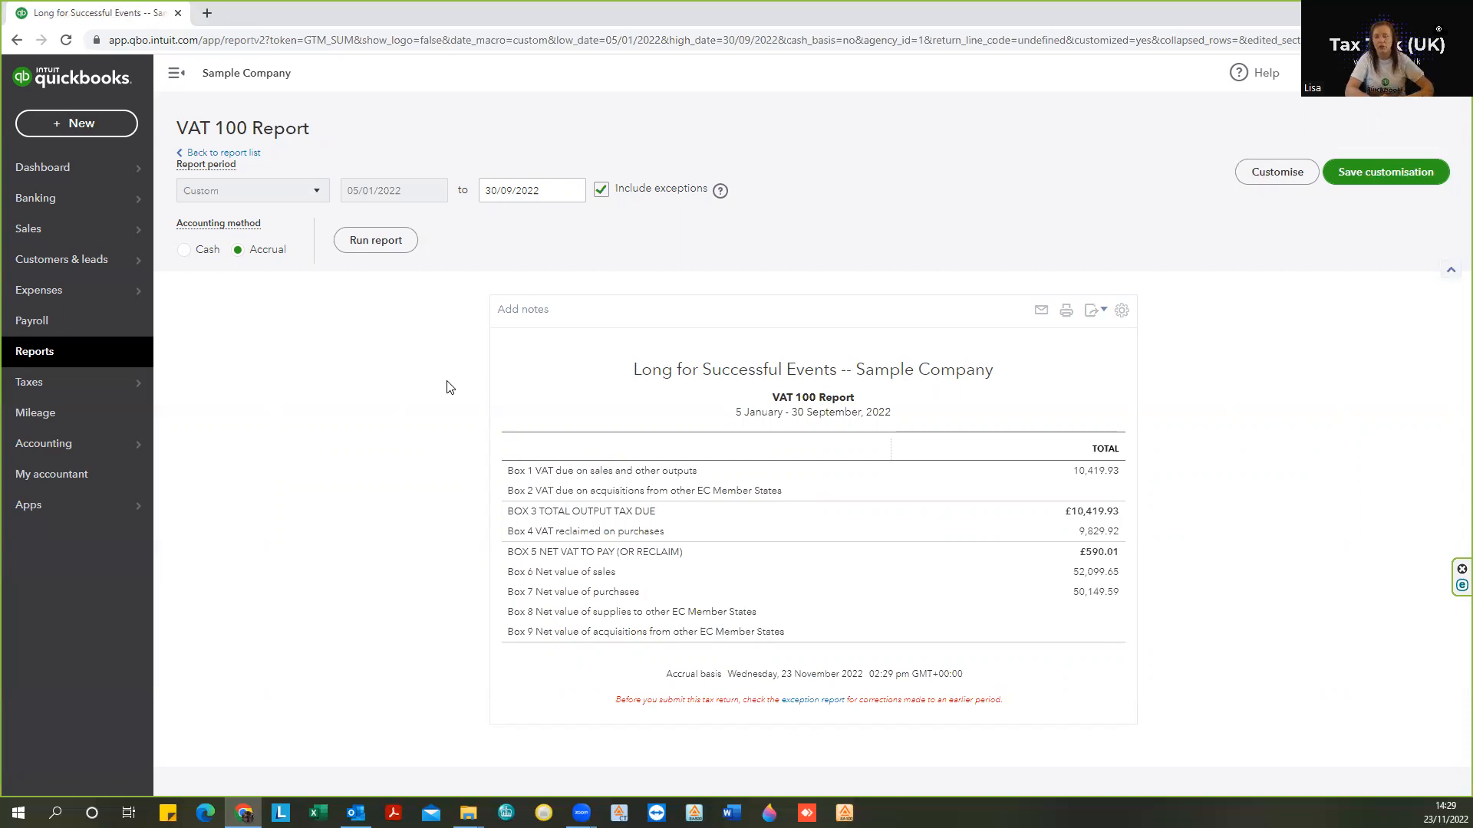
pyautogui.moveTo(224, 443)
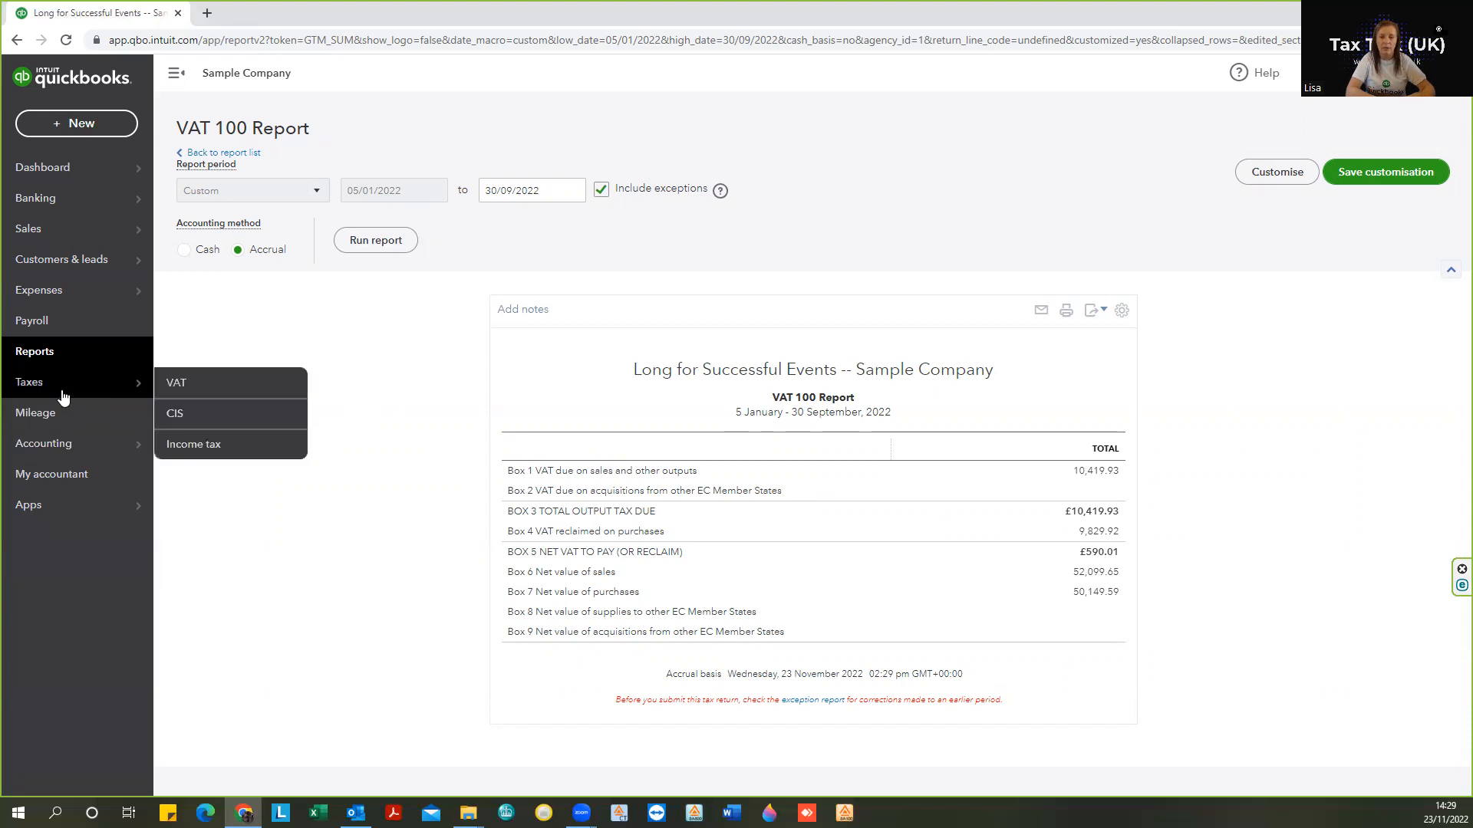
pyautogui.moveTo(49, 178)
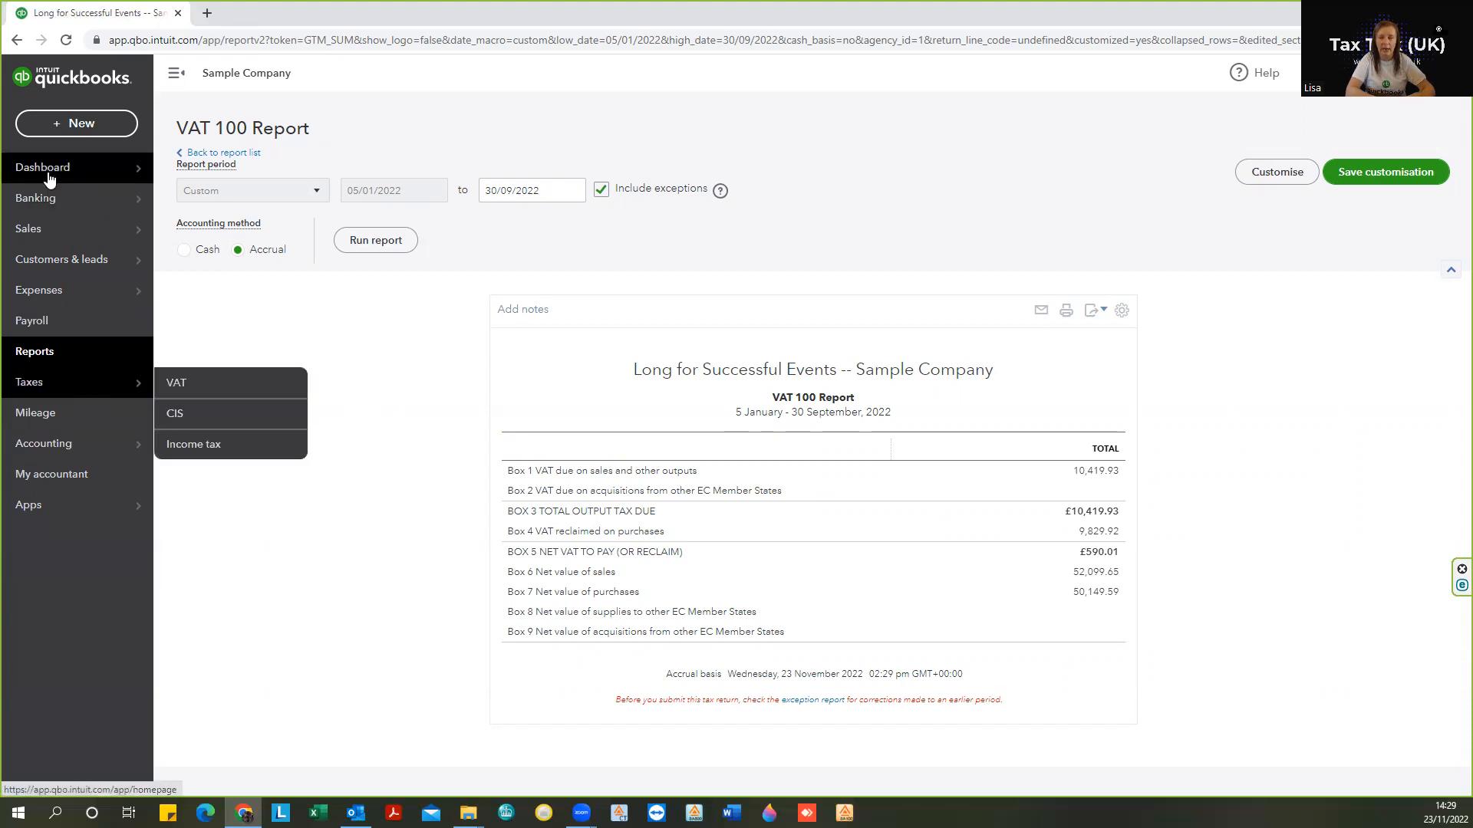
# Go via the dashboard to Taxes > VAT, listing the open 05/01–31/03/2022 return with £1,561.49 due
pyautogui.click(42, 167)
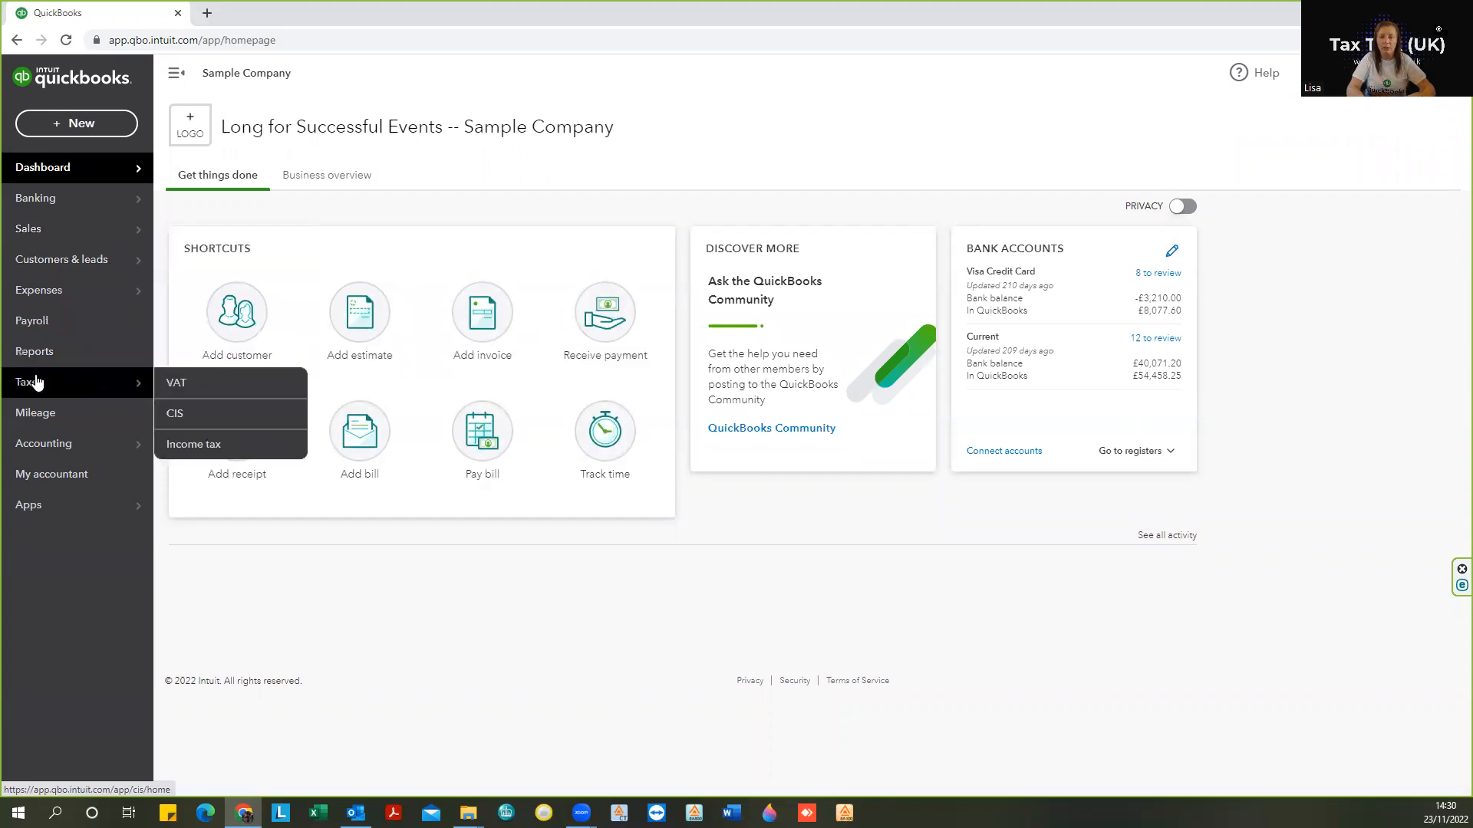
pyautogui.moveTo(124, 397)
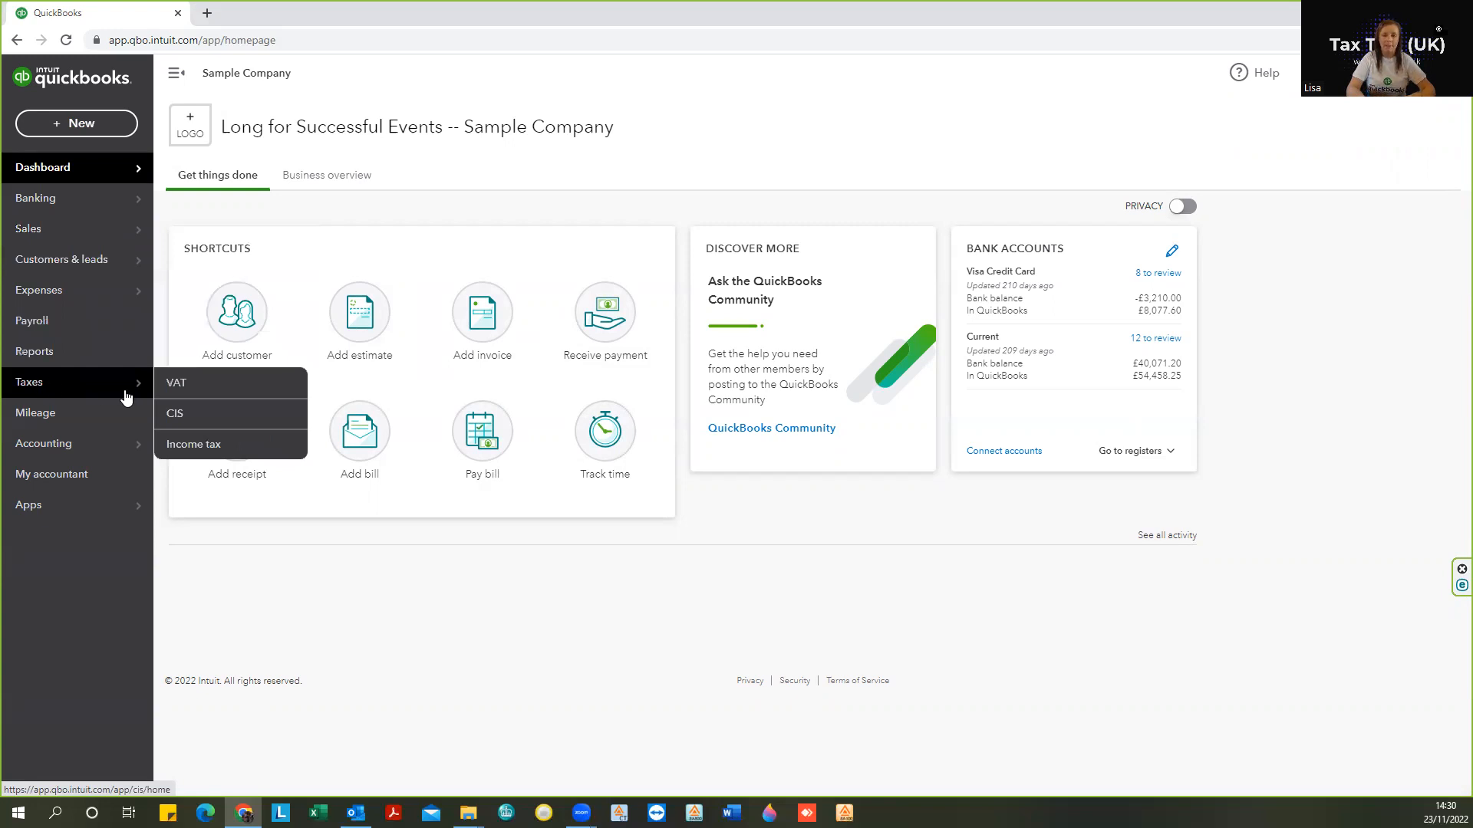
pyautogui.moveTo(183, 389)
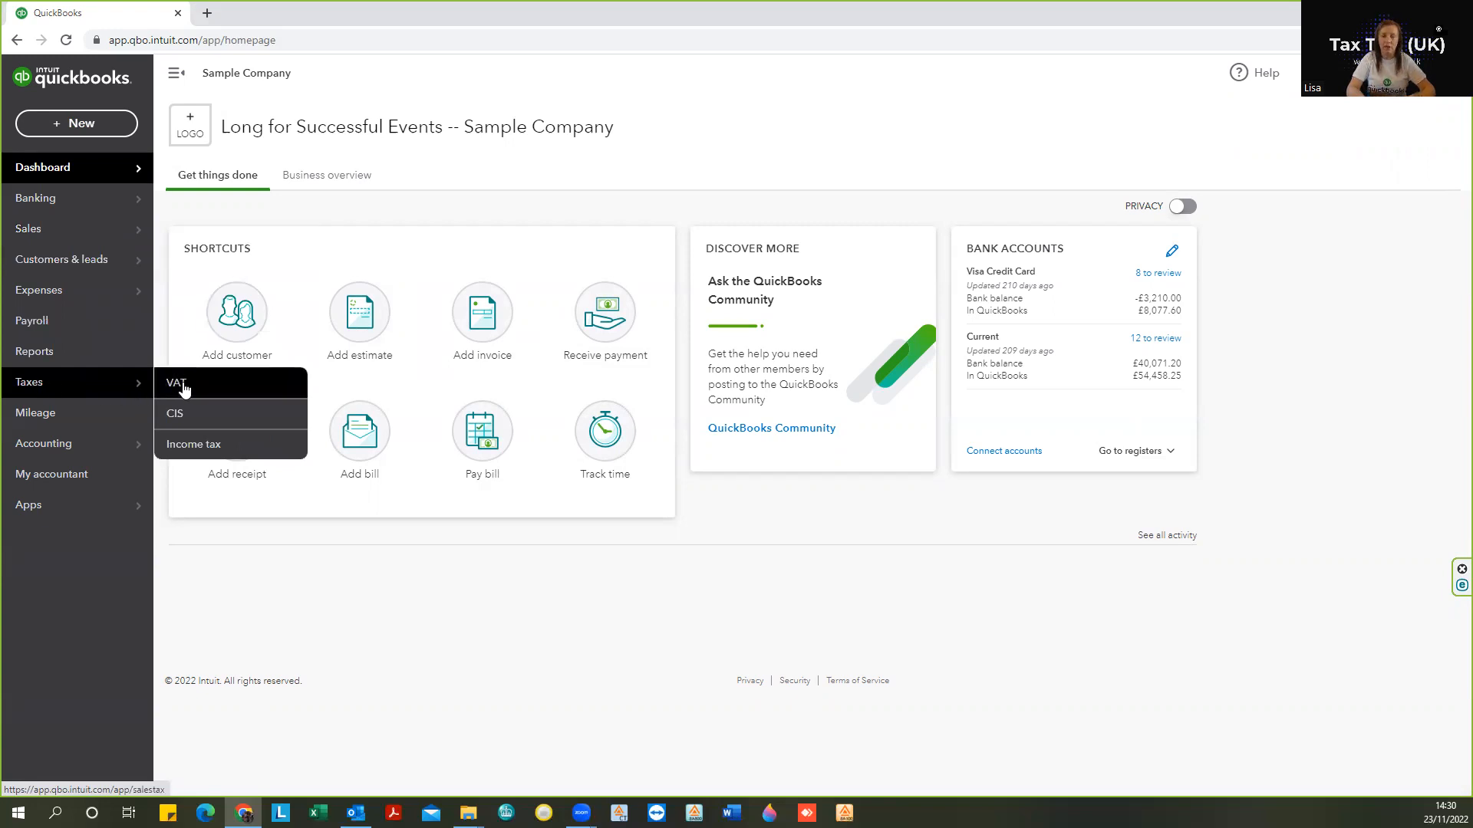
pyautogui.click(175, 384)
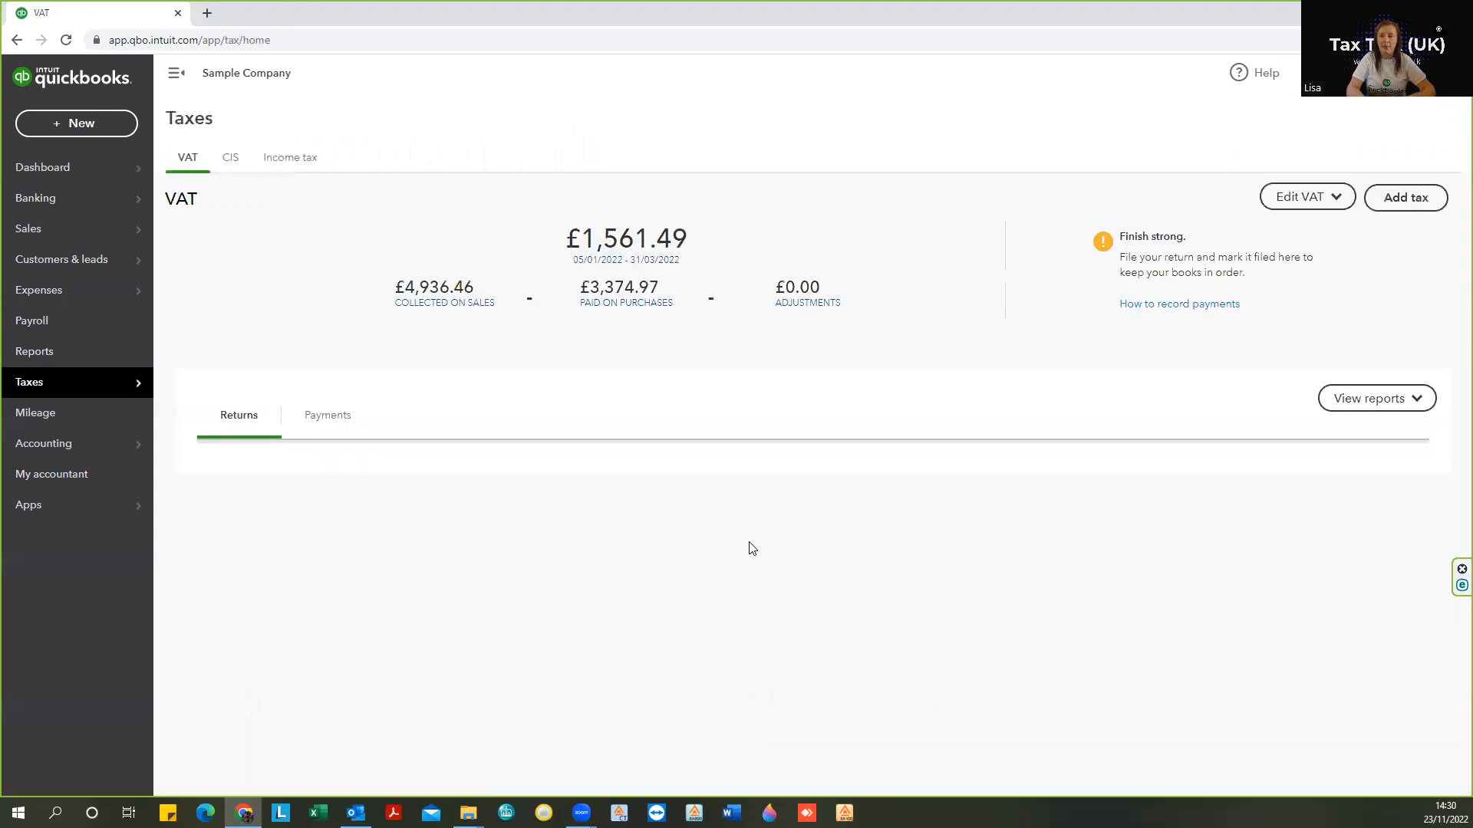
pyautogui.click(239, 415)
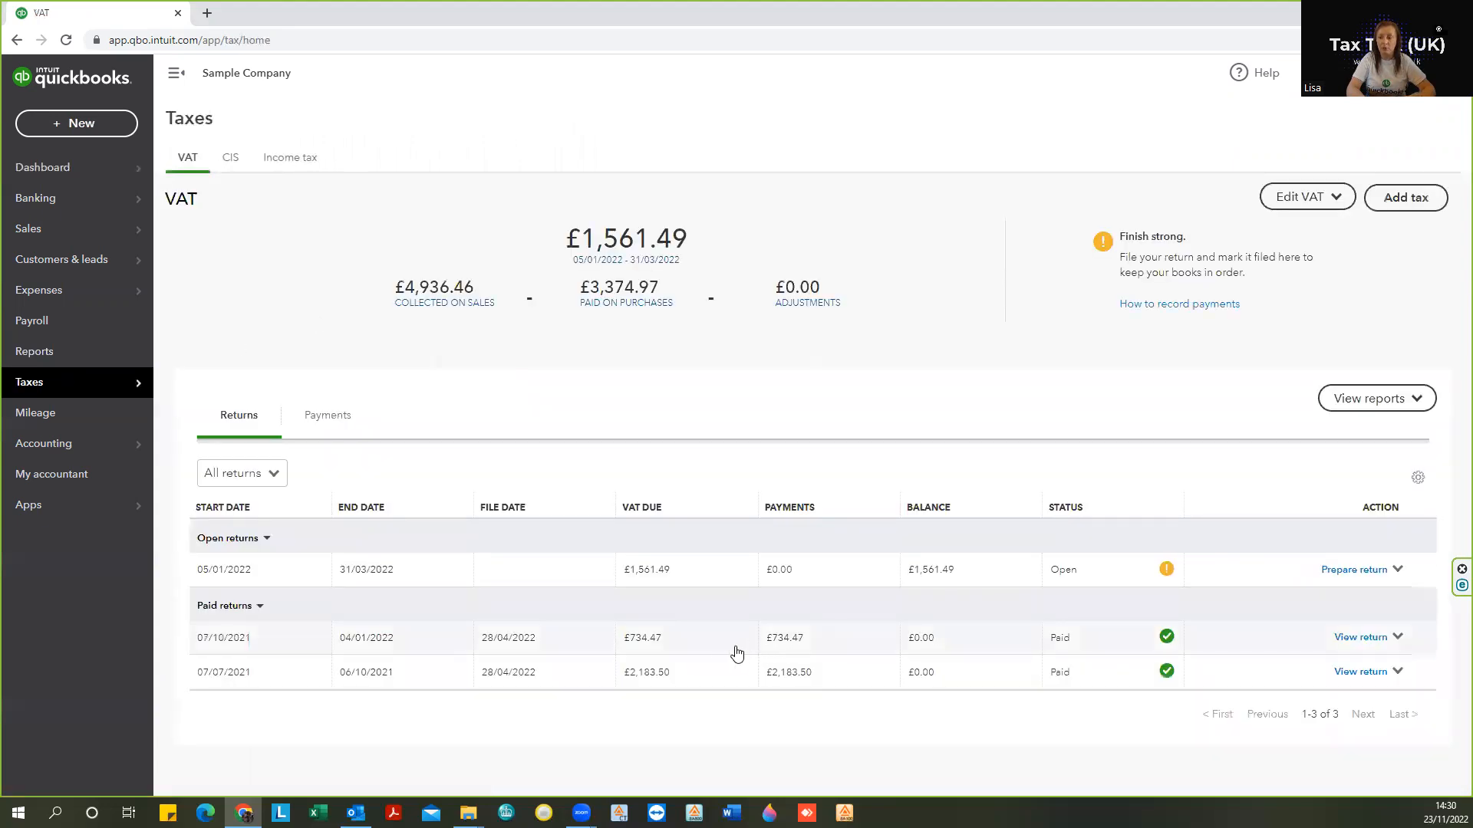
pyautogui.moveTo(668, 546)
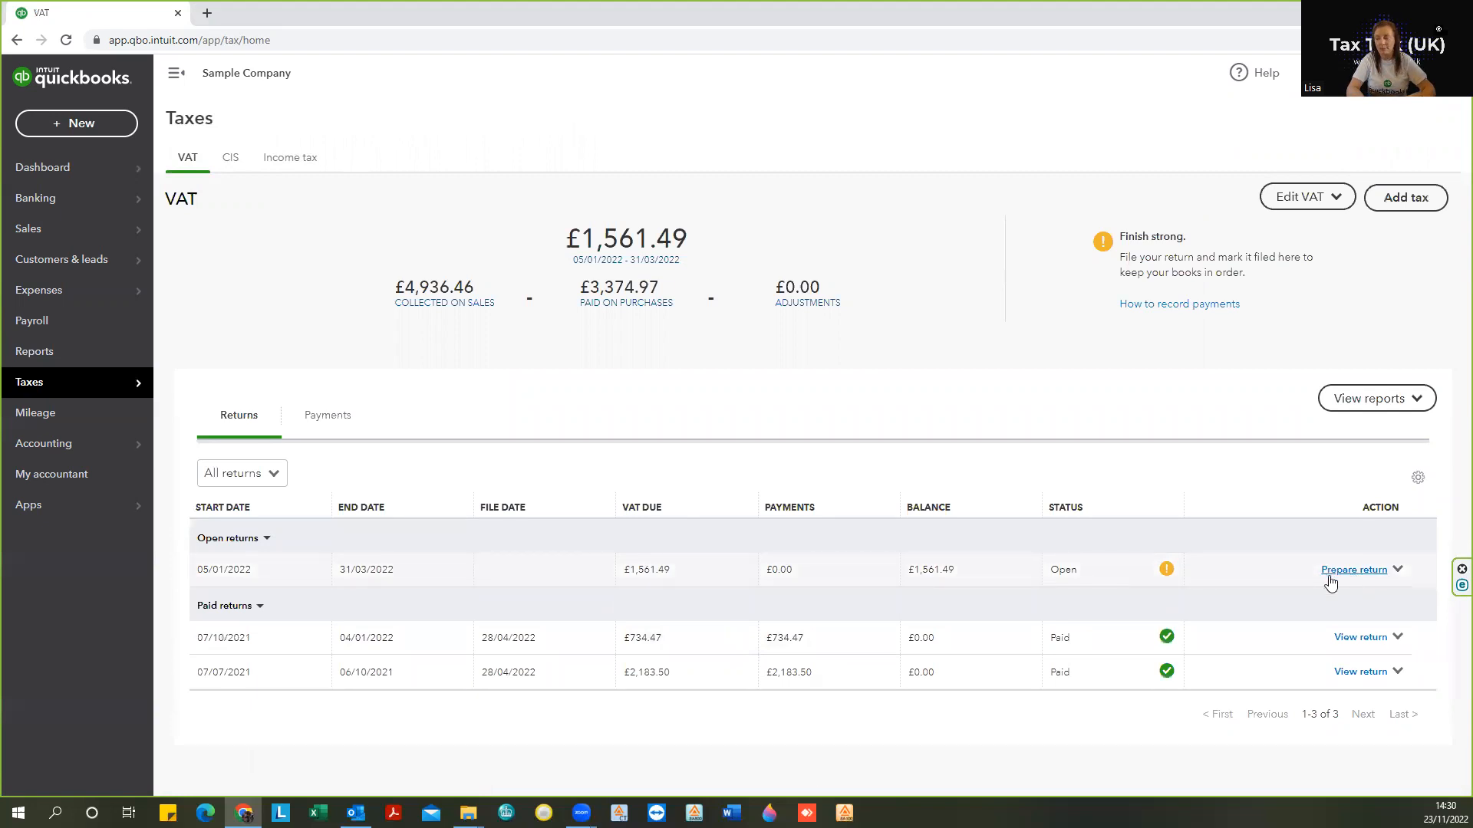
pyautogui.moveTo(432, 558)
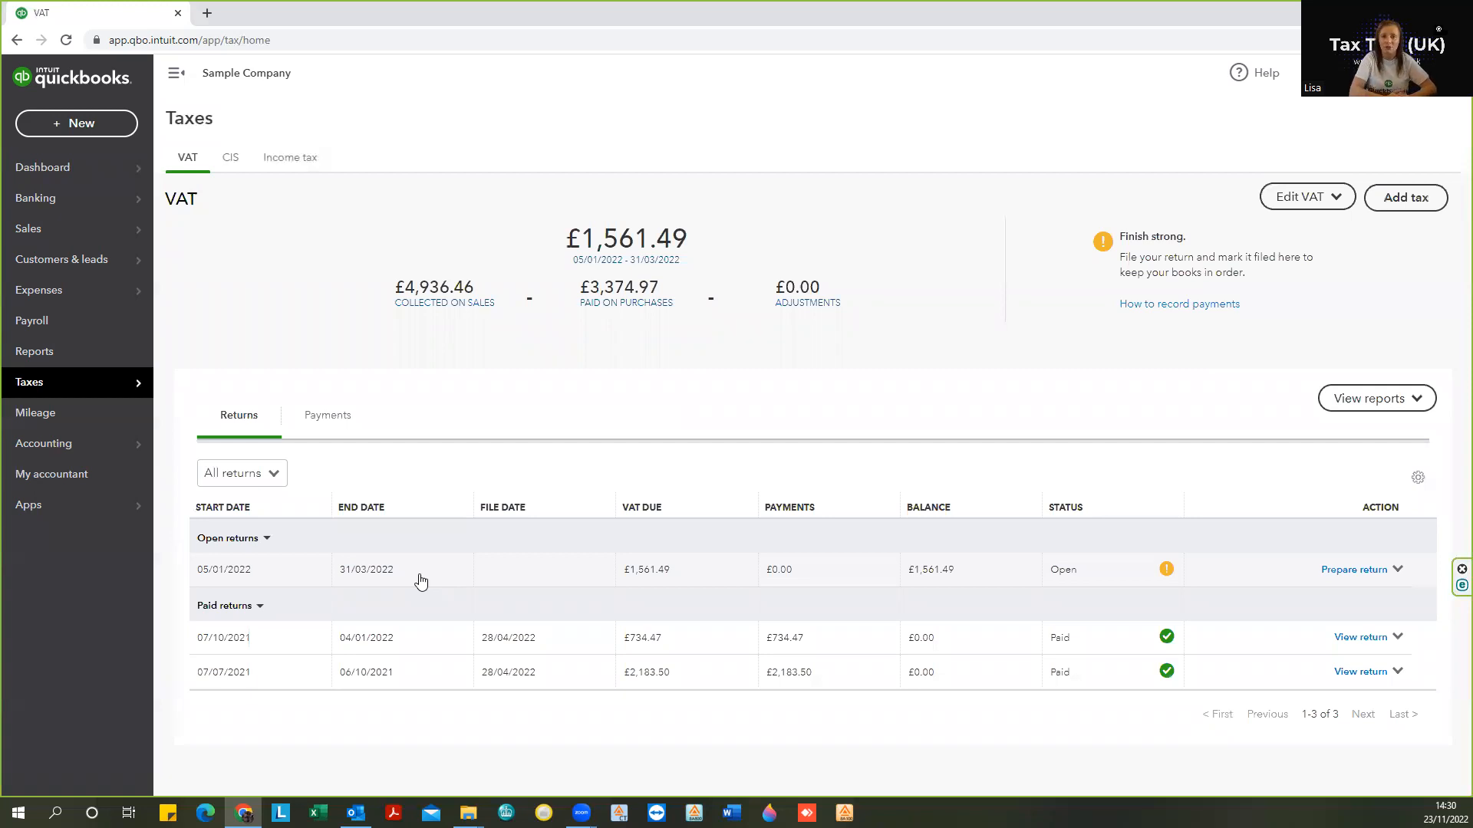
pyautogui.moveTo(514, 576)
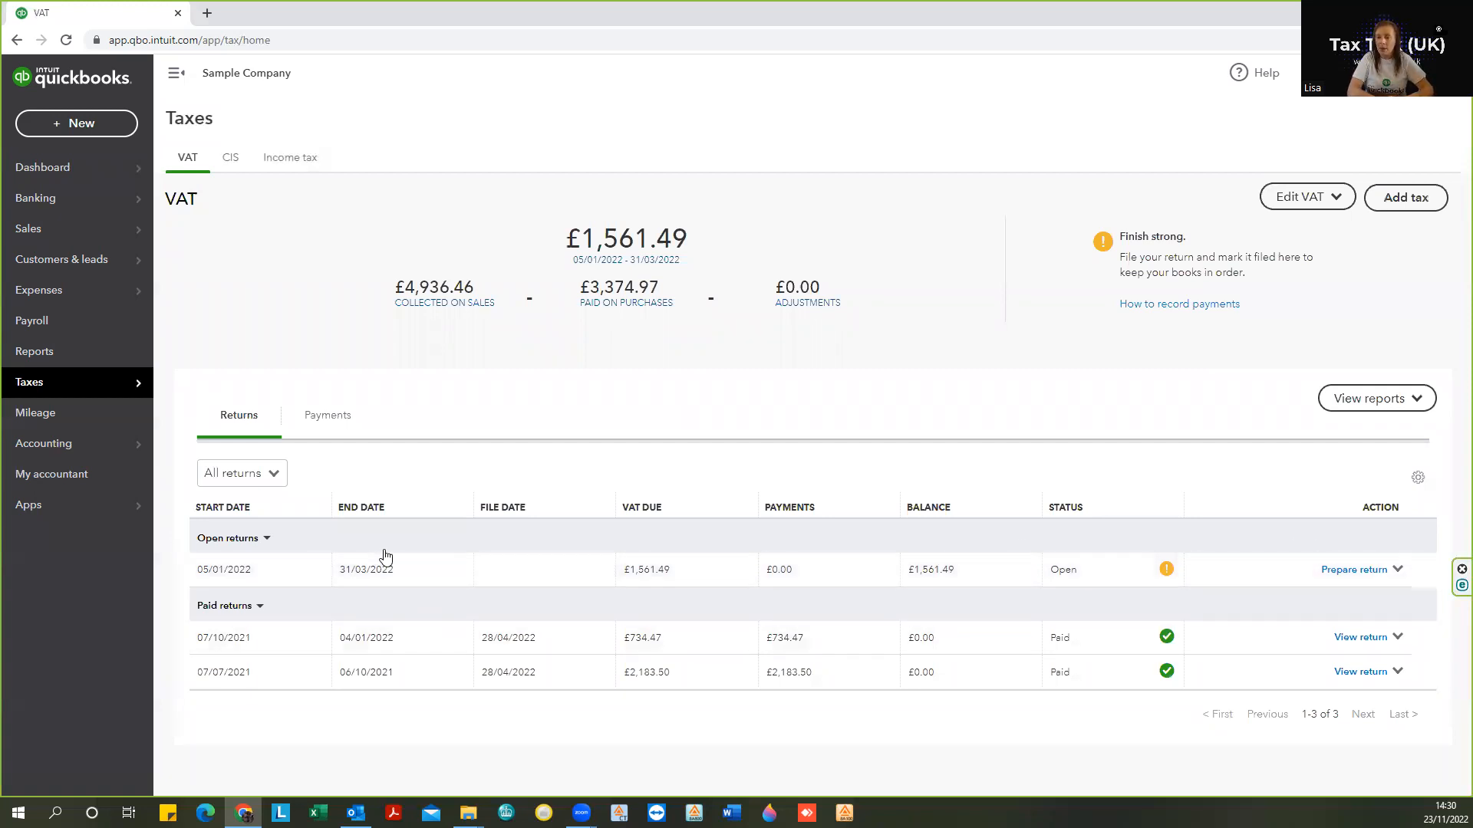
pyautogui.moveTo(1140, 632)
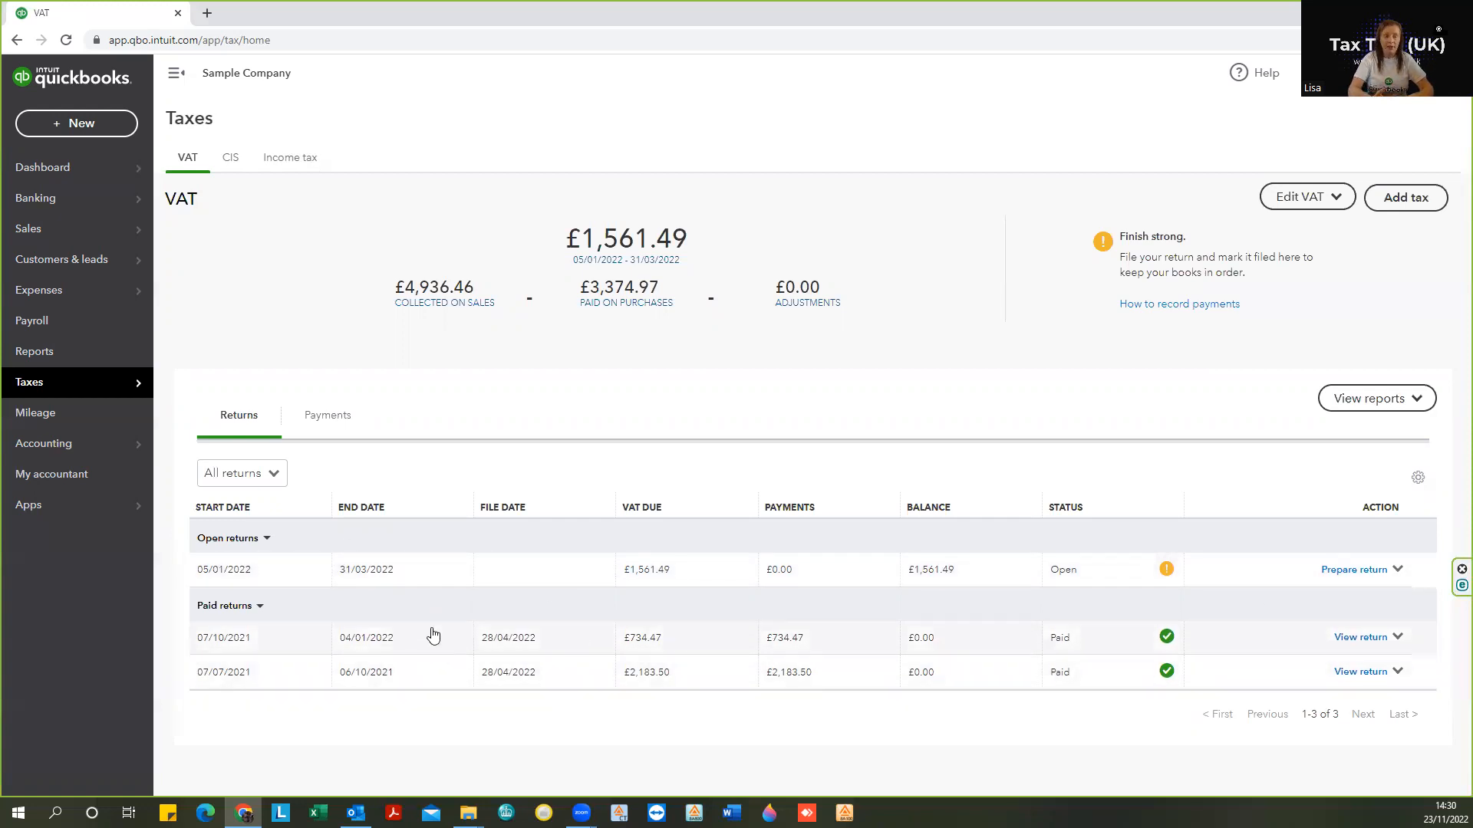
pyautogui.moveTo(1358, 650)
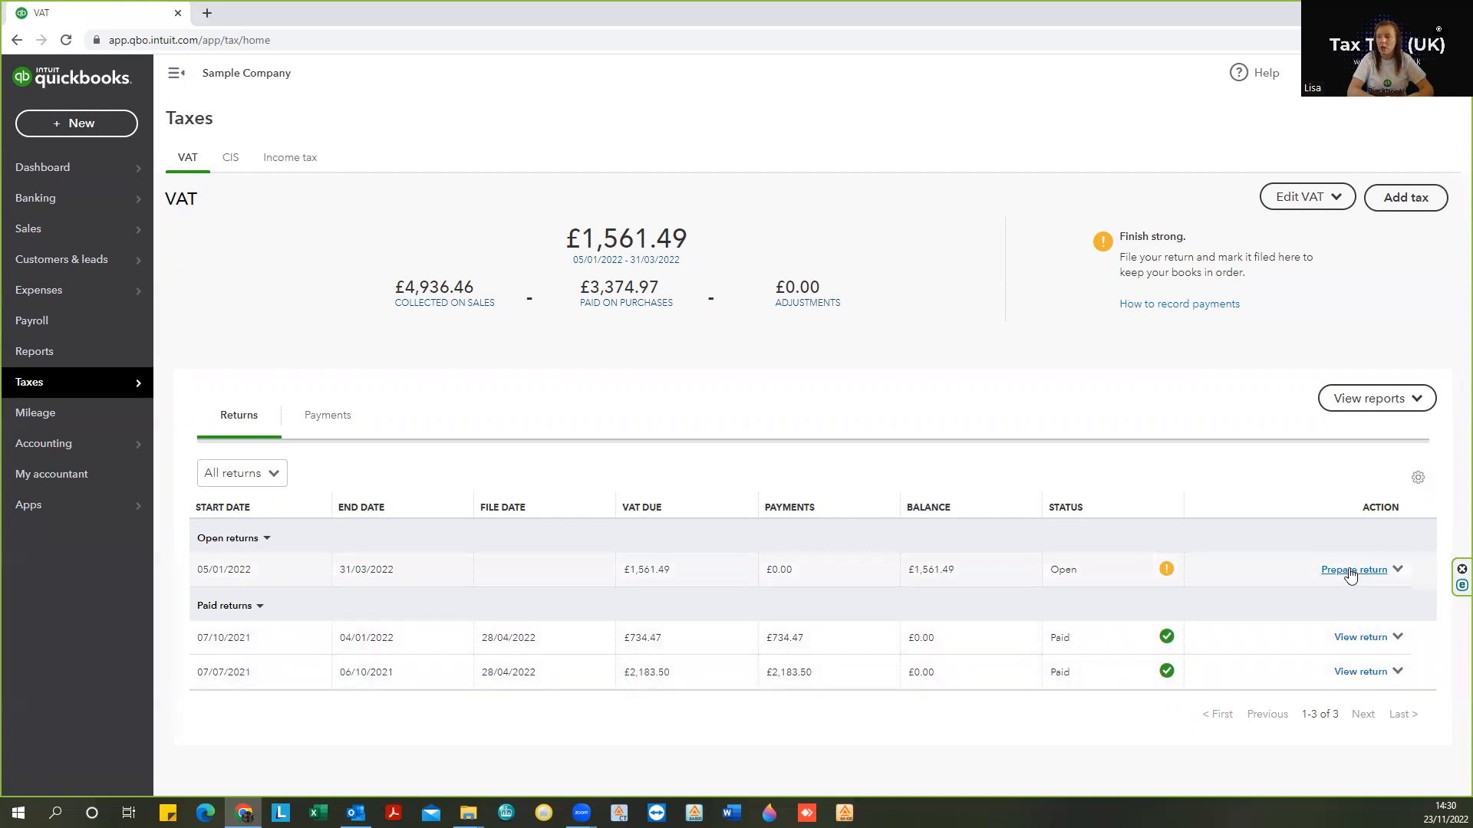
# Prepare the open 05/01/2022–31/03/2022 VAT return, showing £561.49 tax due across Boxes 1–9
pyautogui.click(1353, 570)
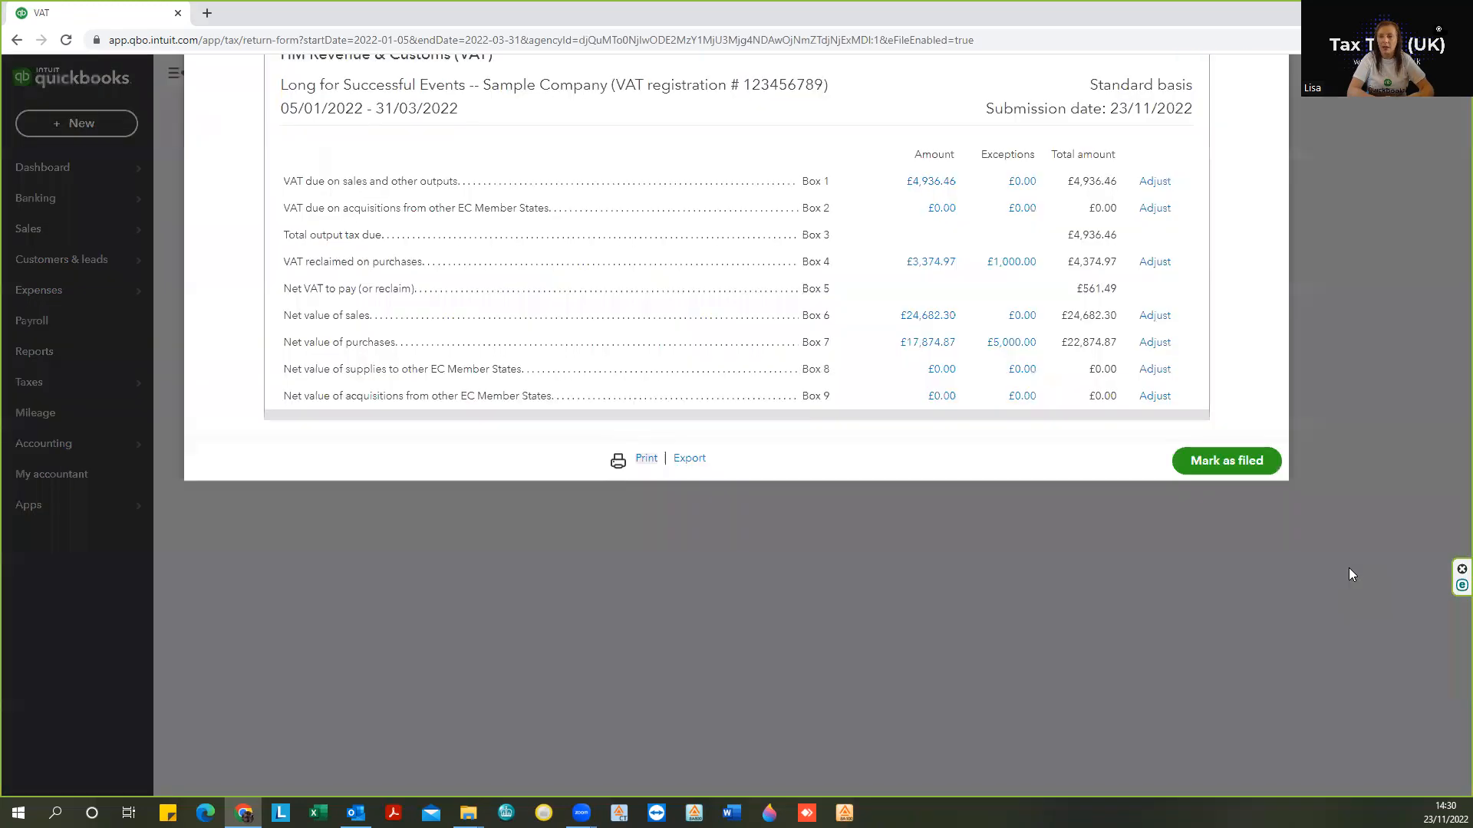
pyautogui.scroll(3)
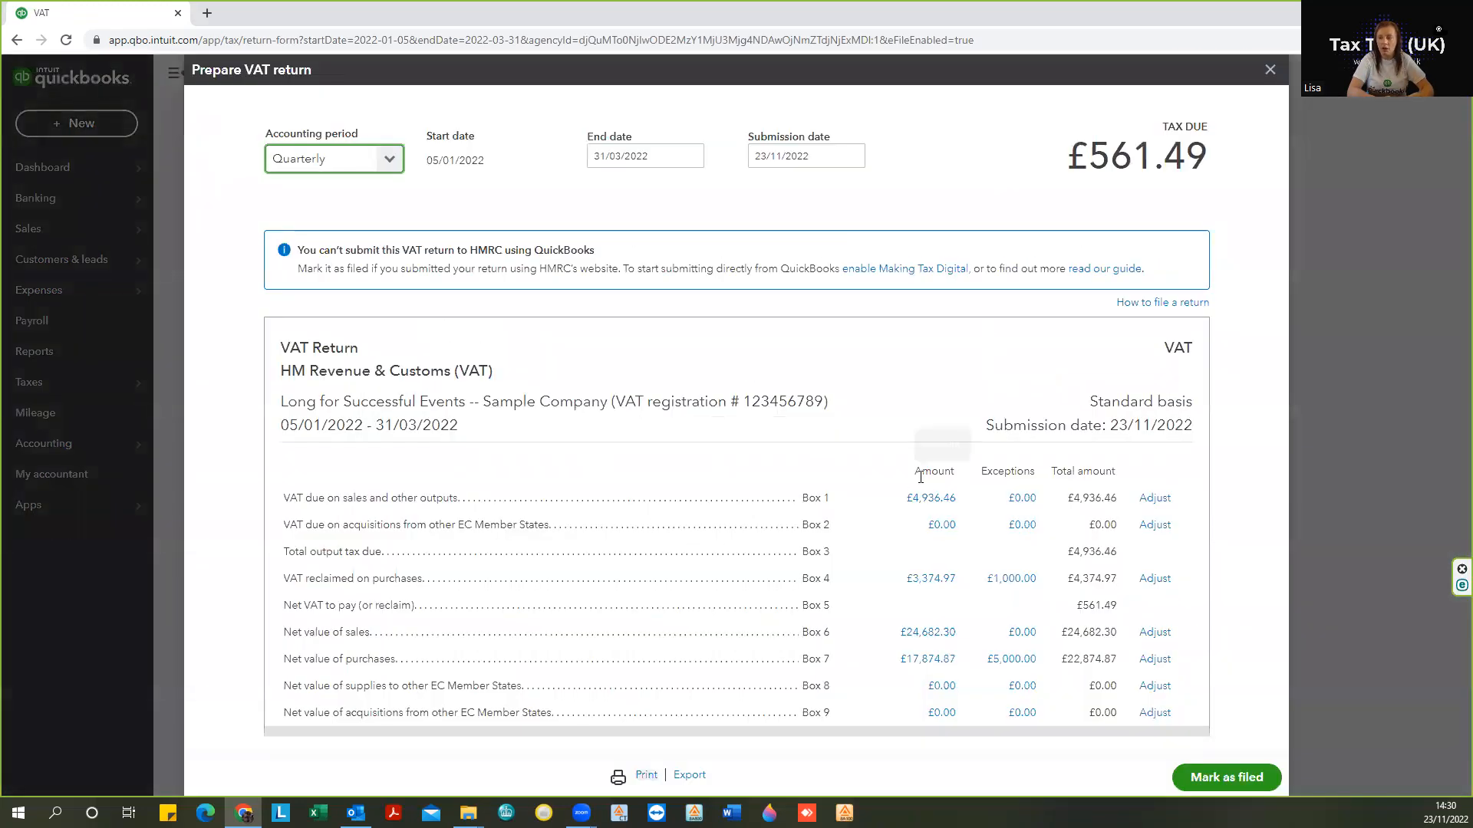
pyautogui.moveTo(934, 471)
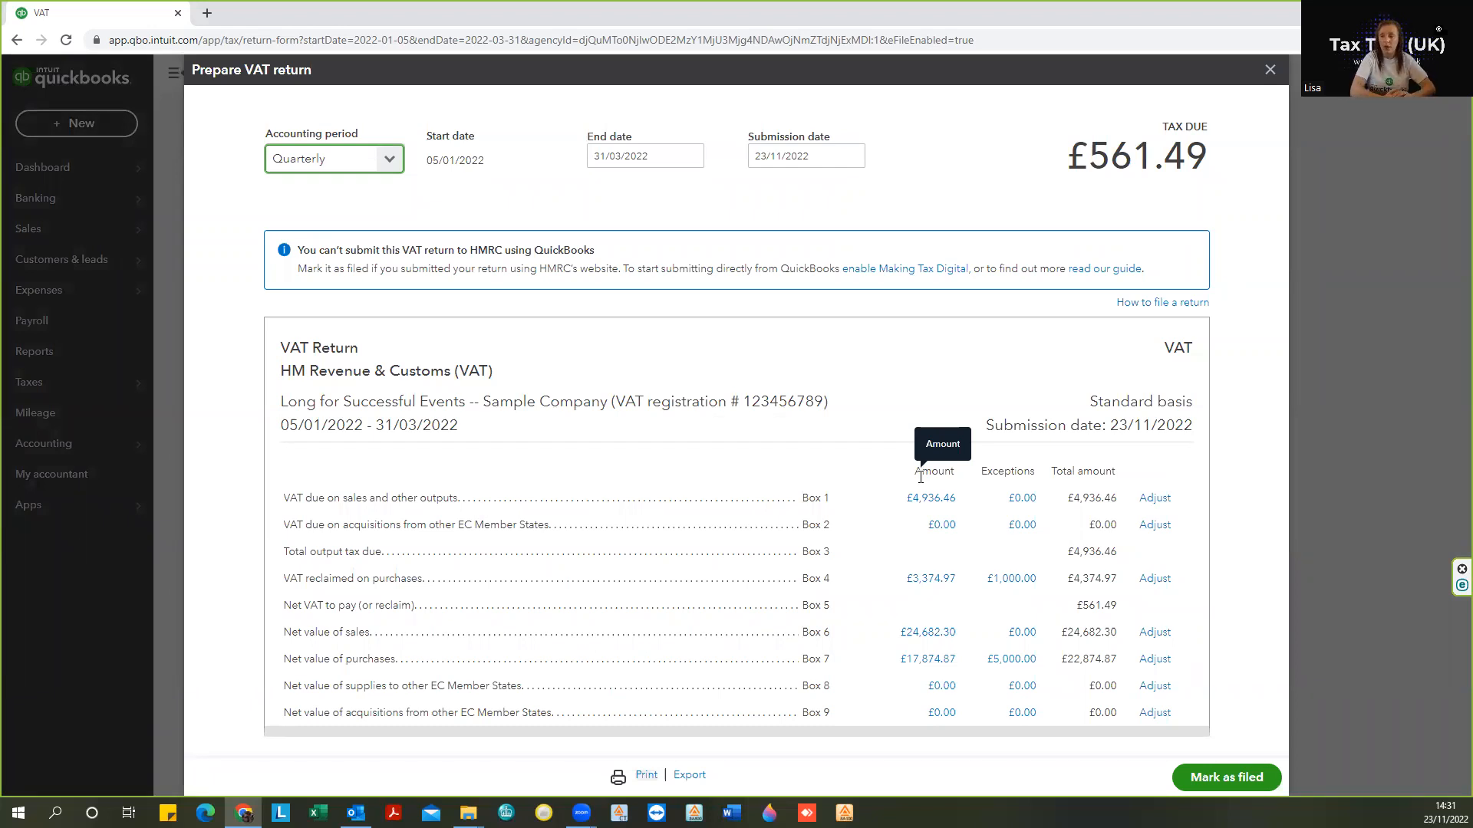
pyautogui.moveTo(942, 525)
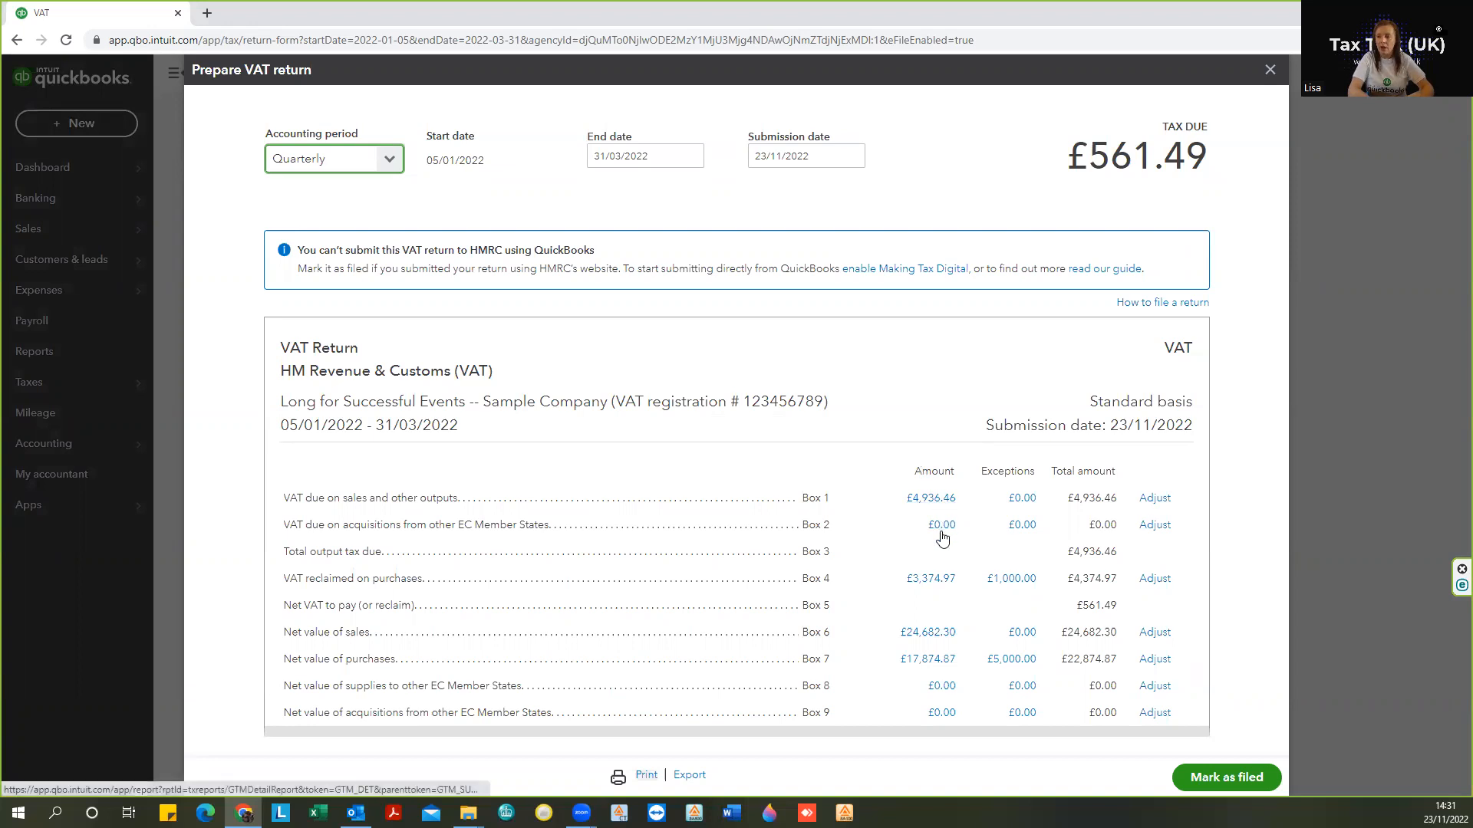
pyautogui.moveTo(943, 543)
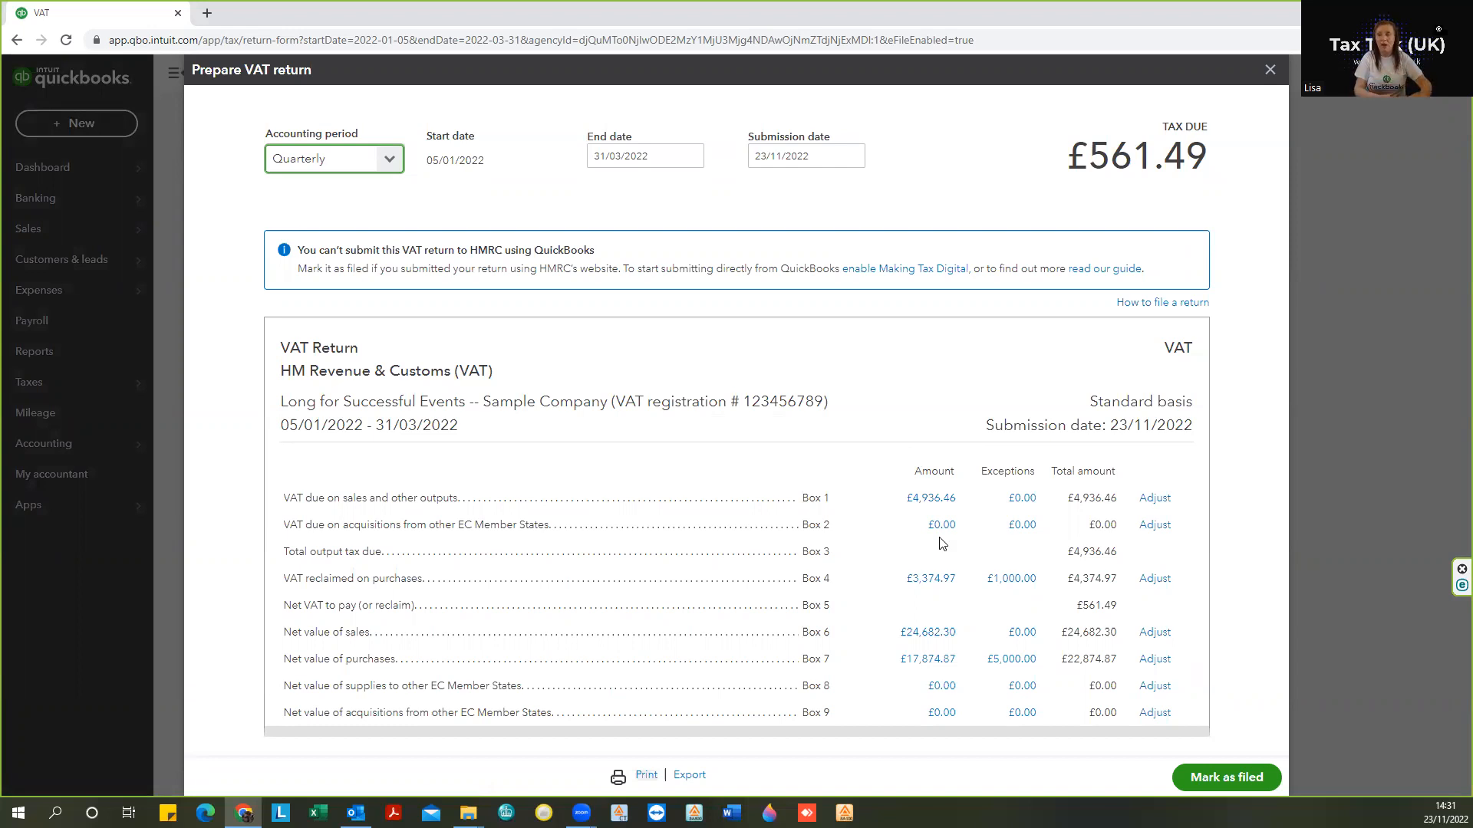
pyautogui.moveTo(1148, 755)
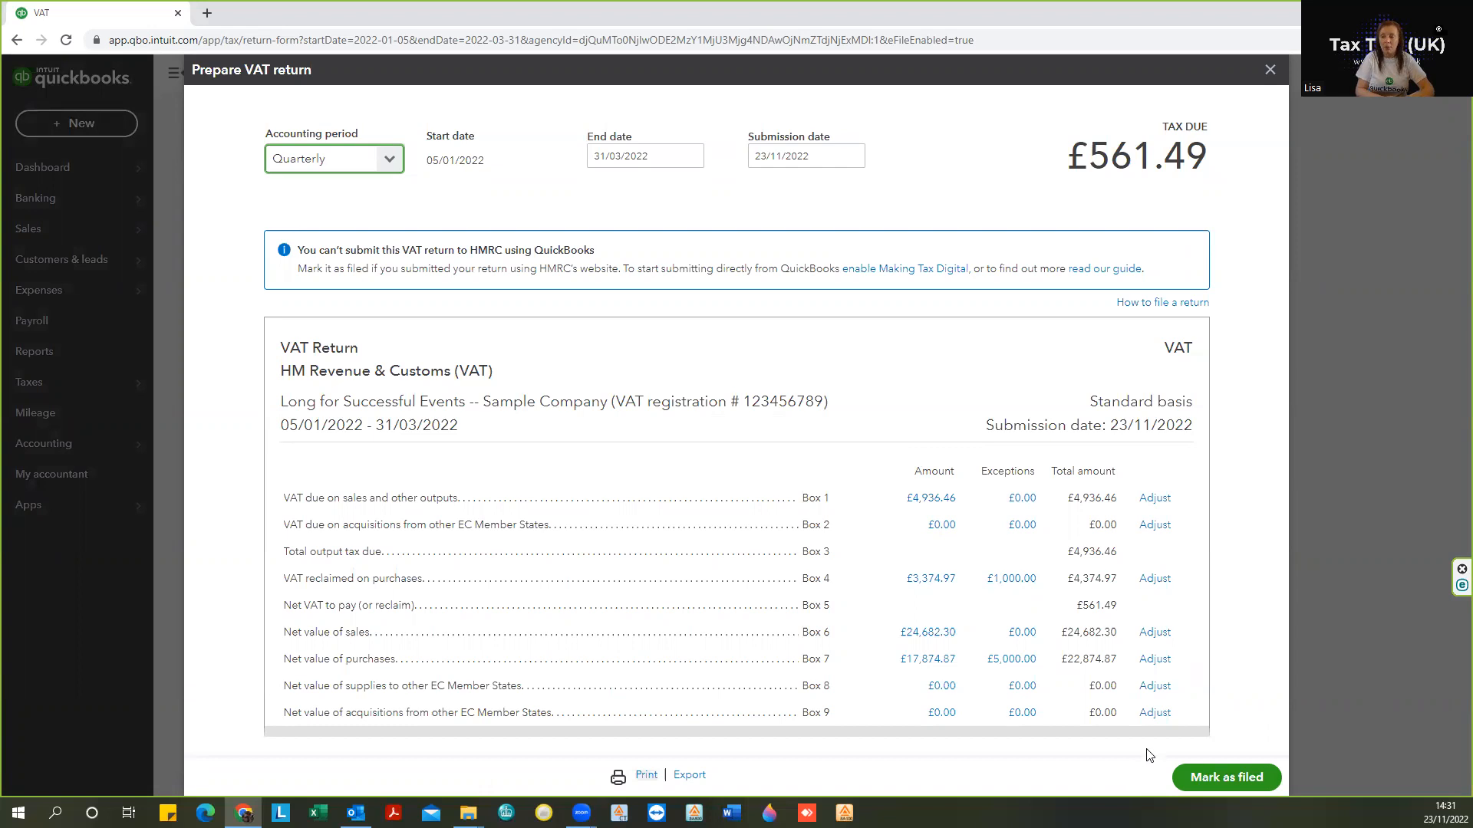
pyautogui.moveTo(1253, 776)
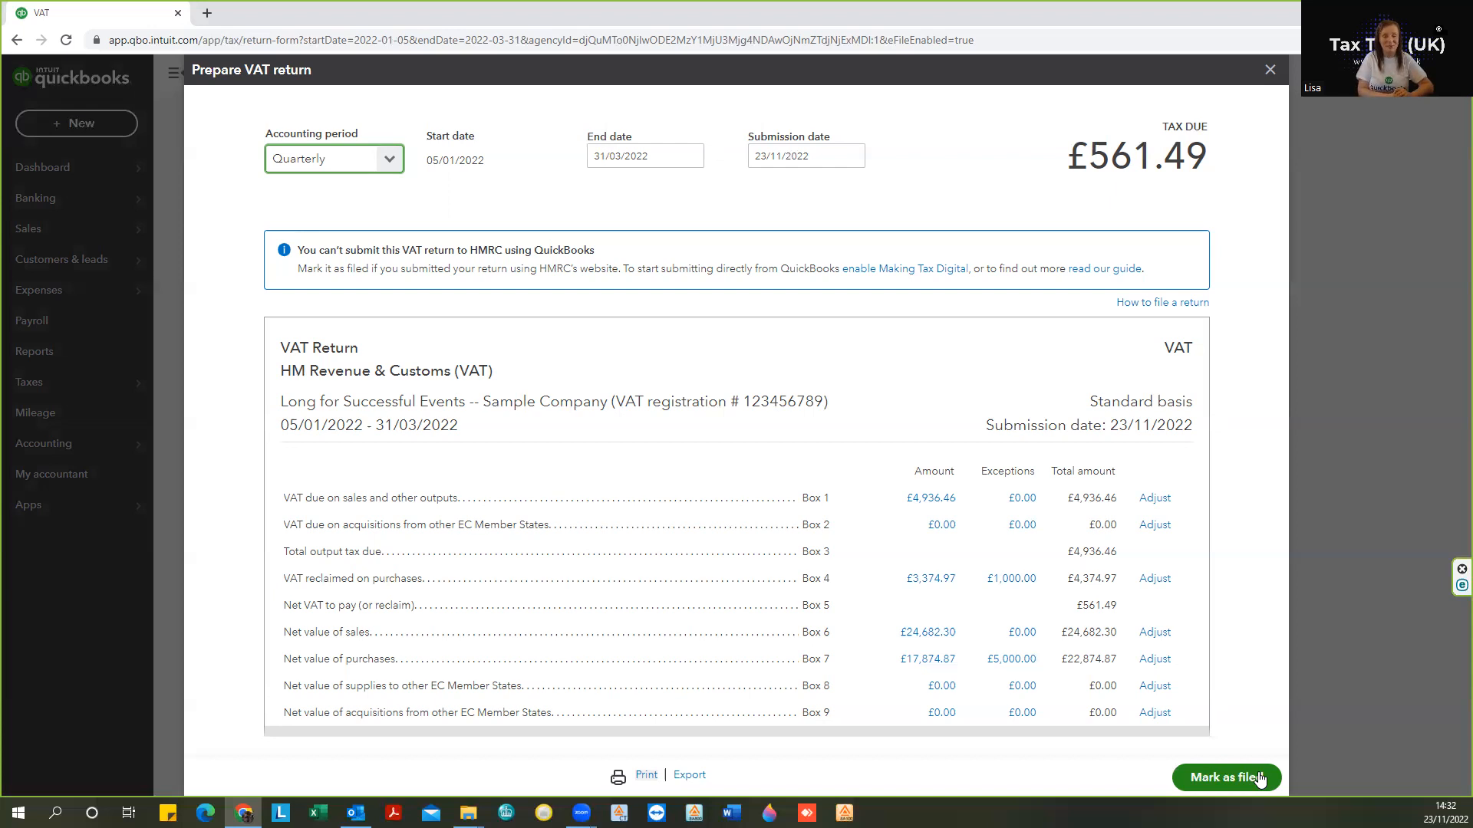
pyautogui.moveTo(737, 704)
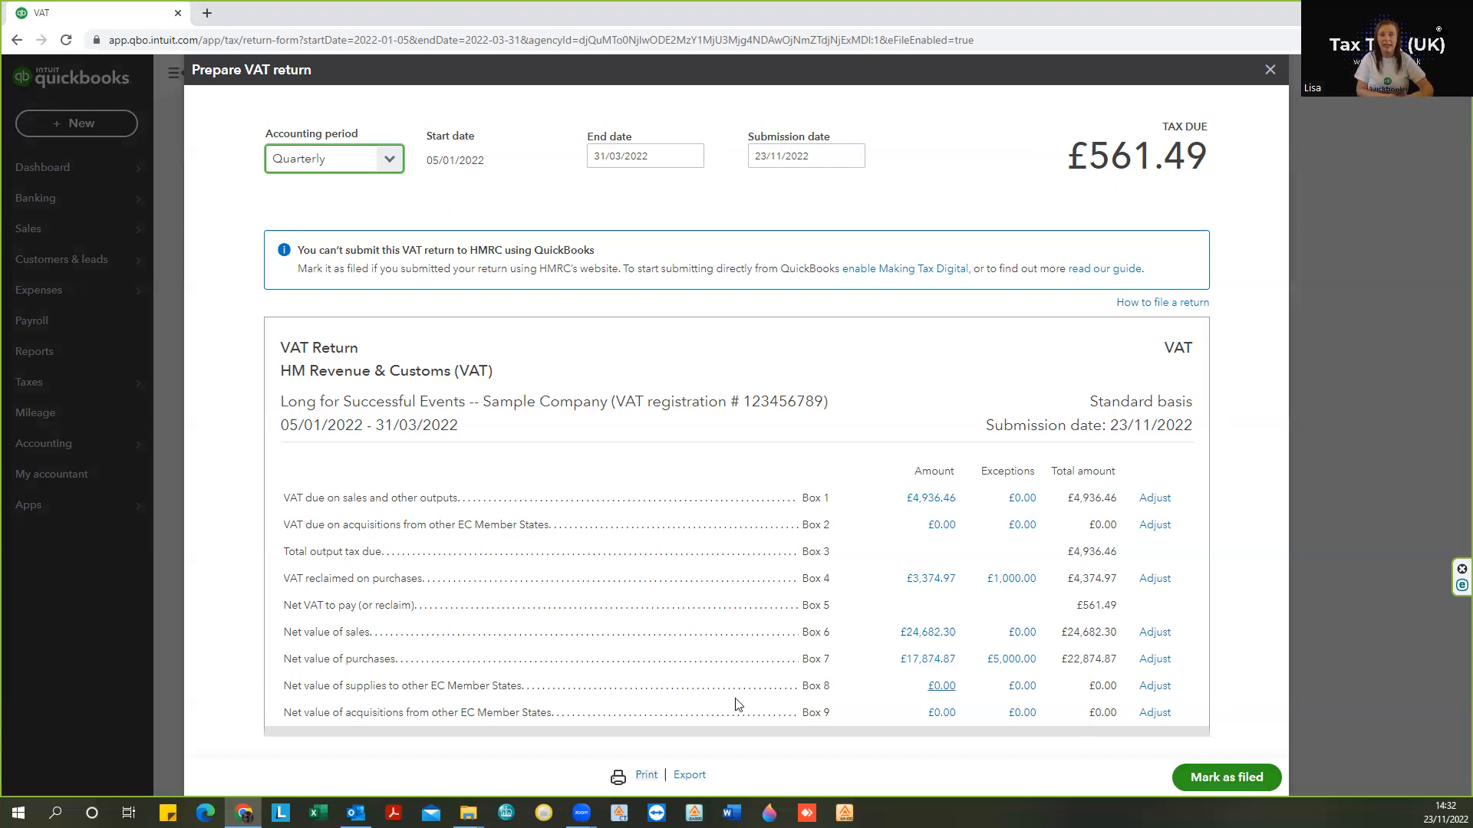